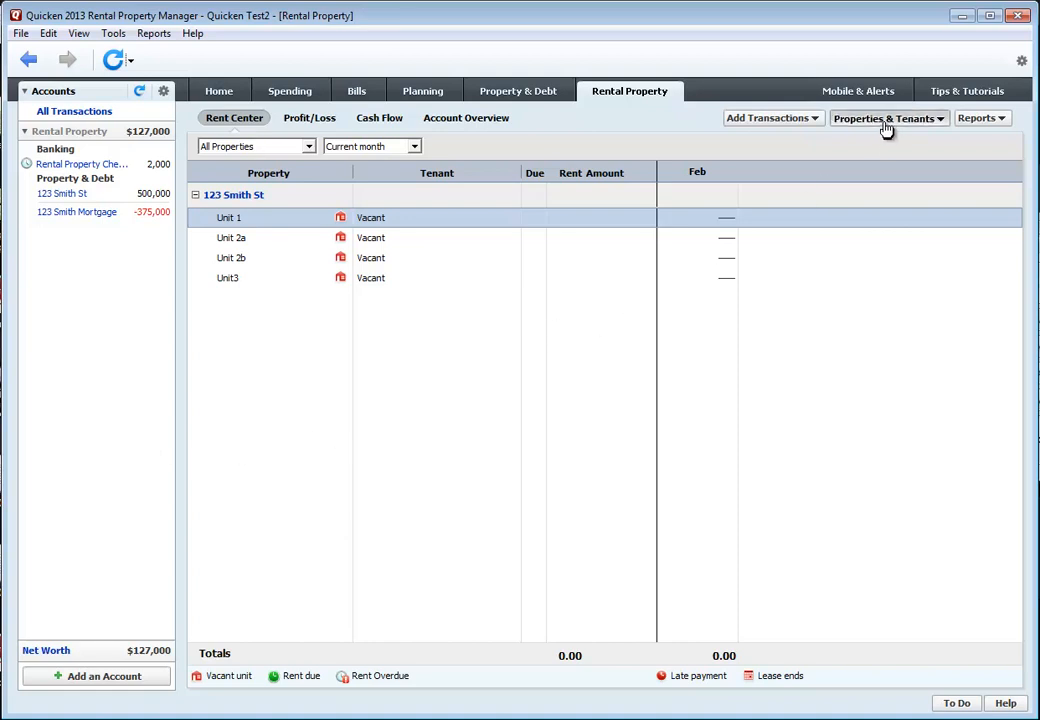
# - Start a new tenant named Tenant1 from the Properties & Tenants menu
pyautogui.click(888, 118)
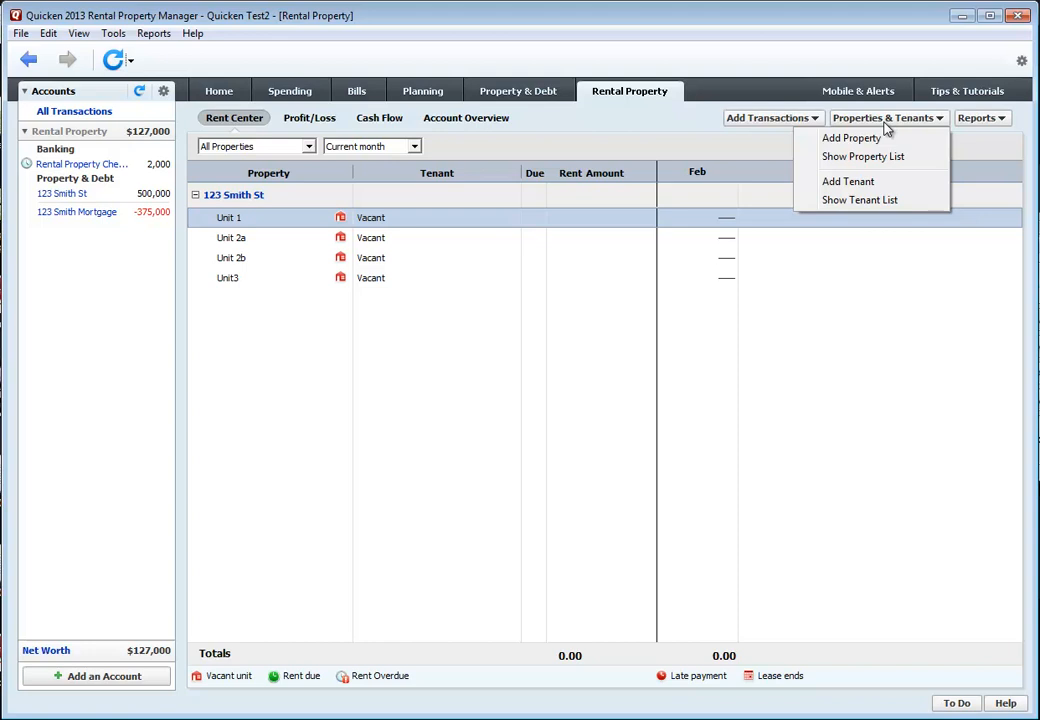
pyautogui.moveTo(848, 180)
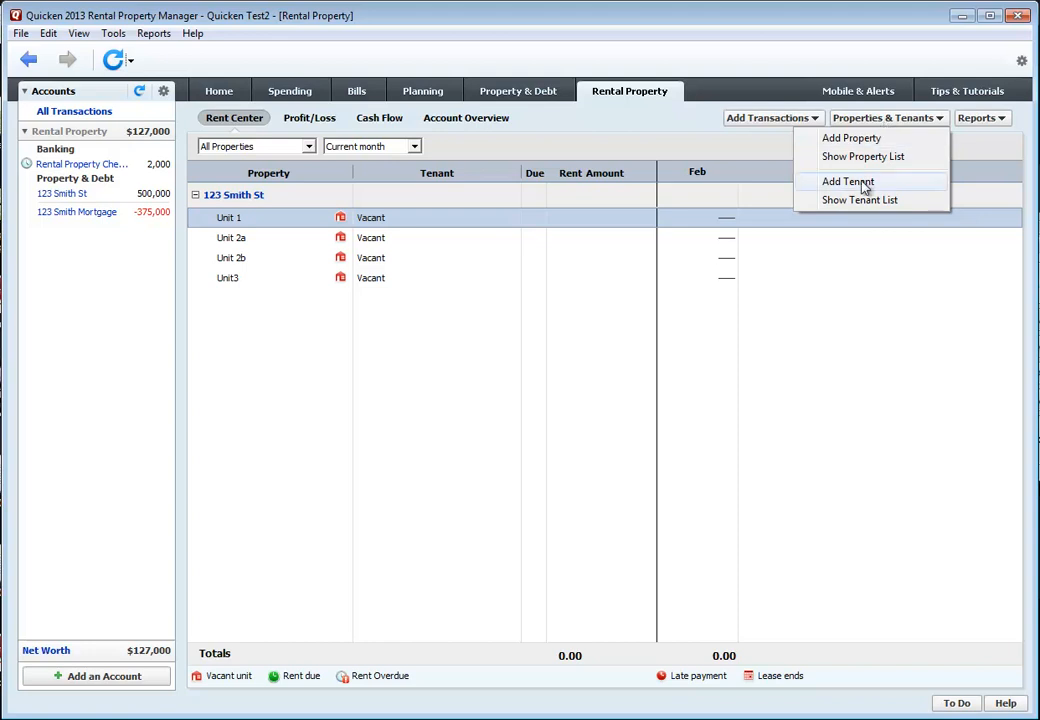
pyautogui.click(848, 180)
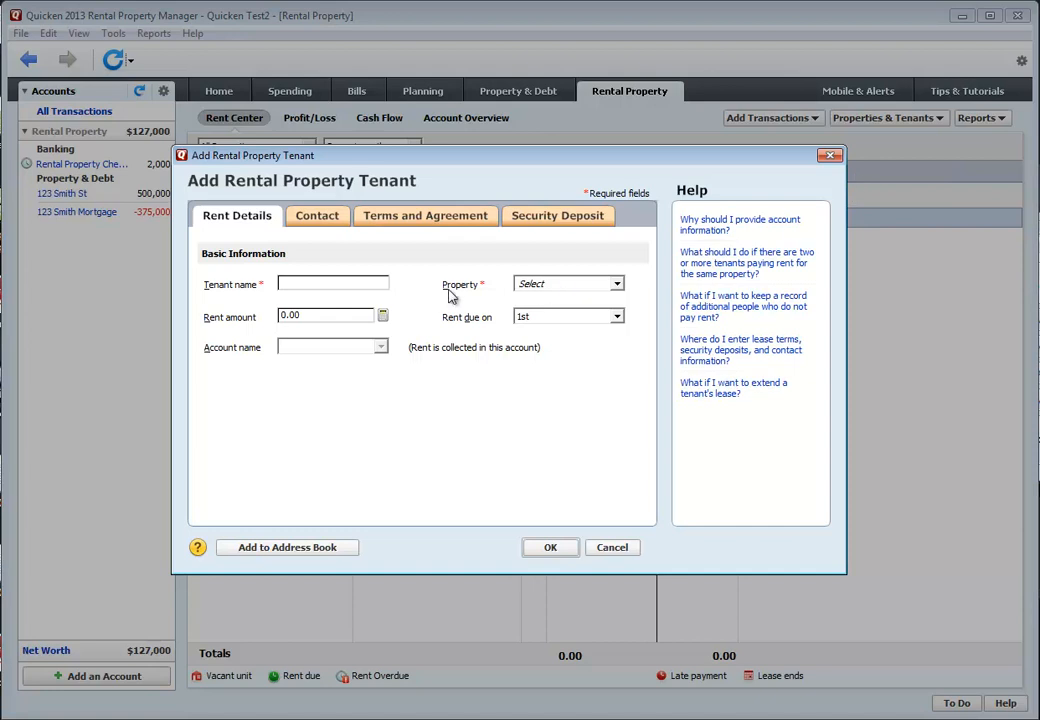
pyautogui.click(332, 284)
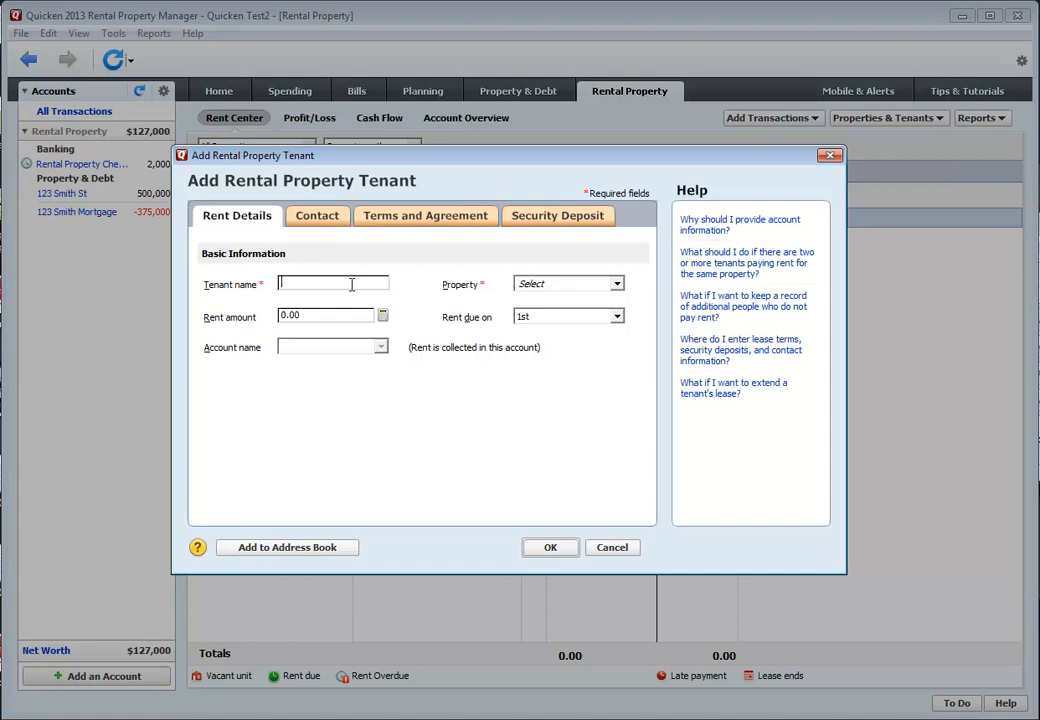
pyautogui.write('Tenant1')
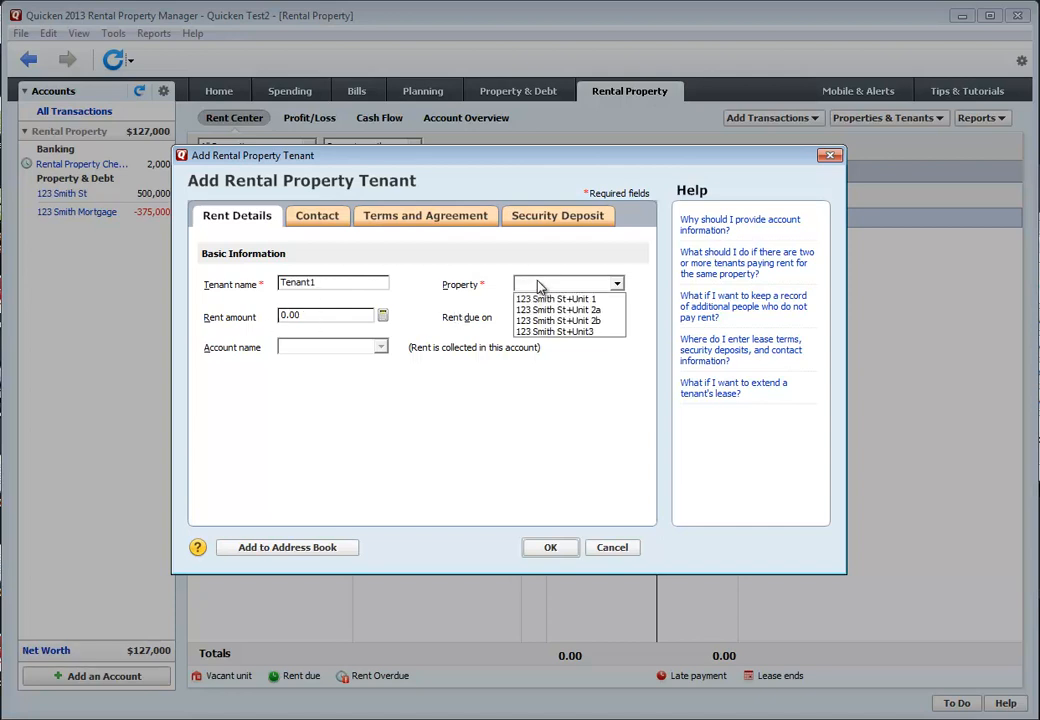
# - Assign Tenant1 to 123 Smith St Unit 1 at 1200 rent, collected into Rental Property Checking
pyautogui.click(550, 298)
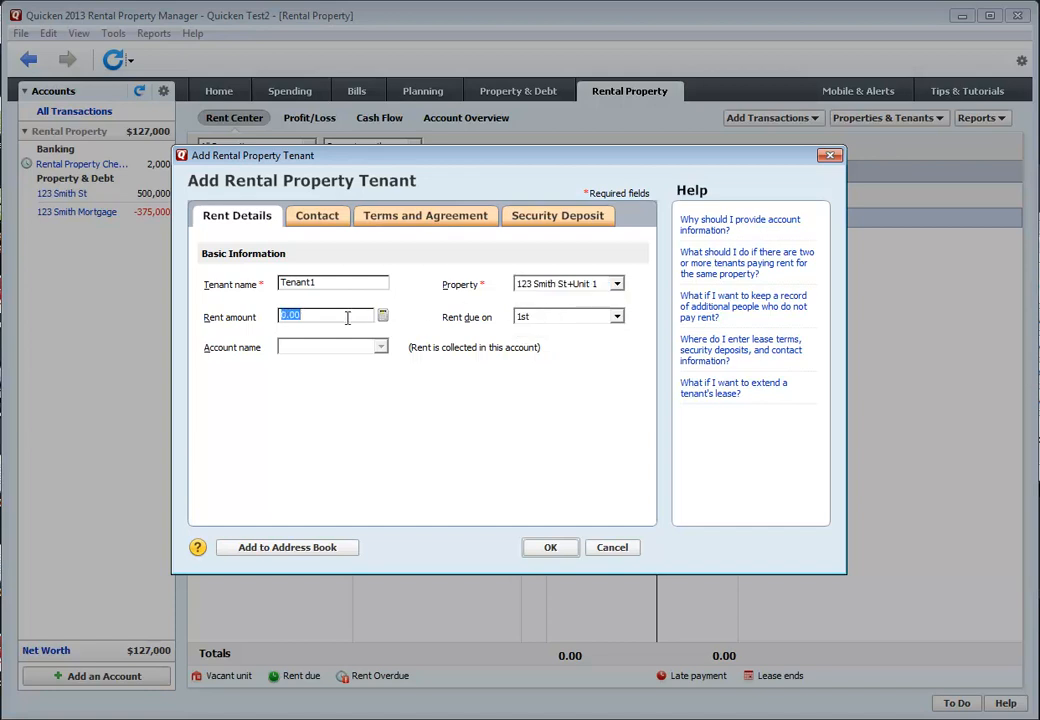
pyautogui.write('1200')
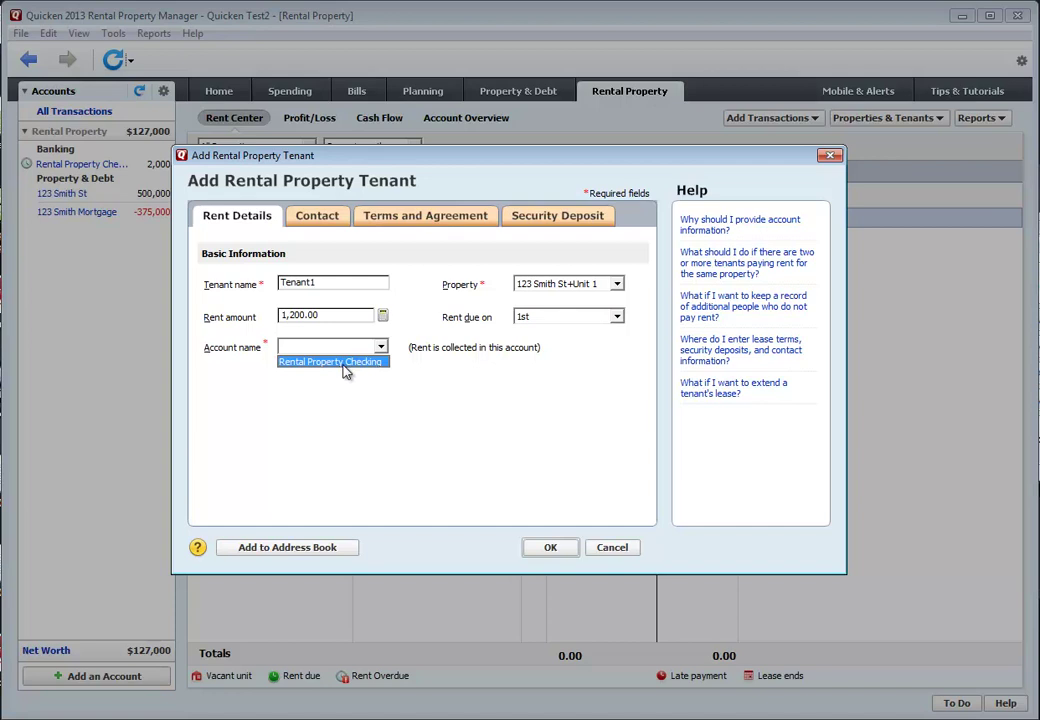
pyautogui.click(332, 360)
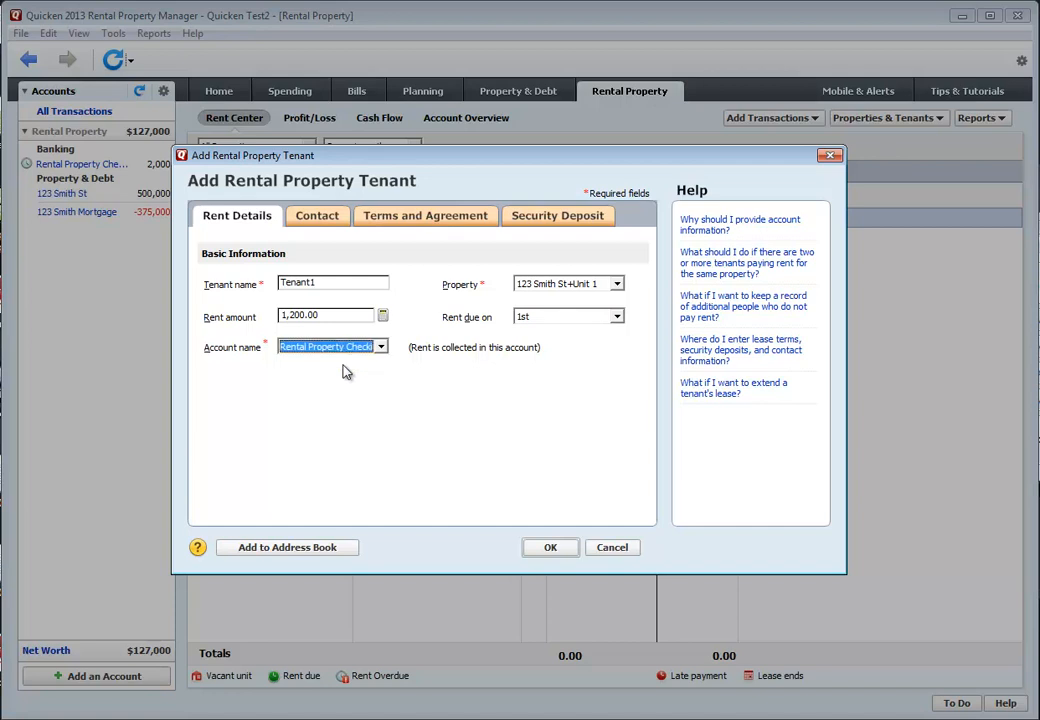
# - Set a one-year lease from 2/1/2013 with 15-day grace, 50.00 late fee and 2/1/2013 move-in
pyautogui.click(316, 216)
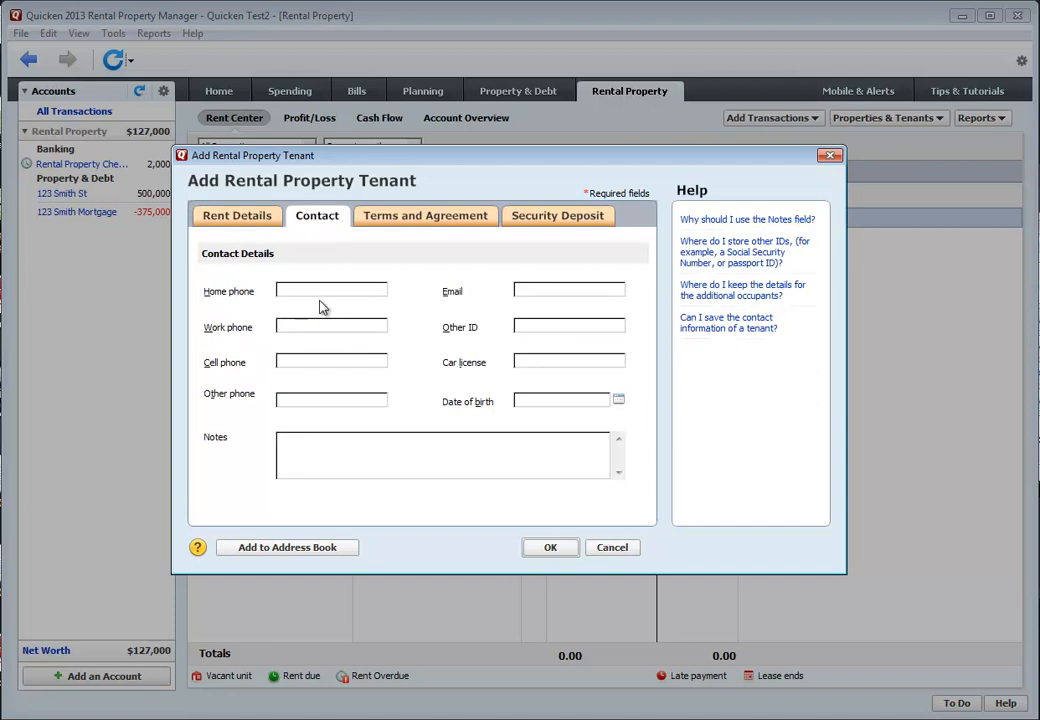
pyautogui.moveTo(418, 194)
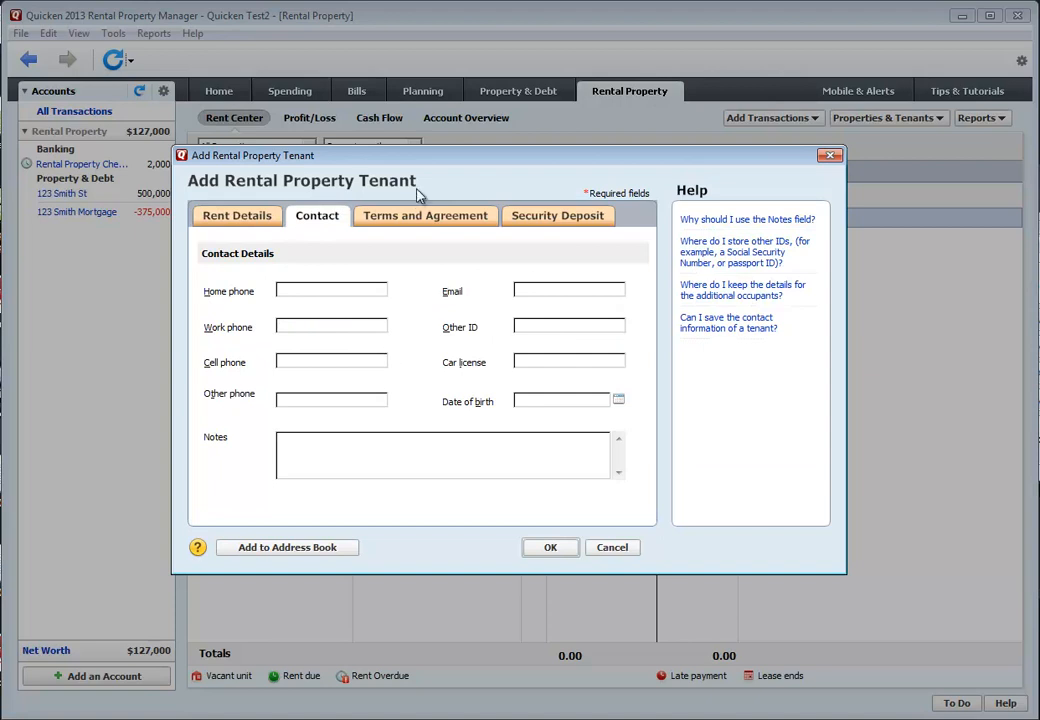
pyautogui.click(424, 216)
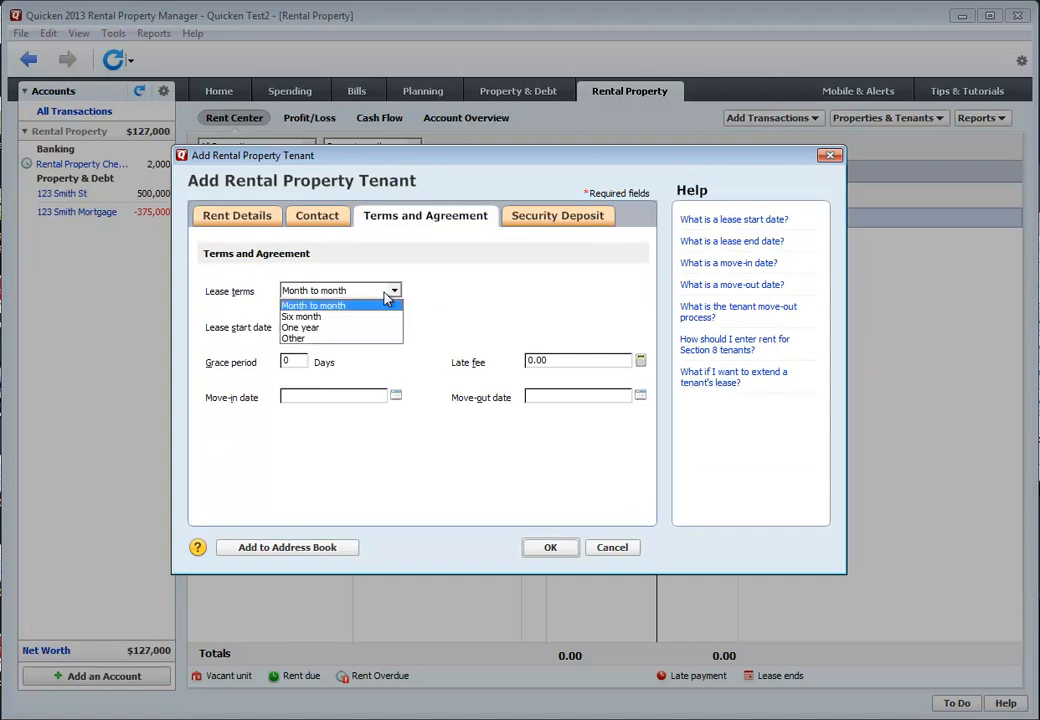
pyautogui.click(300, 328)
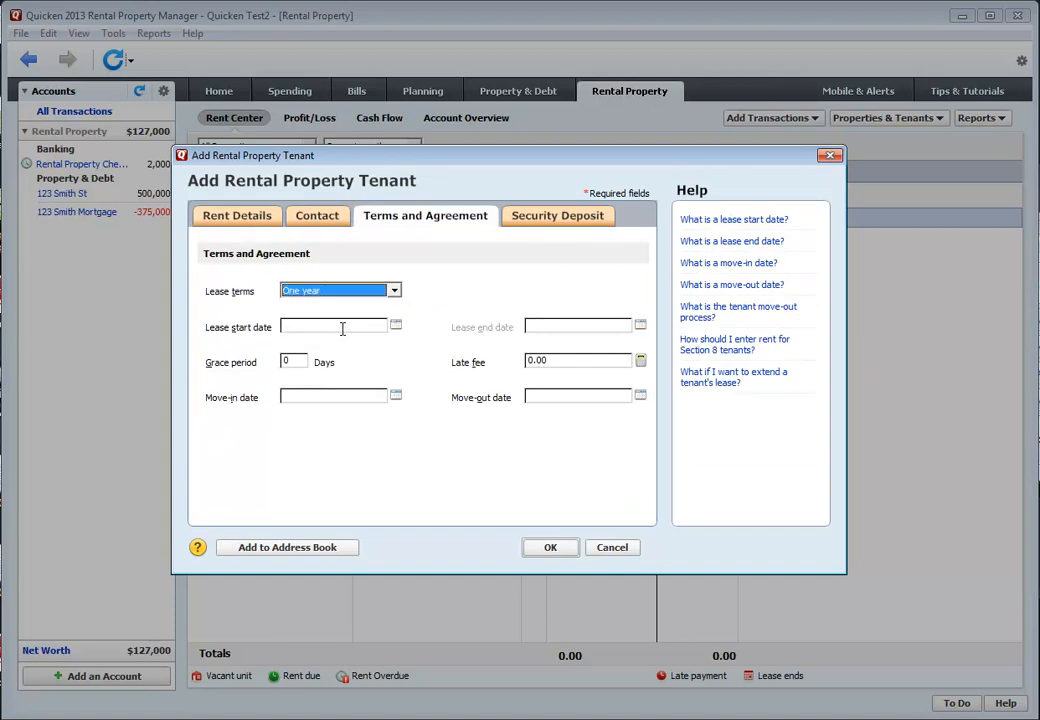
pyautogui.moveTo(396, 328)
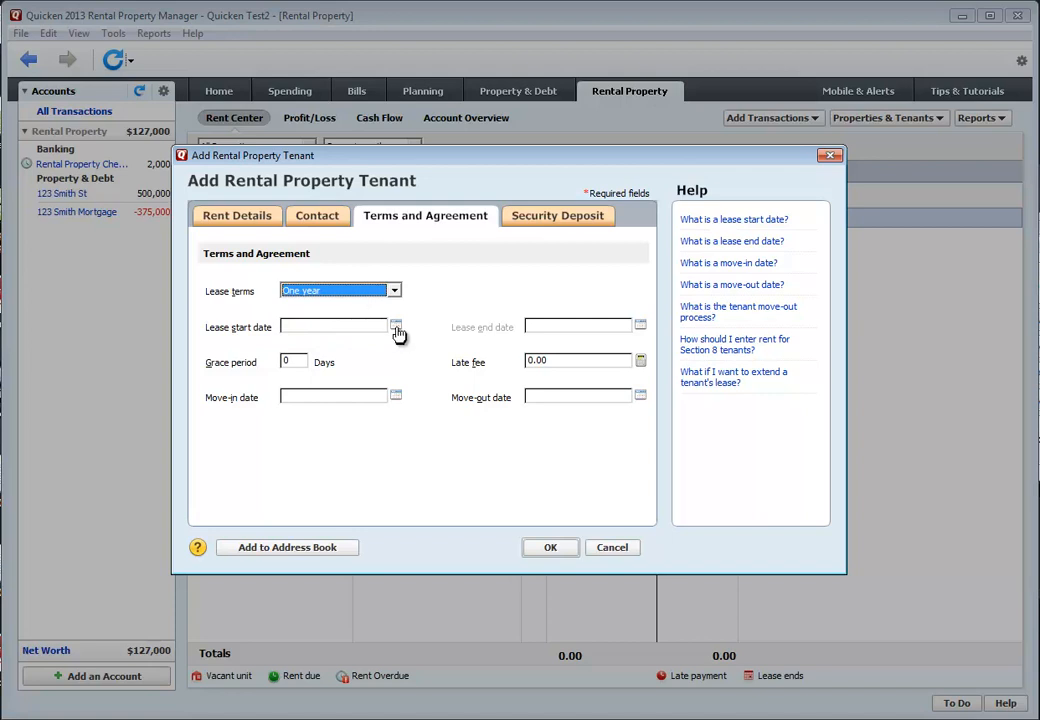
pyautogui.click(396, 324)
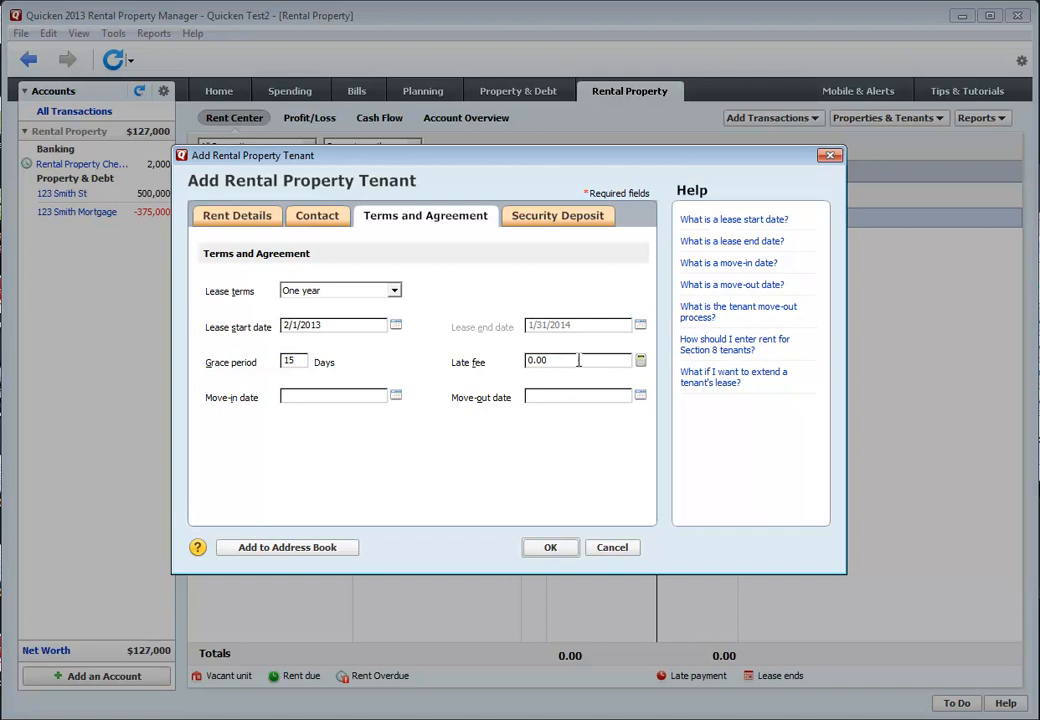
pyautogui.write('500')
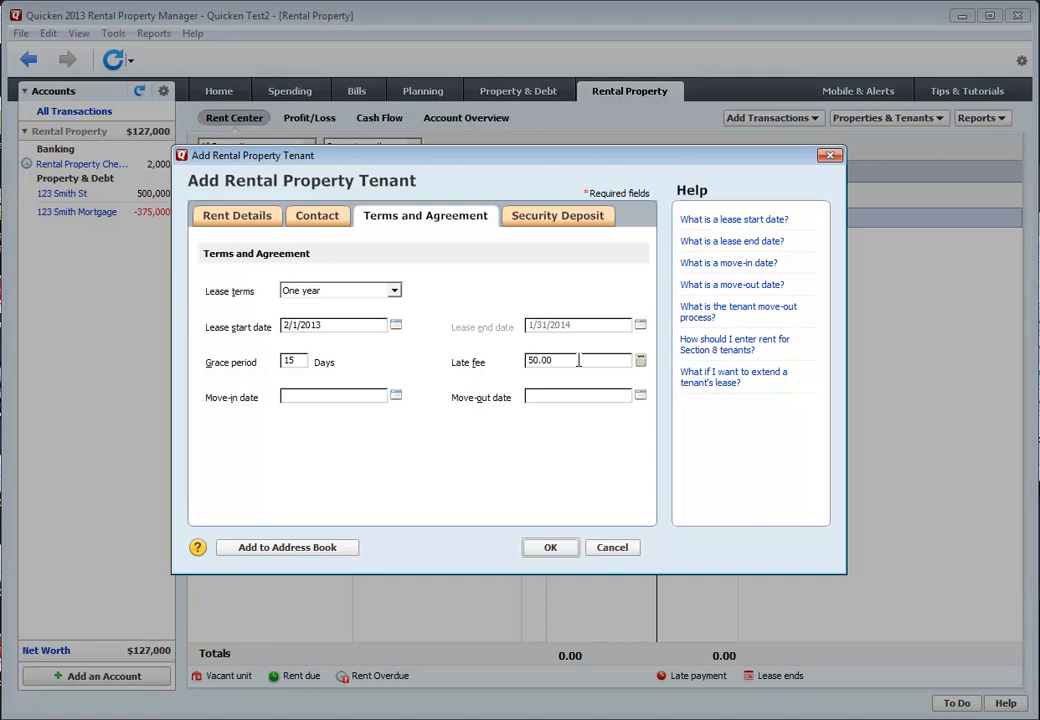
pyautogui.click(396, 396)
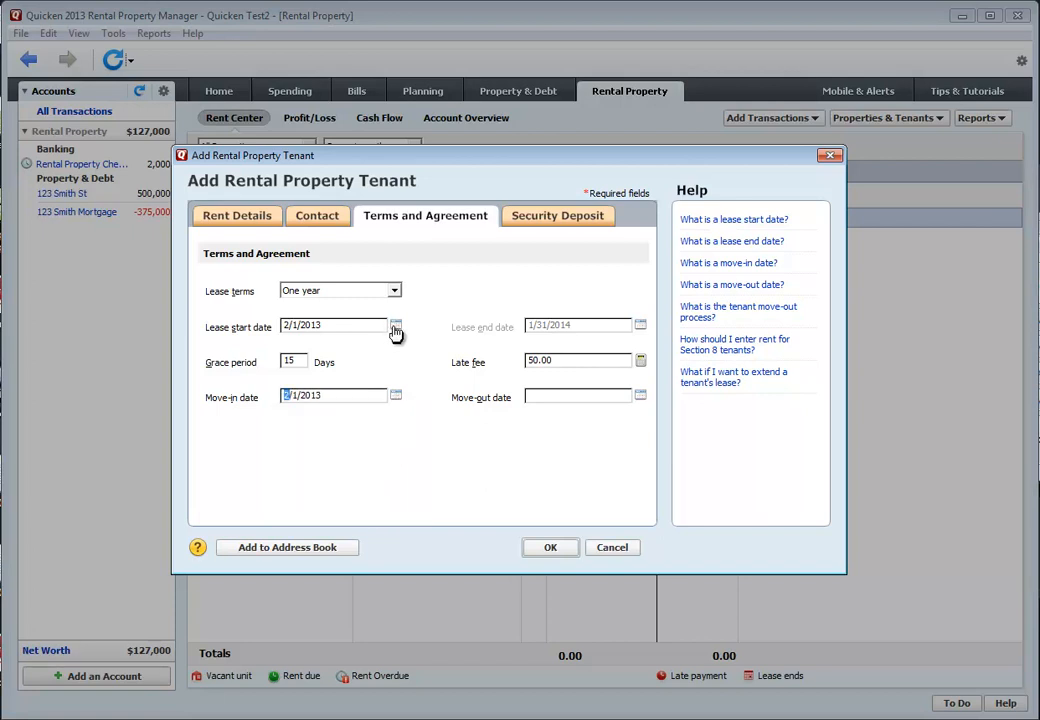
pyautogui.moveTo(564, 232)
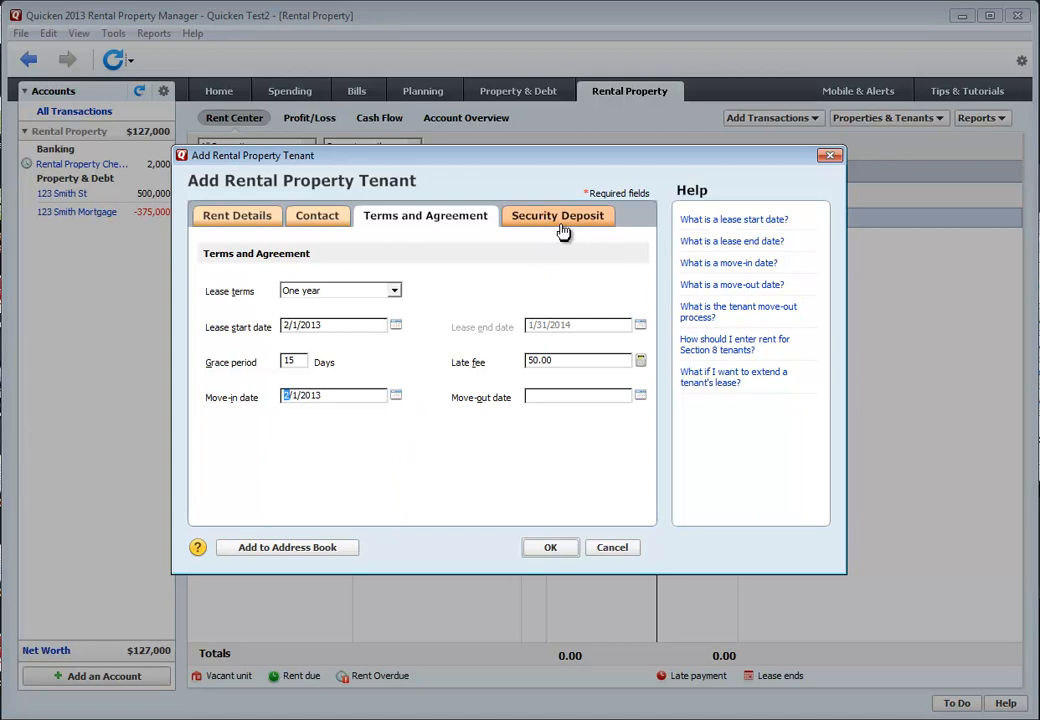
# - Enter a 1200 security deposit collected 2/1/2013 and save Tenant1 under Unit 1
pyautogui.click(556, 216)
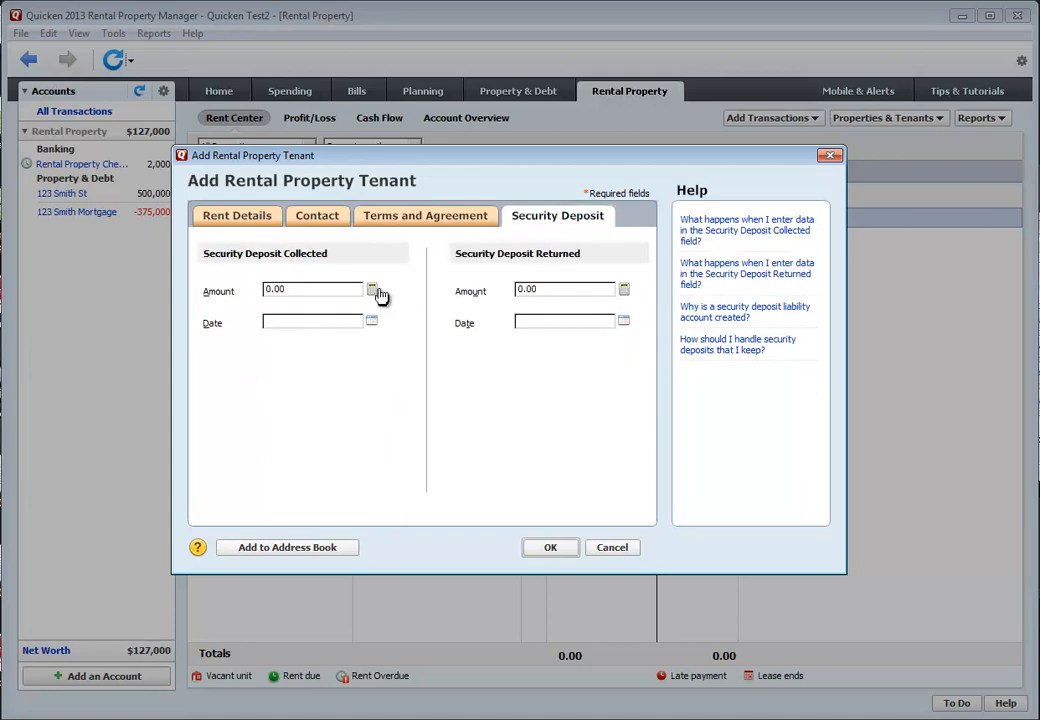
pyautogui.click(310, 288)
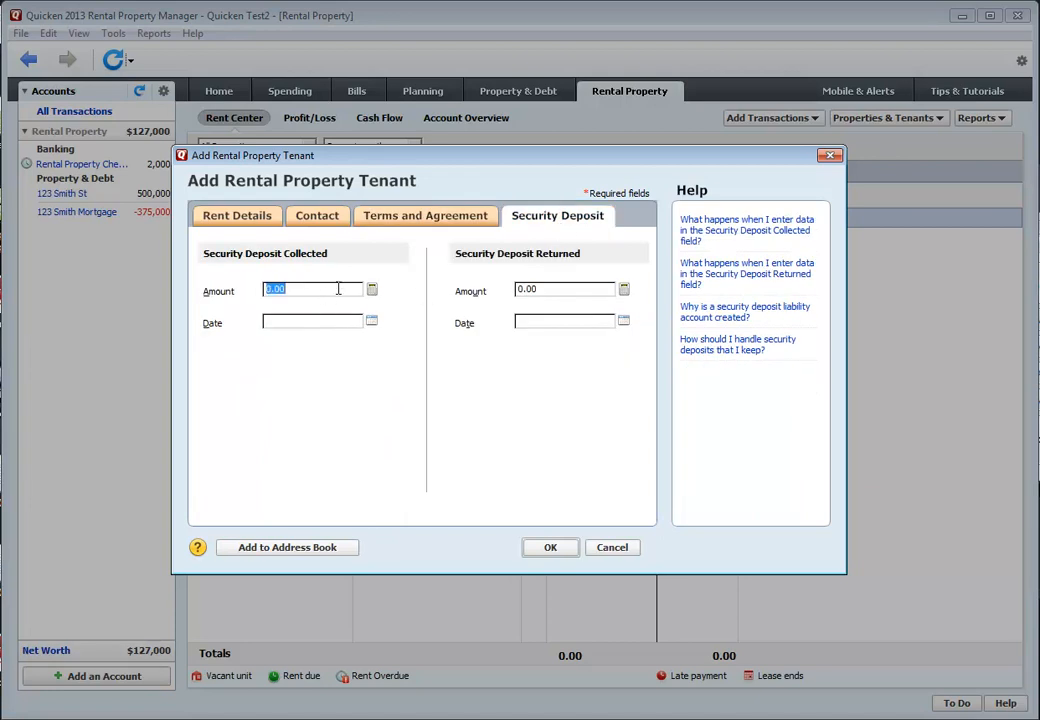
pyautogui.write('1200')
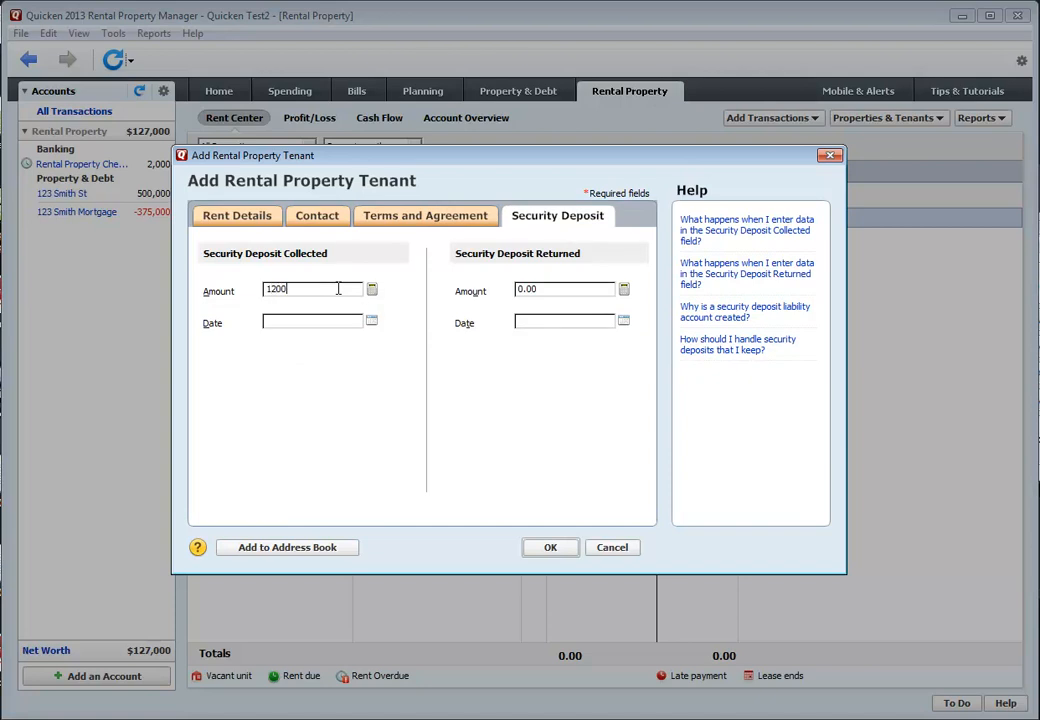
pyautogui.click(372, 320)
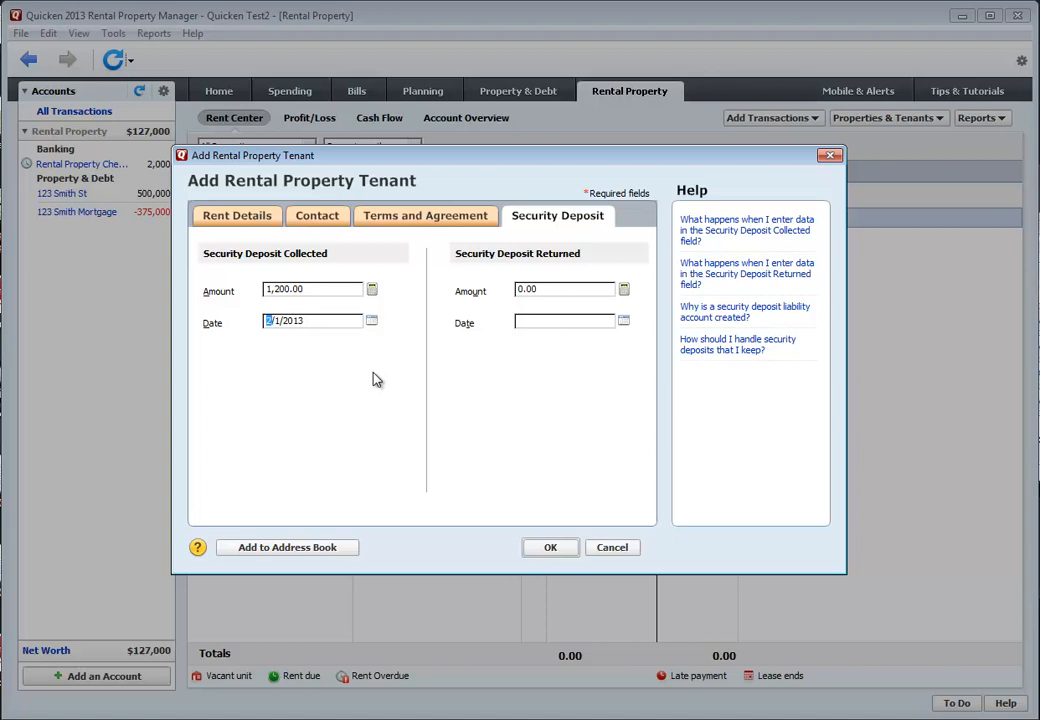
pyautogui.moveTo(516, 464)
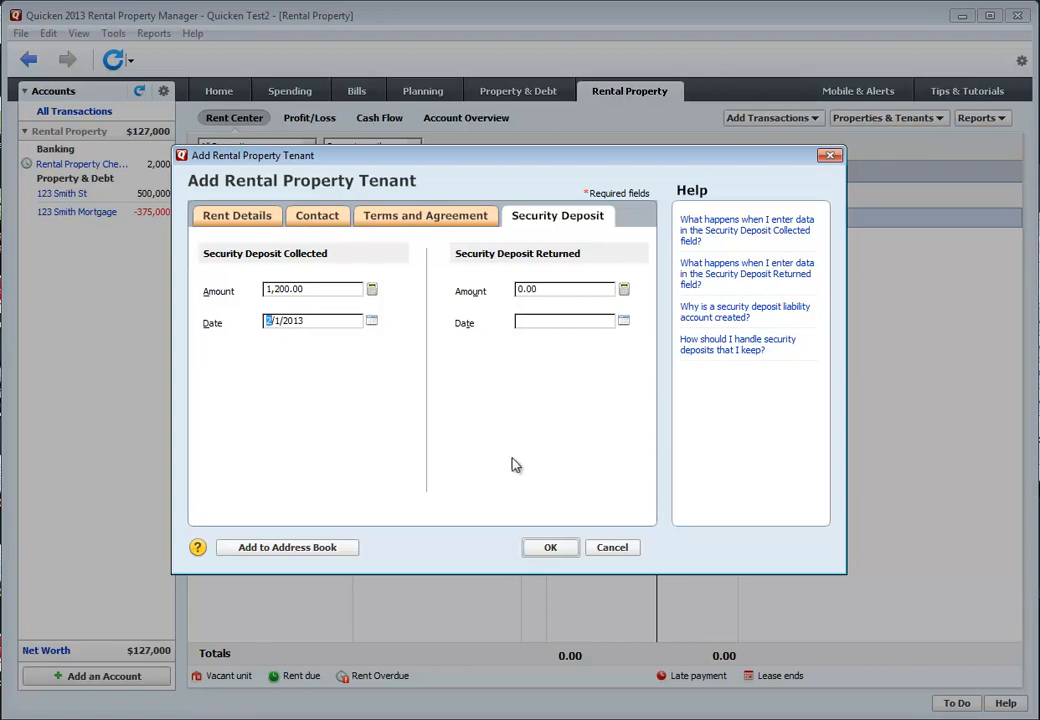
pyautogui.click(550, 548)
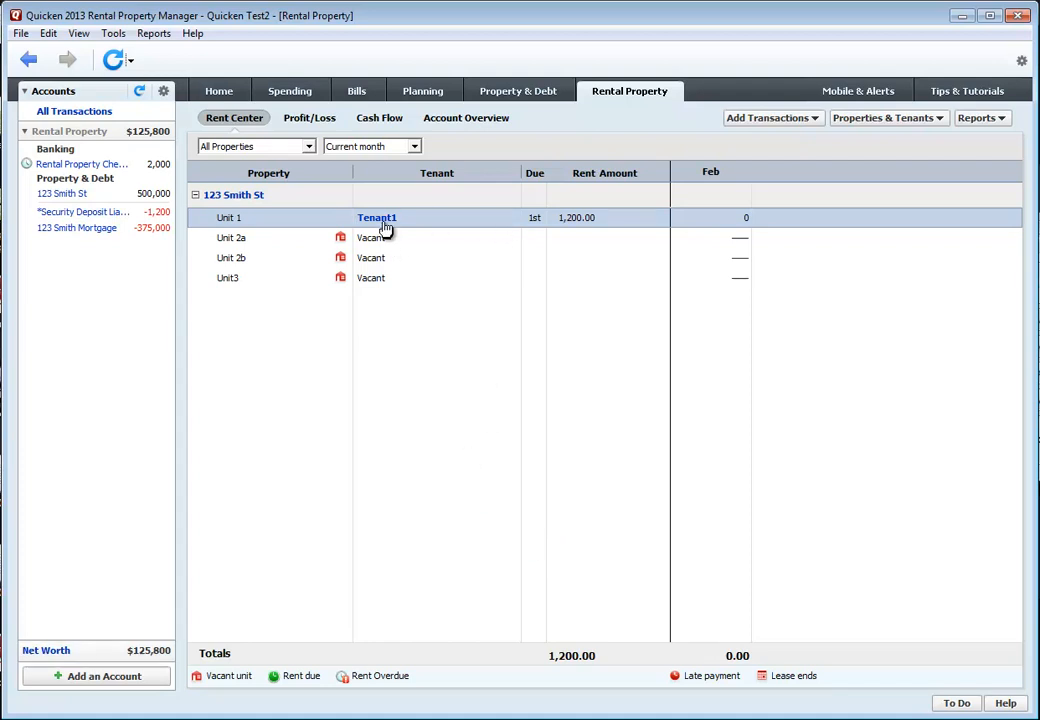
pyautogui.moveTo(564, 232)
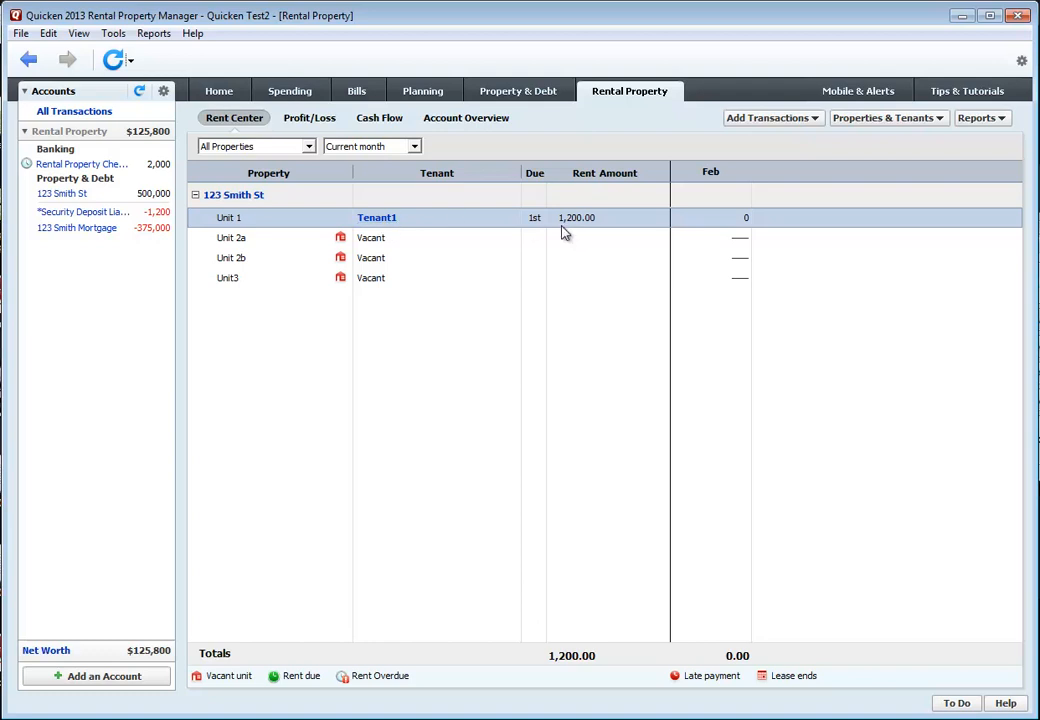
pyautogui.moveTo(118, 232)
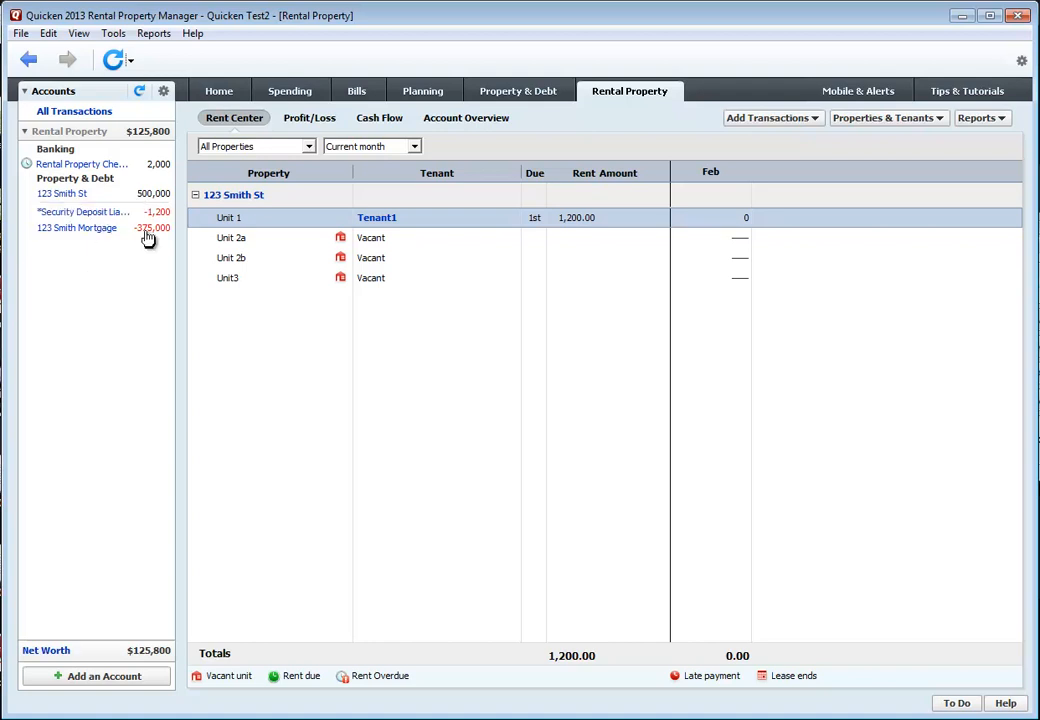
pyautogui.moveTo(112, 332)
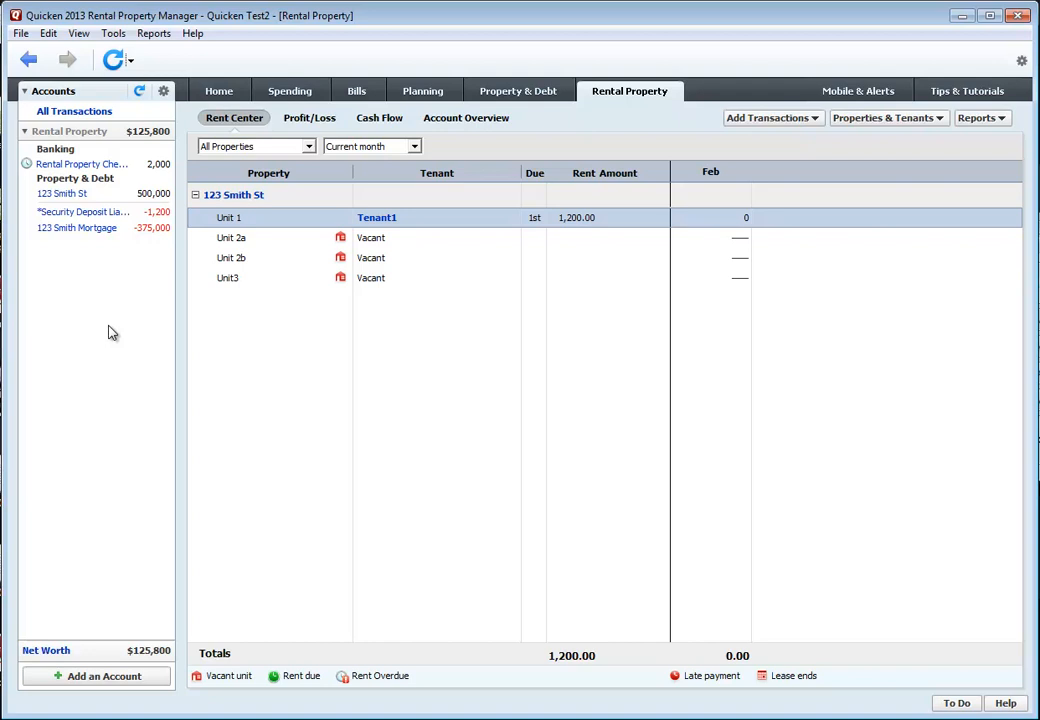
pyautogui.moveTo(176, 224)
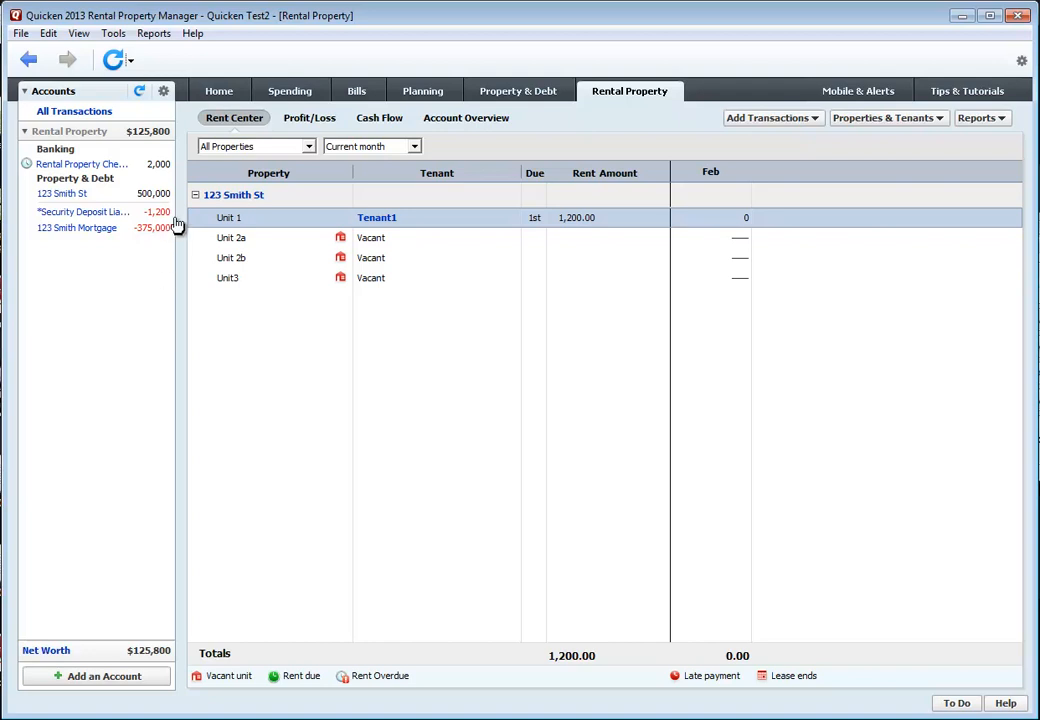
pyautogui.moveTo(158, 220)
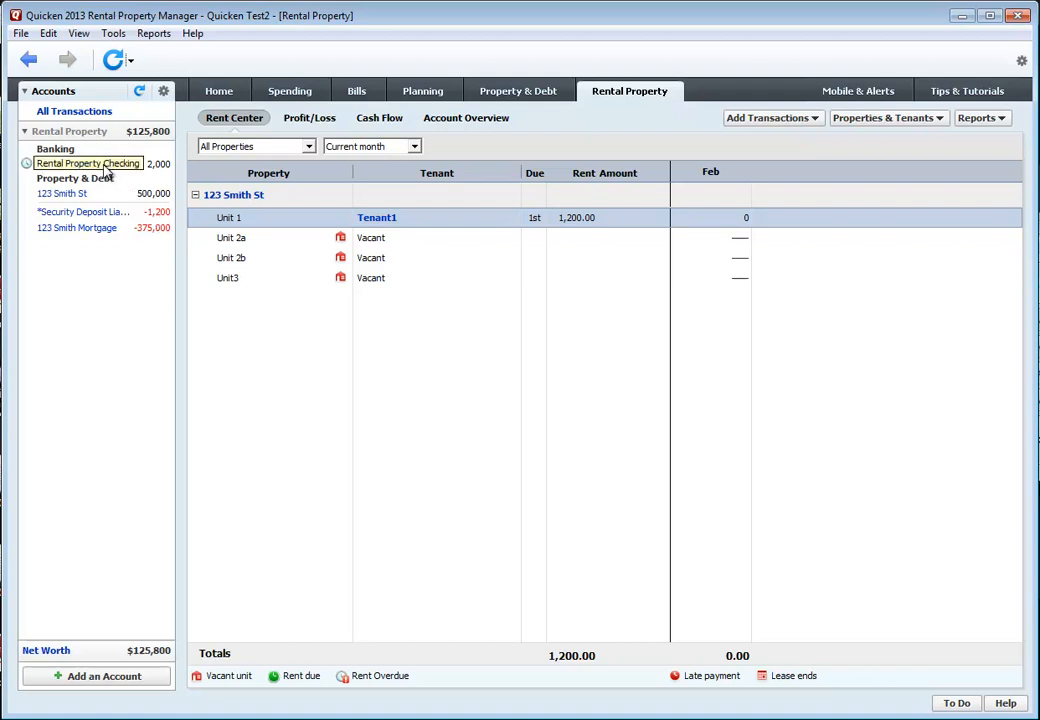
# - Begin a 2/1/2013 checking register entry from Tenant1 with category Rental Security
pyautogui.click(84, 164)
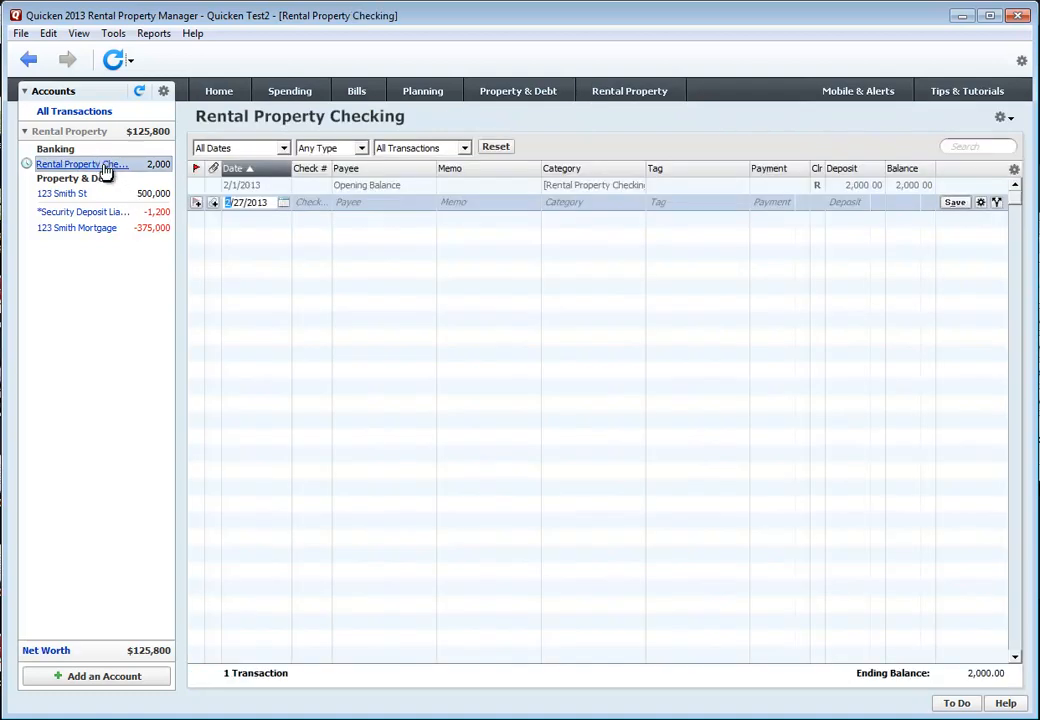
pyautogui.moveTo(412, 374)
pyautogui.write('1')
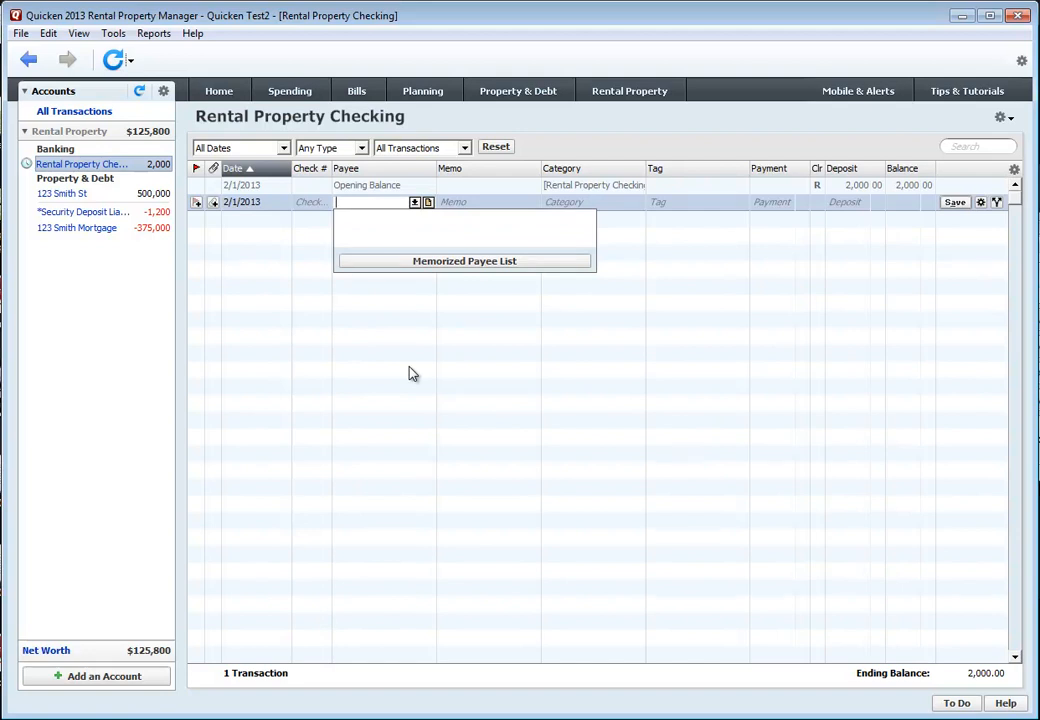
pyautogui.write('Tenant1')
pyautogui.click(592, 202)
pyautogui.write('Renta')
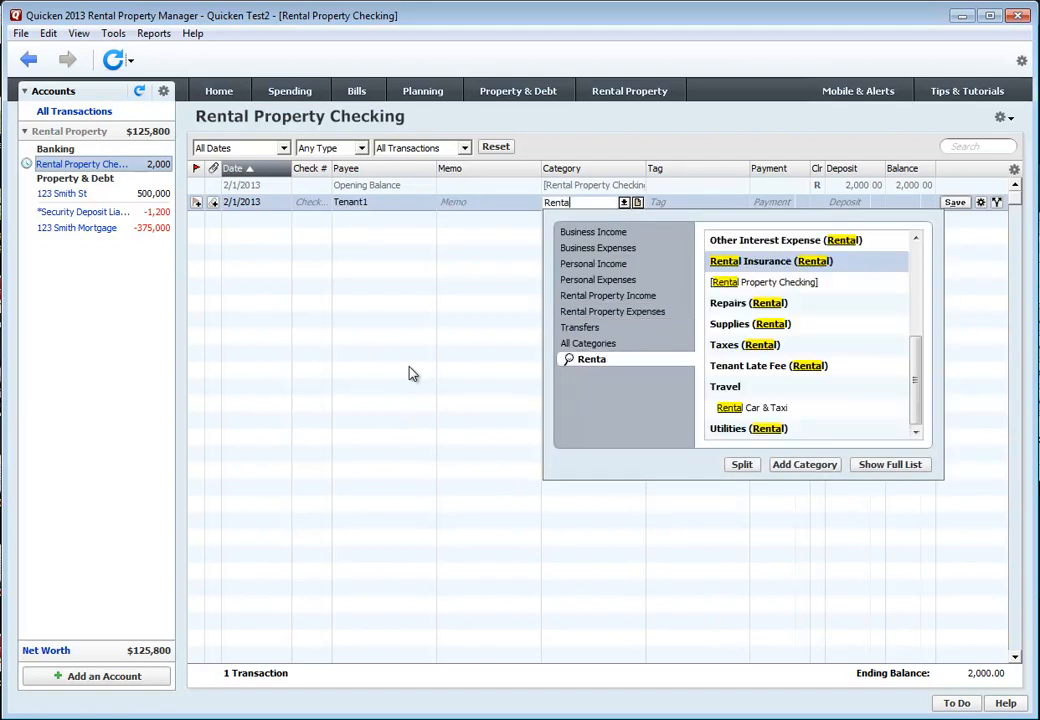
pyautogui.moveTo(562, 376)
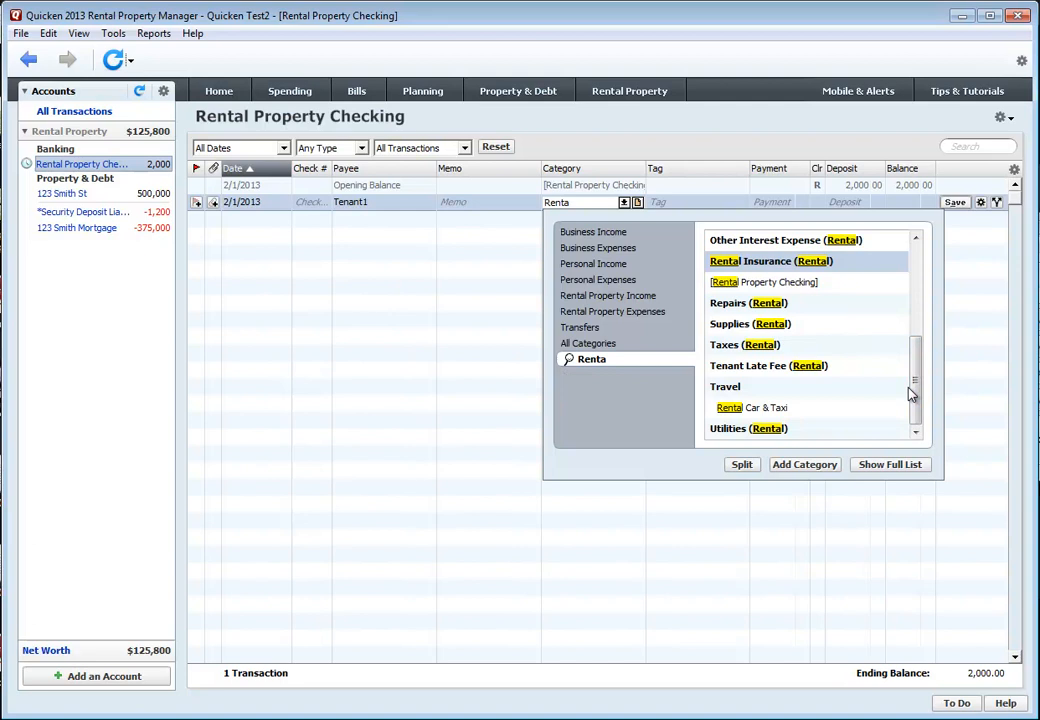
pyautogui.click(780, 260)
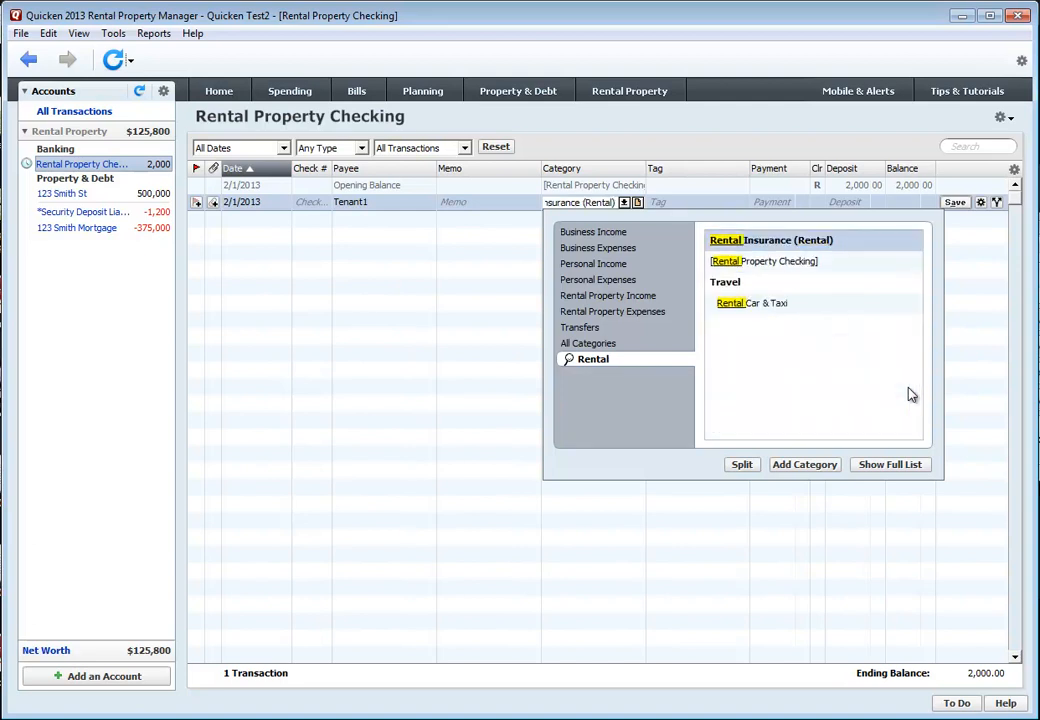
pyautogui.write('Rental Security')
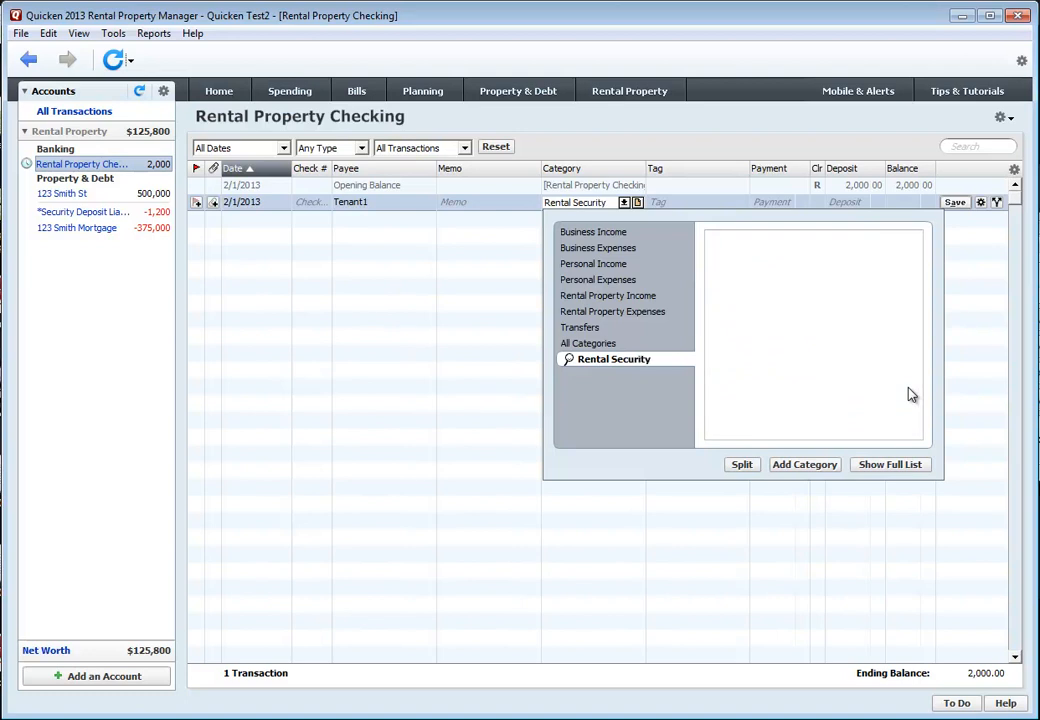
pyautogui.moveTo(810, 464)
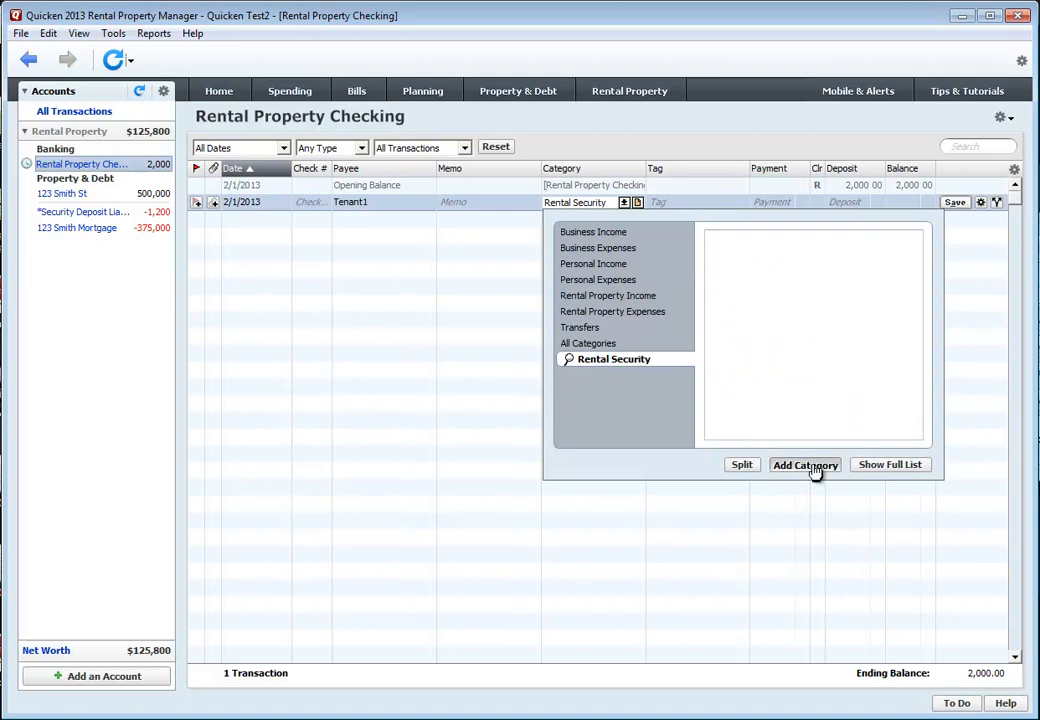
# - Add Rental Security as a new Income category, reviewing its tax reporting, and save it
pyautogui.click(804, 464)
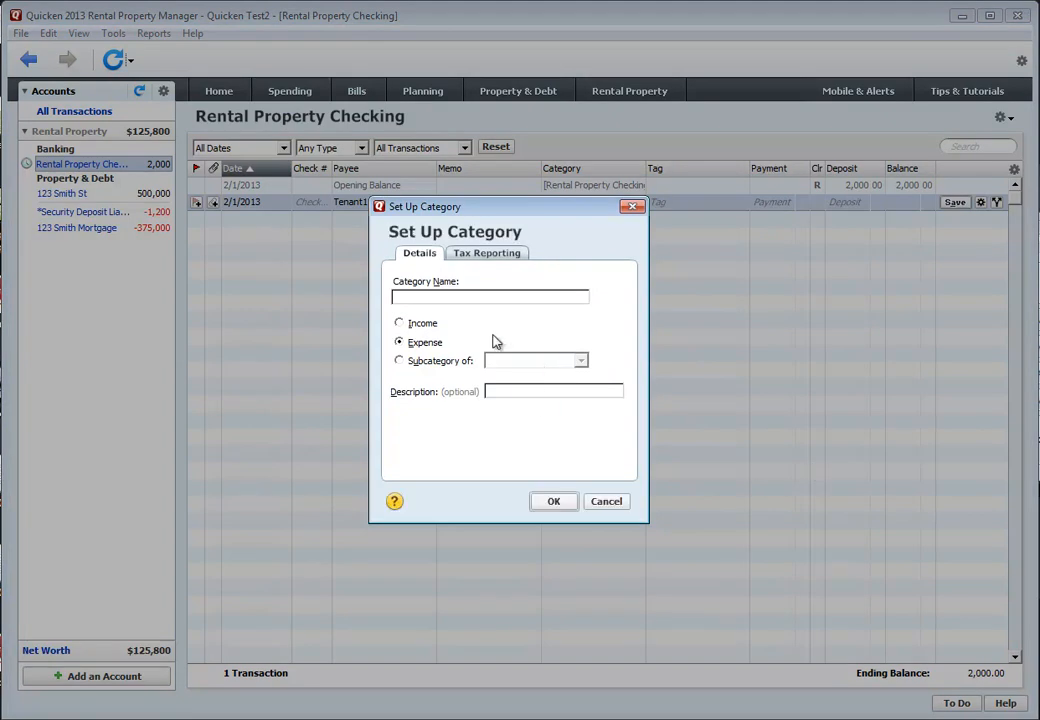
pyautogui.write('Rental Security')
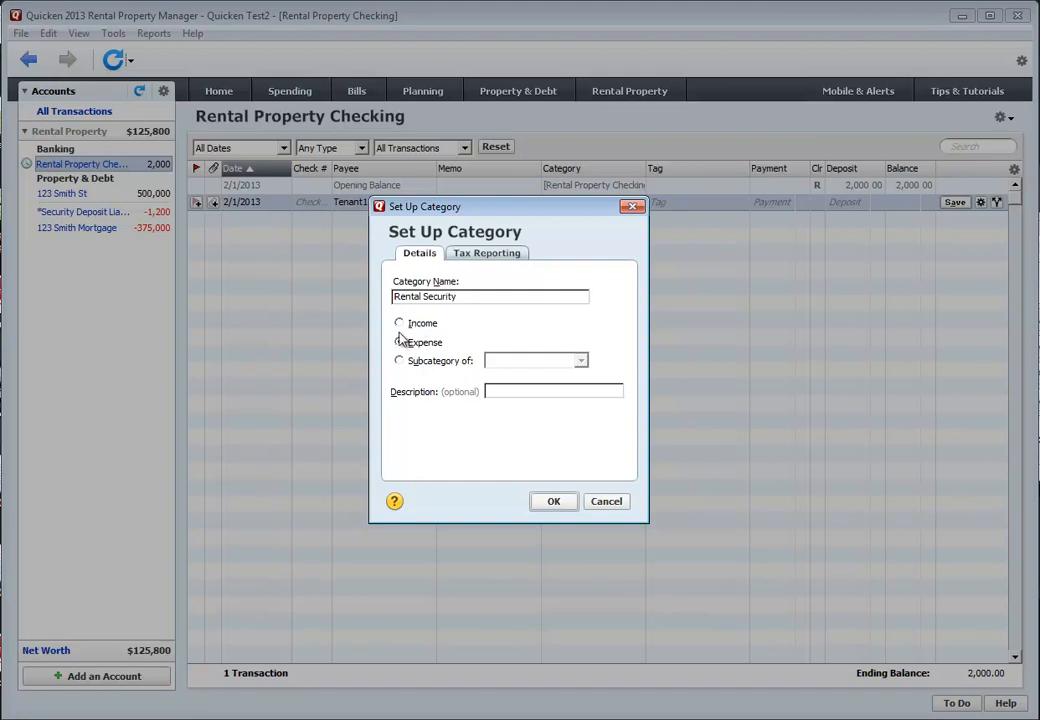
pyautogui.click(400, 322)
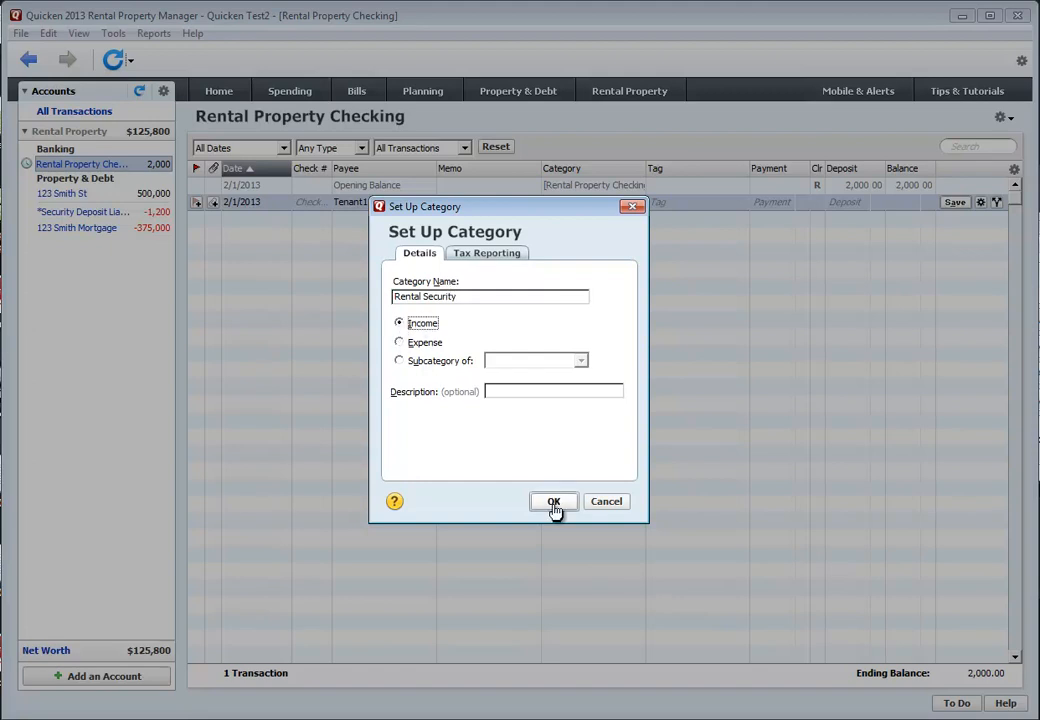
pyautogui.click(486, 252)
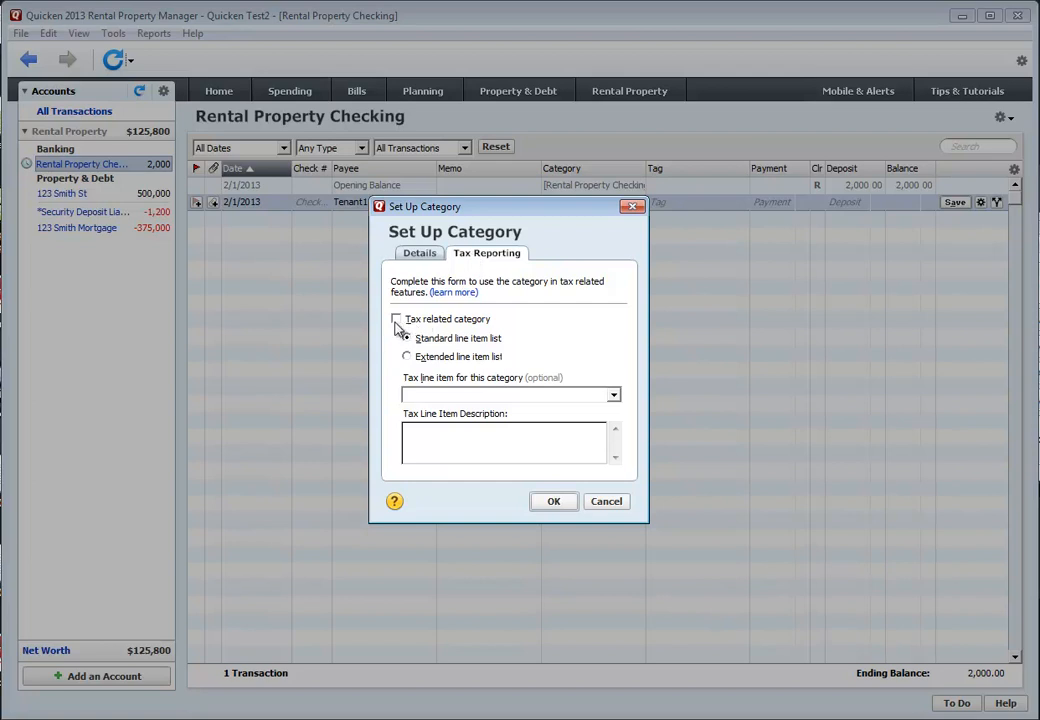
pyautogui.click(418, 252)
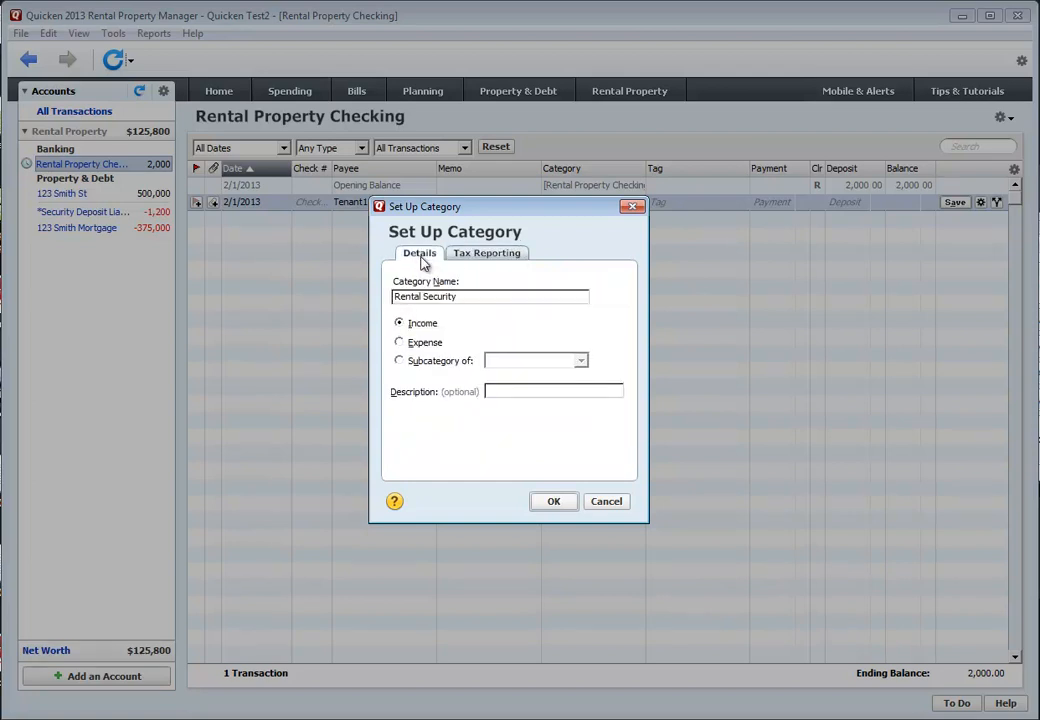
pyautogui.click(552, 500)
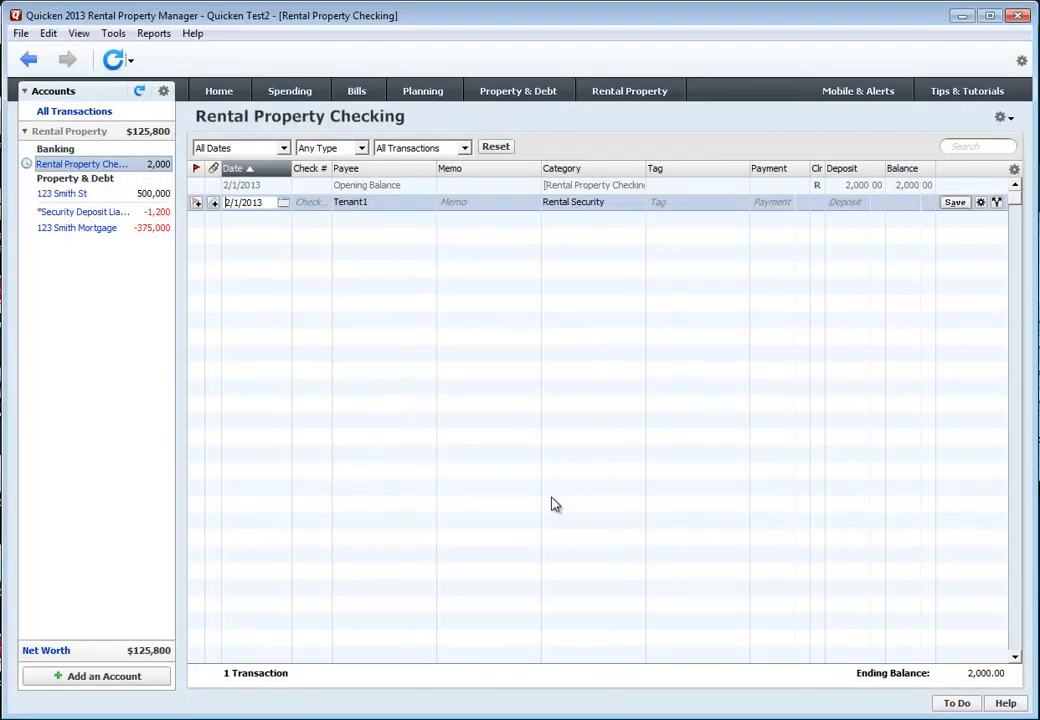
# - Tag the entry 123 Smith St, enter a 1200 deposit, and save the transaction
pyautogui.click(696, 200)
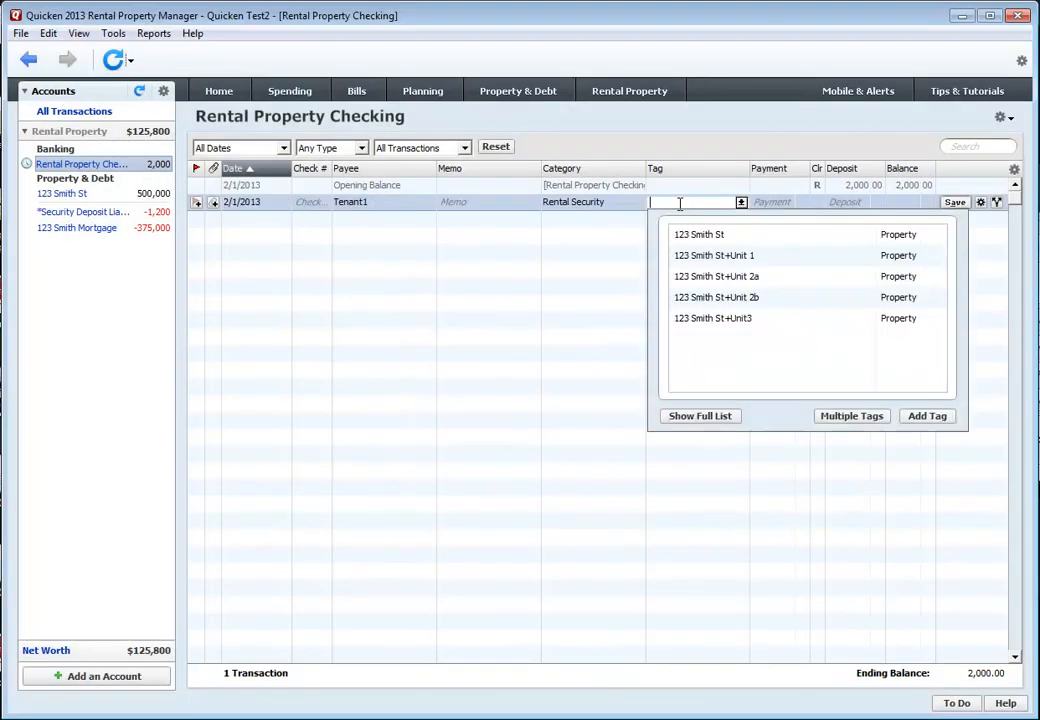
pyautogui.moveTo(684, 212)
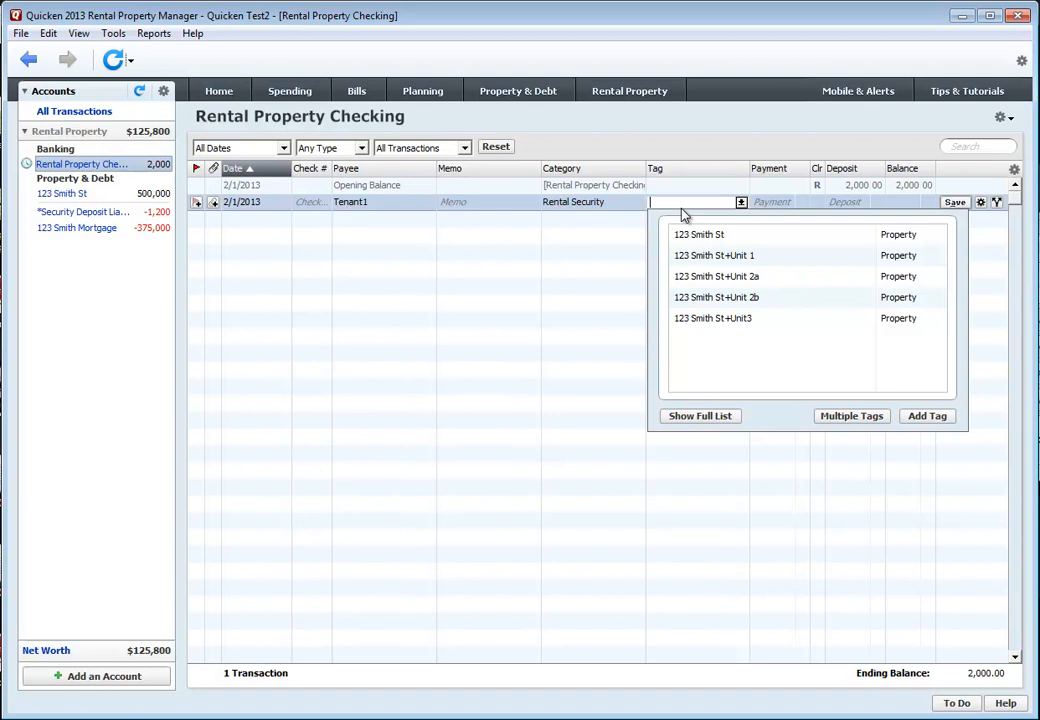
pyautogui.click(700, 234)
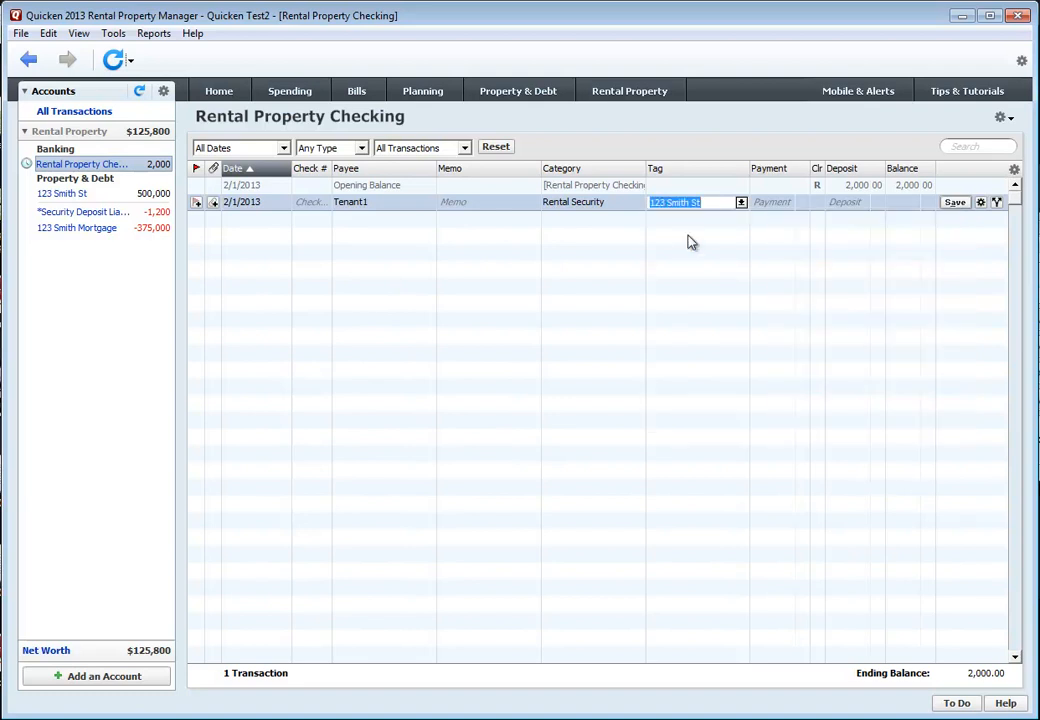
pyautogui.click(852, 204)
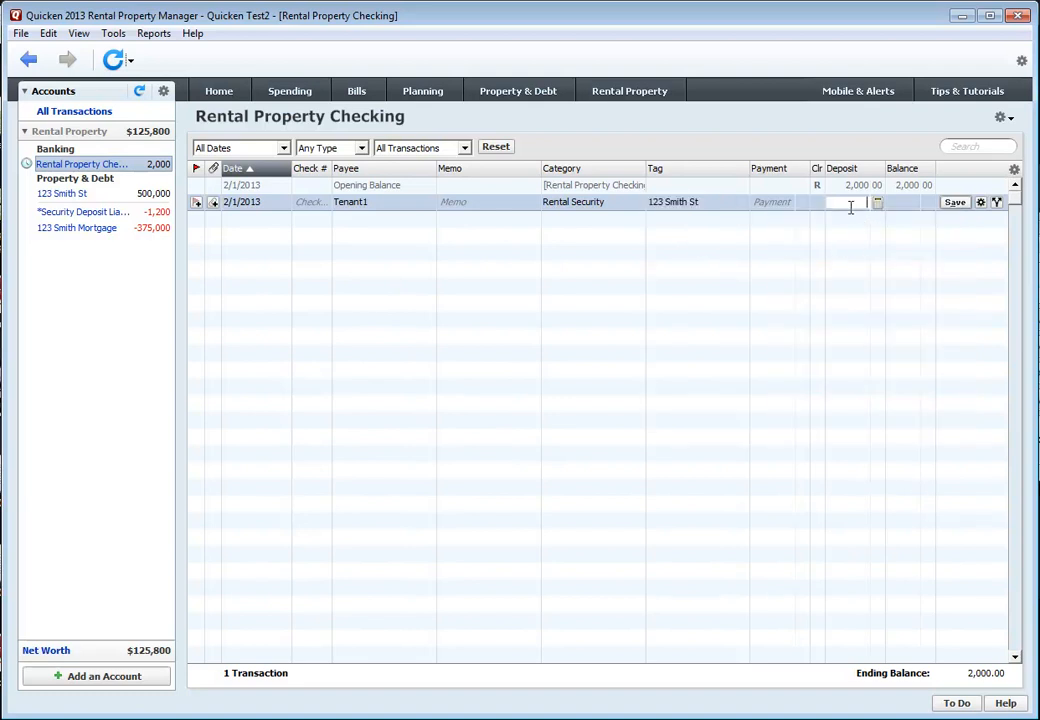
pyautogui.write('1200')
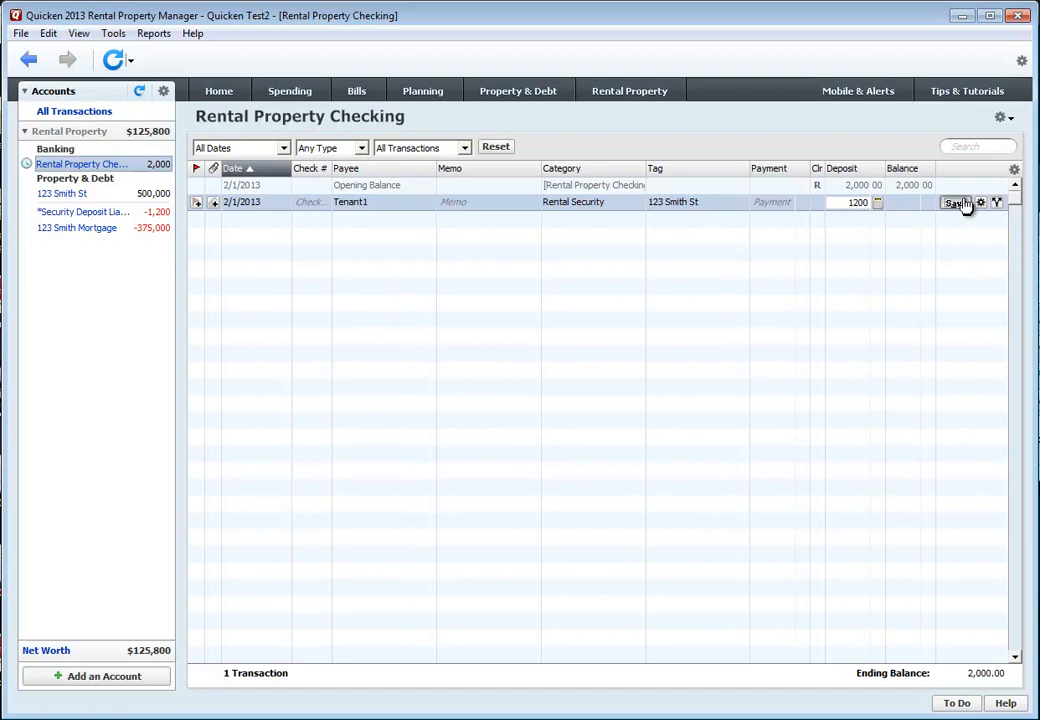
pyautogui.click(928, 204)
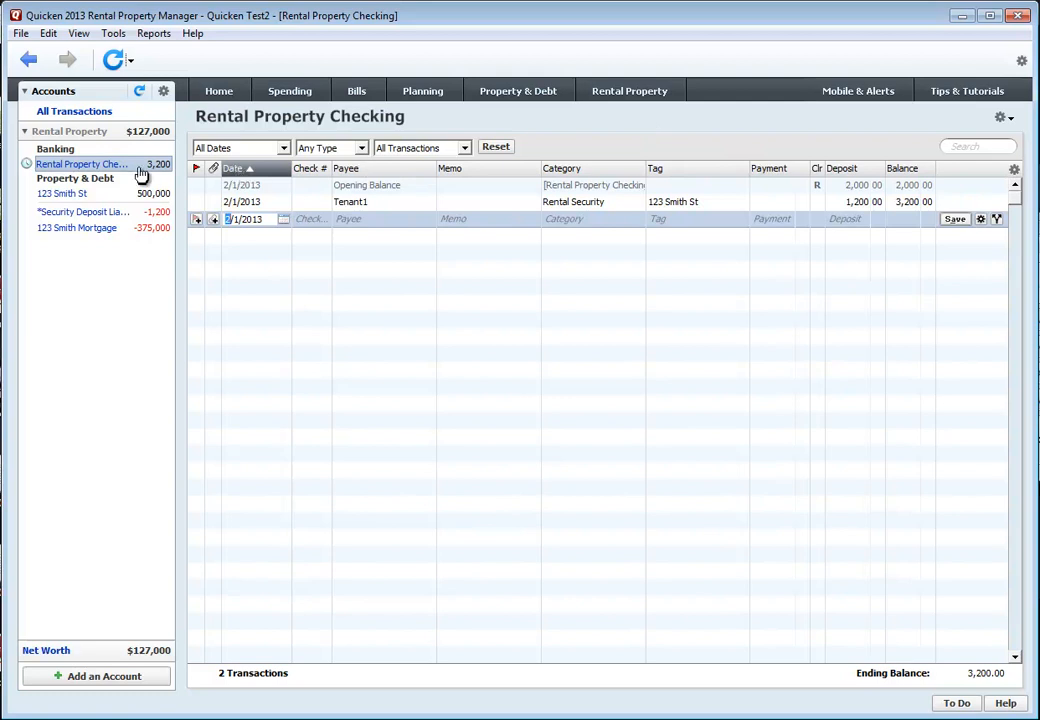
pyautogui.moveTo(148, 172)
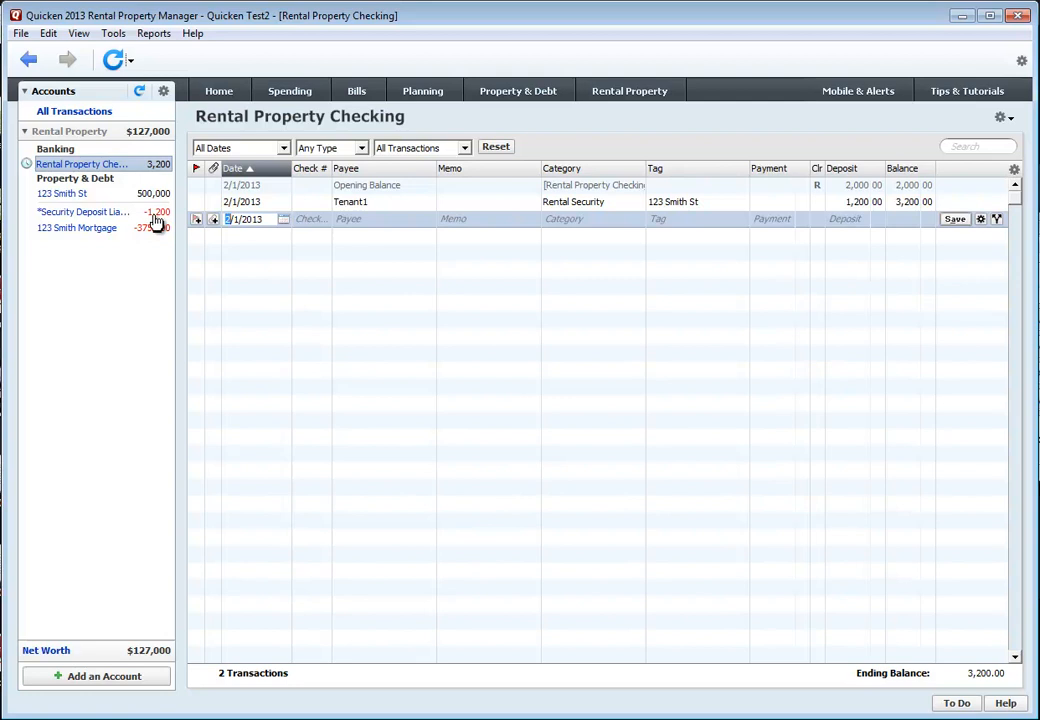
pyautogui.moveTo(58, 608)
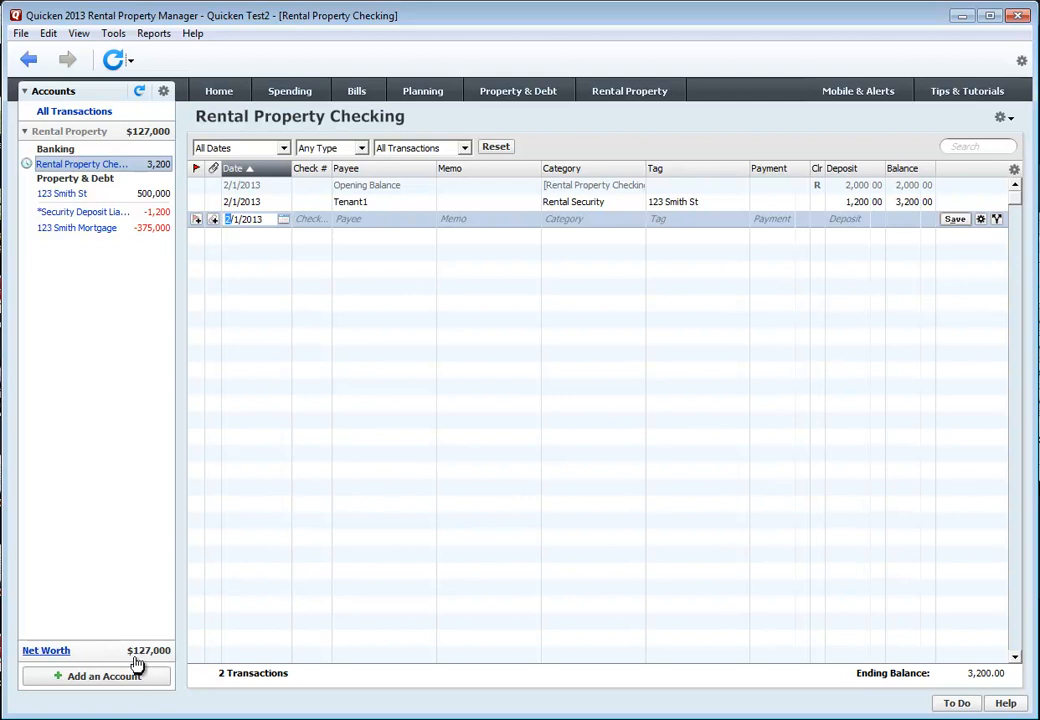
pyautogui.moveTo(250, 598)
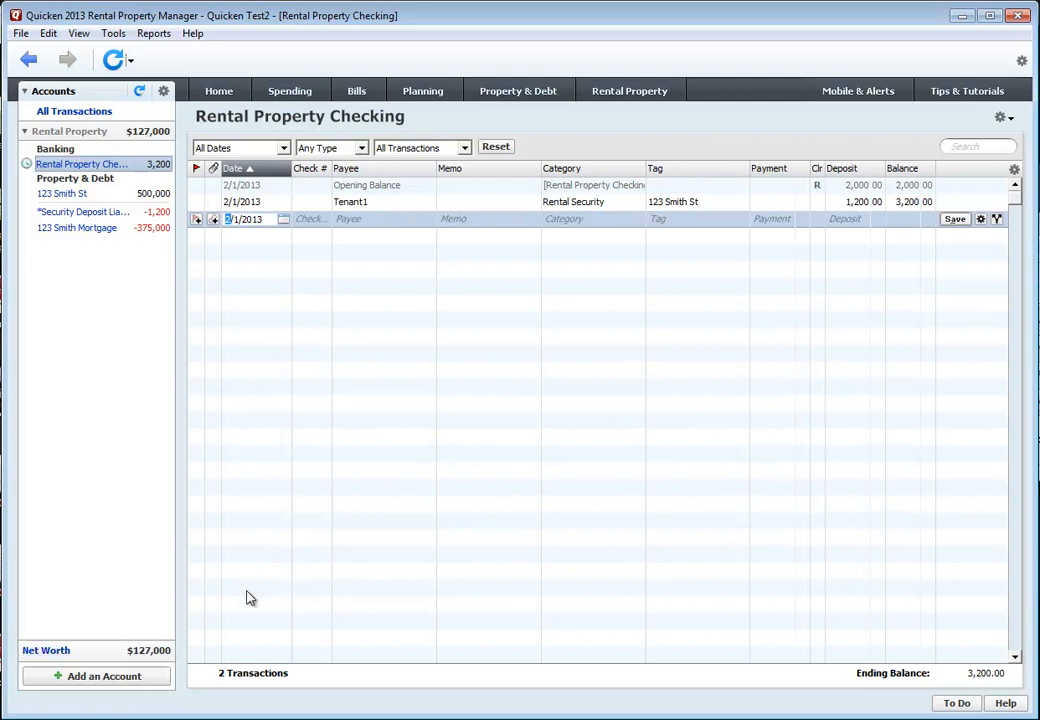
pyautogui.moveTo(670, 112)
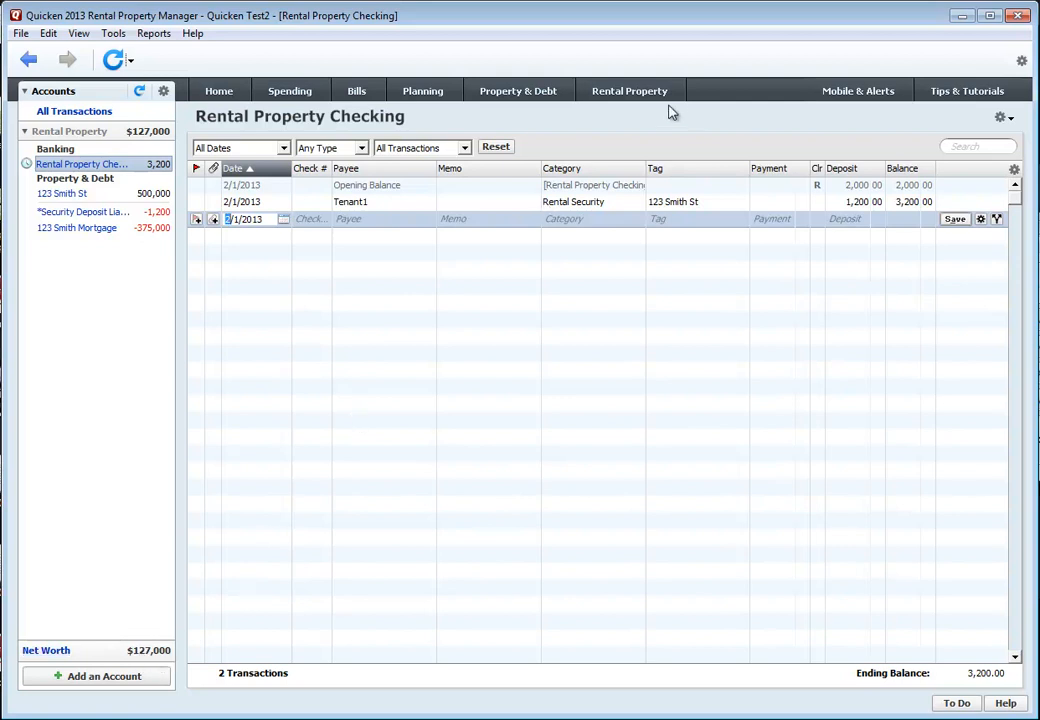
# - From the Rent Center, start a new tenant named Tenant2
pyautogui.click(630, 90)
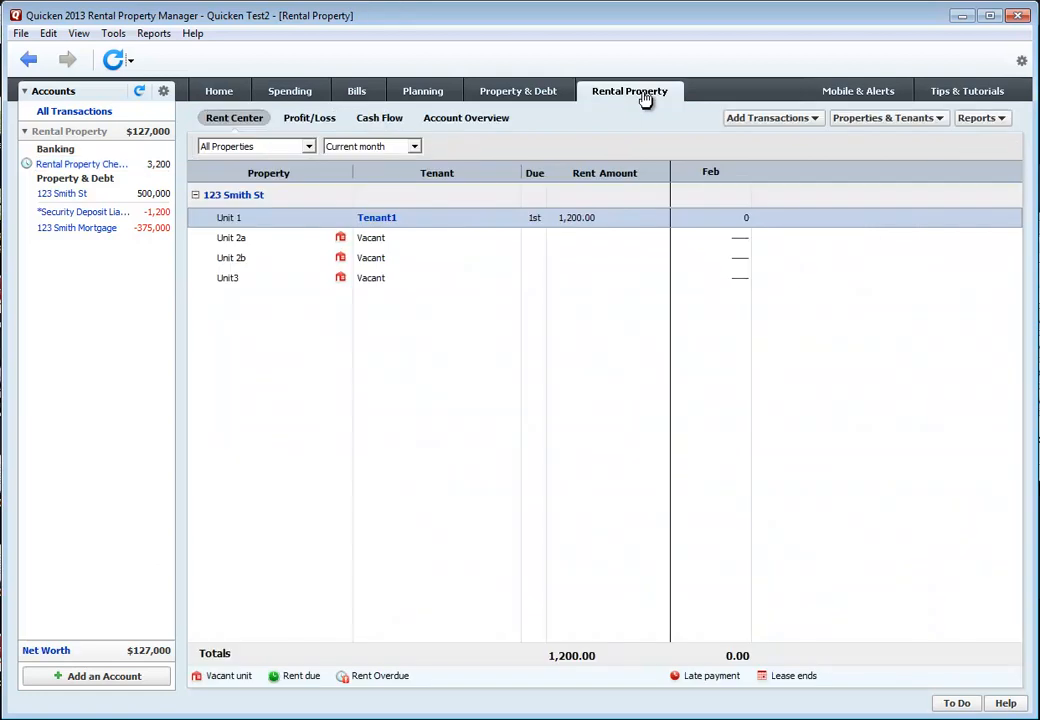
pyautogui.moveTo(864, 132)
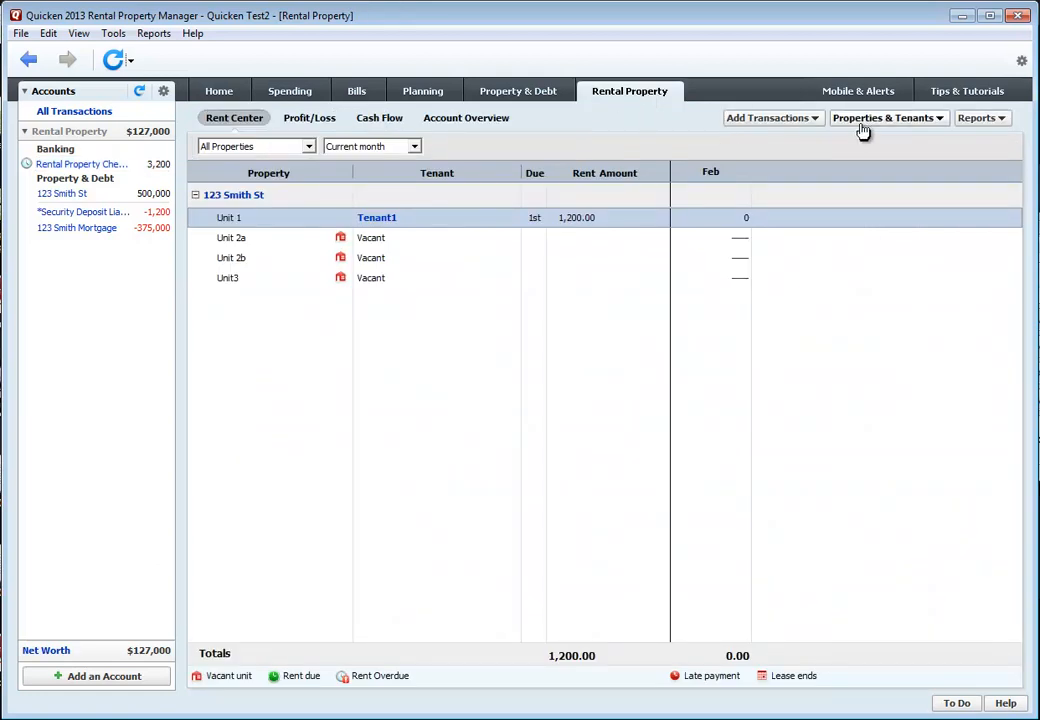
pyautogui.click(886, 118)
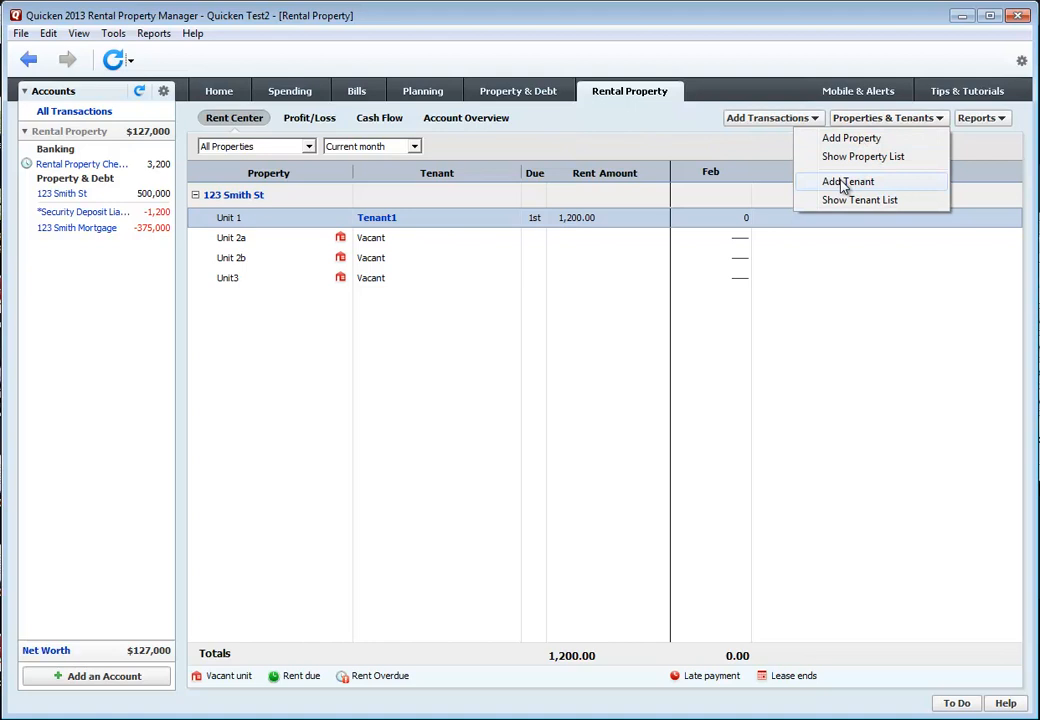
pyautogui.click(844, 180)
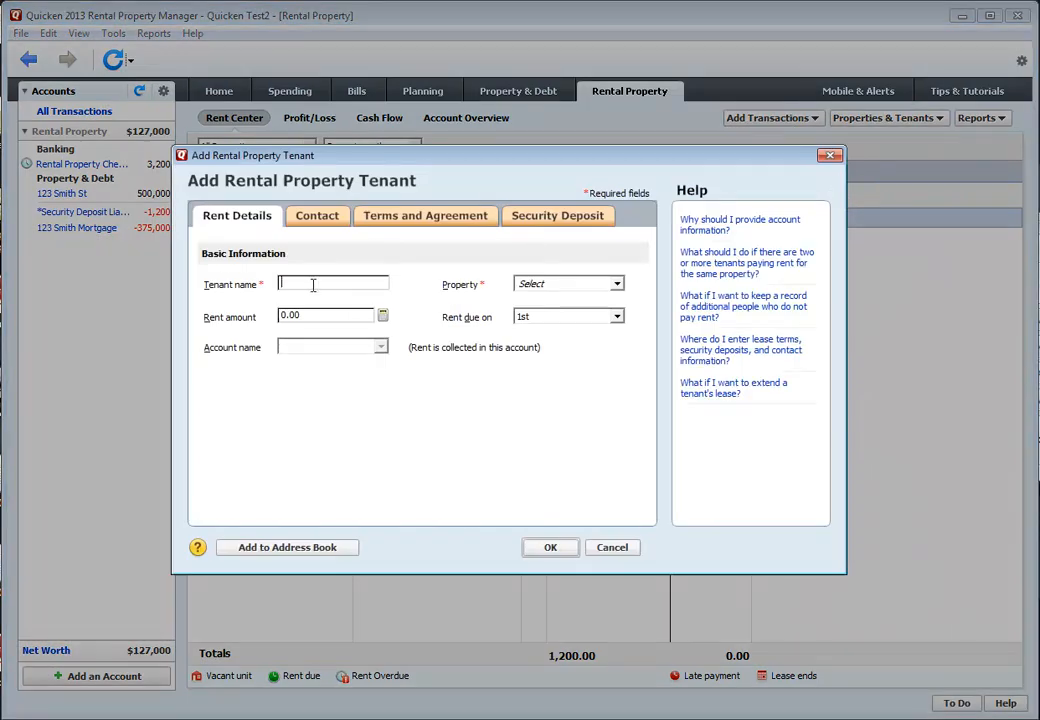
pyautogui.write('Tenant2')
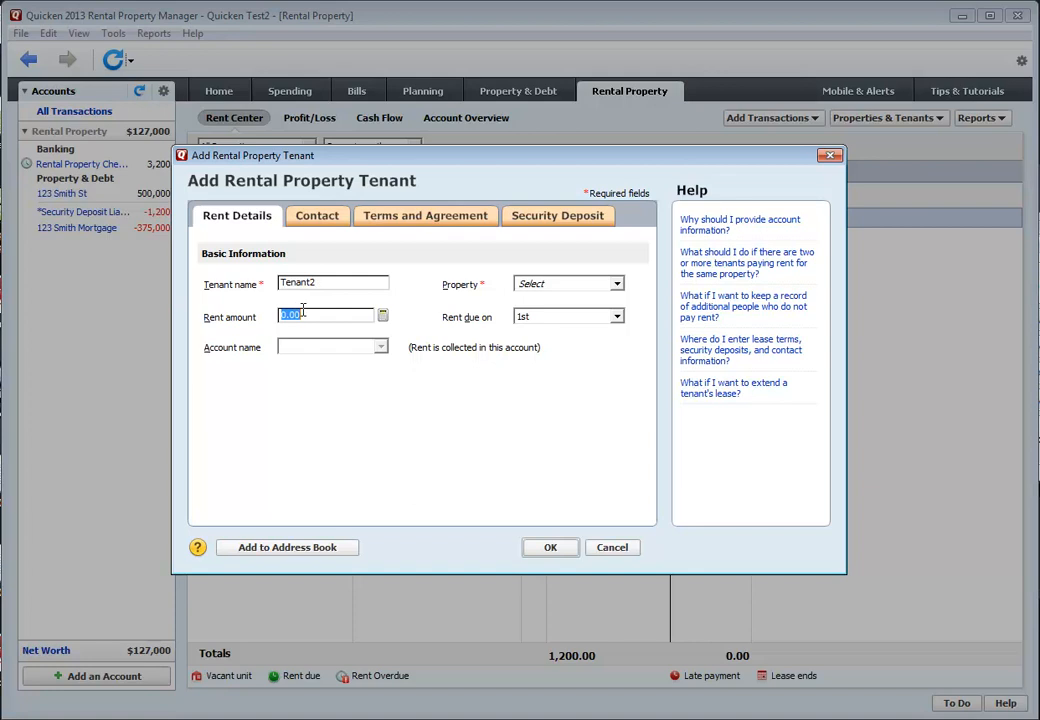
# - Set Tenant2's rent to 1250 and assign Unit 2a
pyautogui.write('1250')
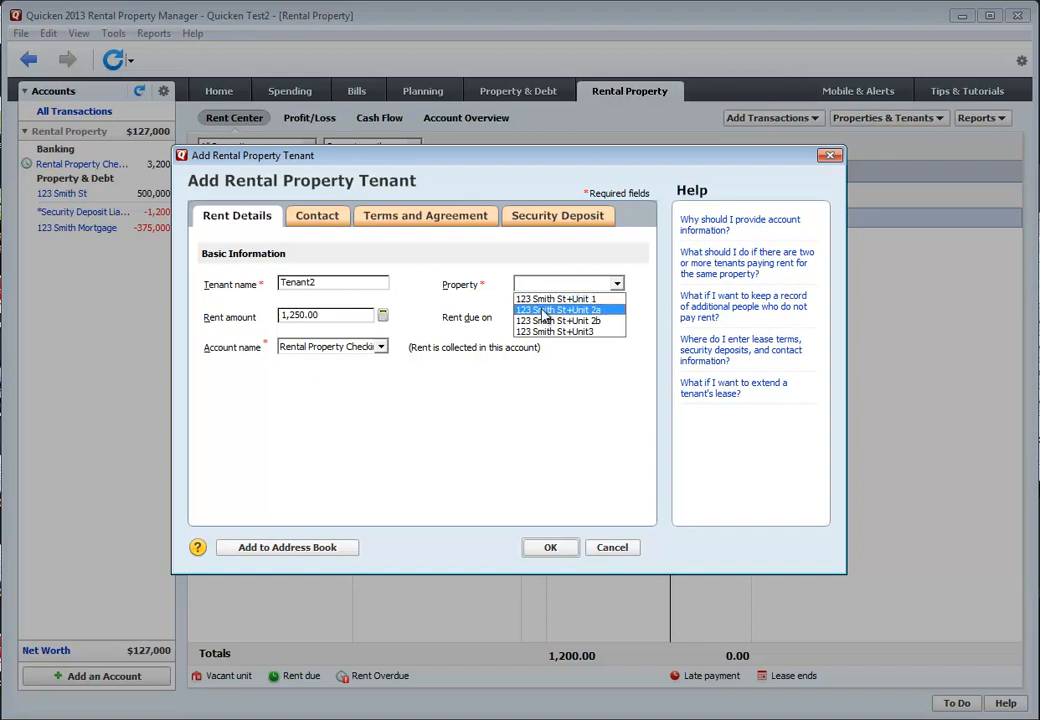
pyautogui.click(560, 308)
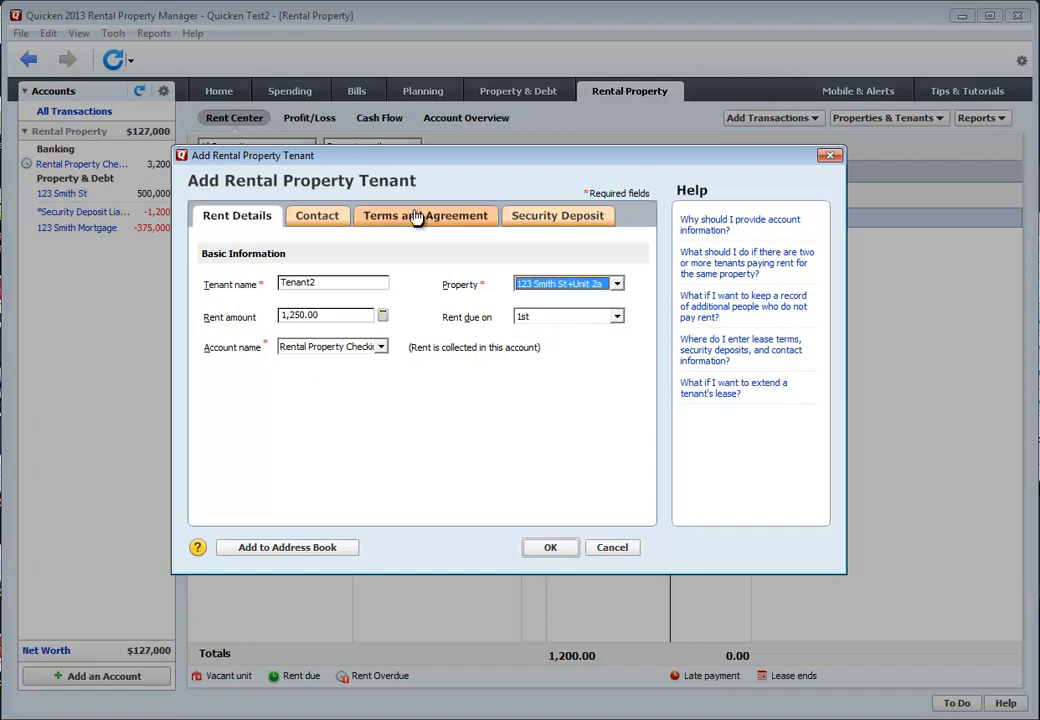
pyautogui.click(424, 216)
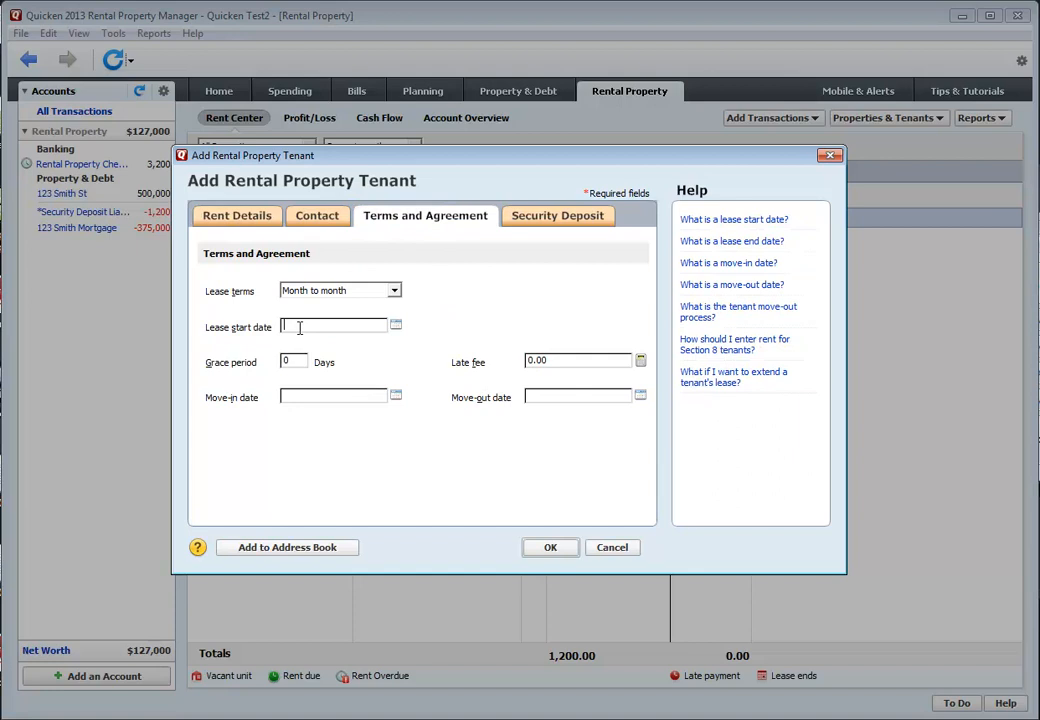
# - Enter lease start 2/1/2013, 15-day grace, 50 late fee and 2/1/2013 move-in for Tenant2
pyautogui.click(396, 324)
pyautogui.write('15')
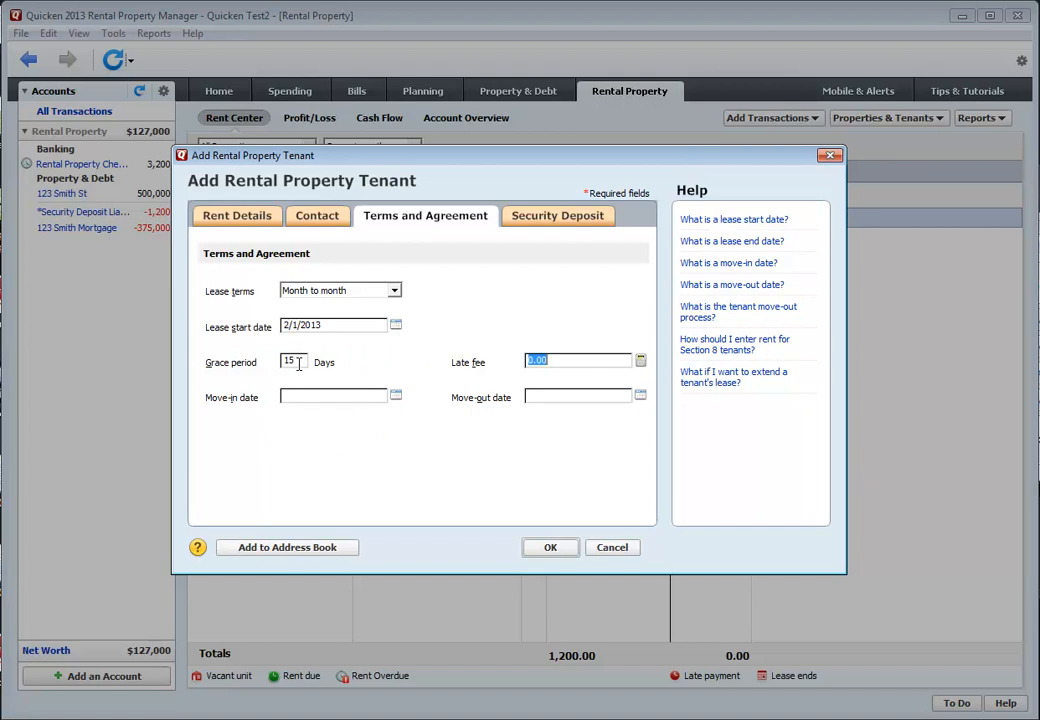
pyautogui.click(396, 396)
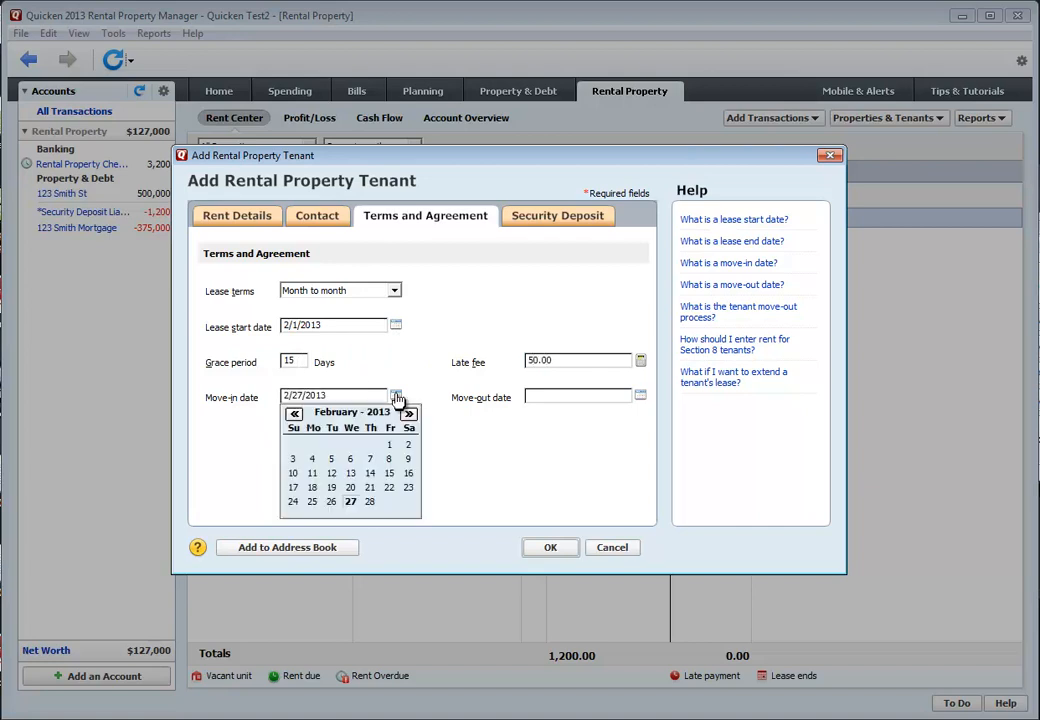
pyautogui.click(388, 444)
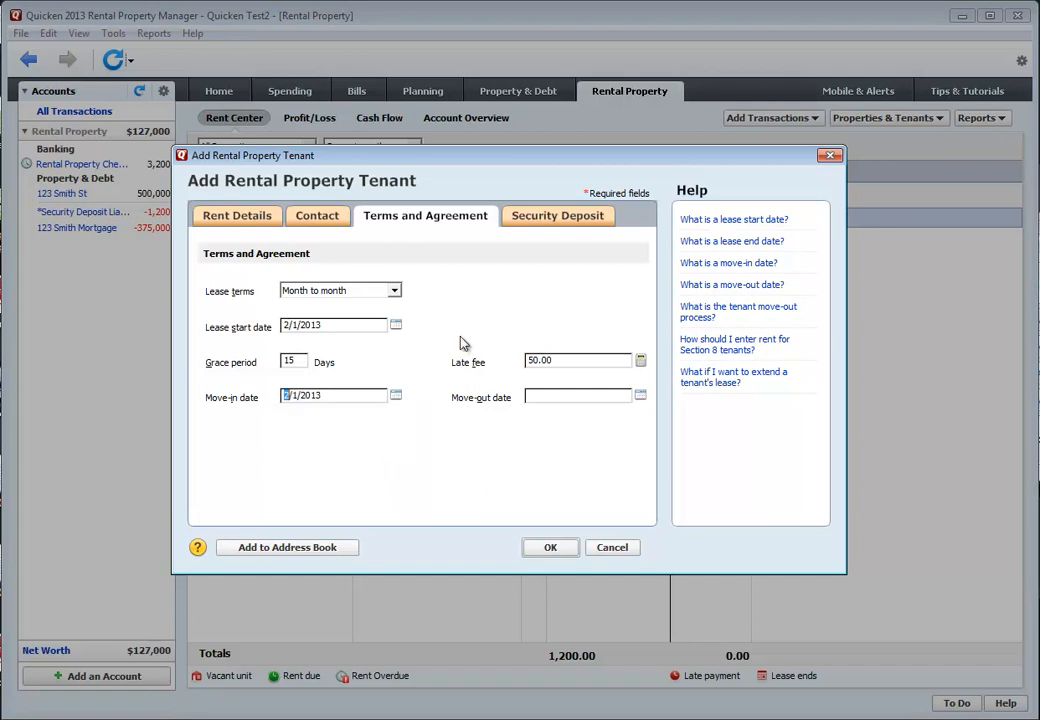
pyautogui.click(556, 216)
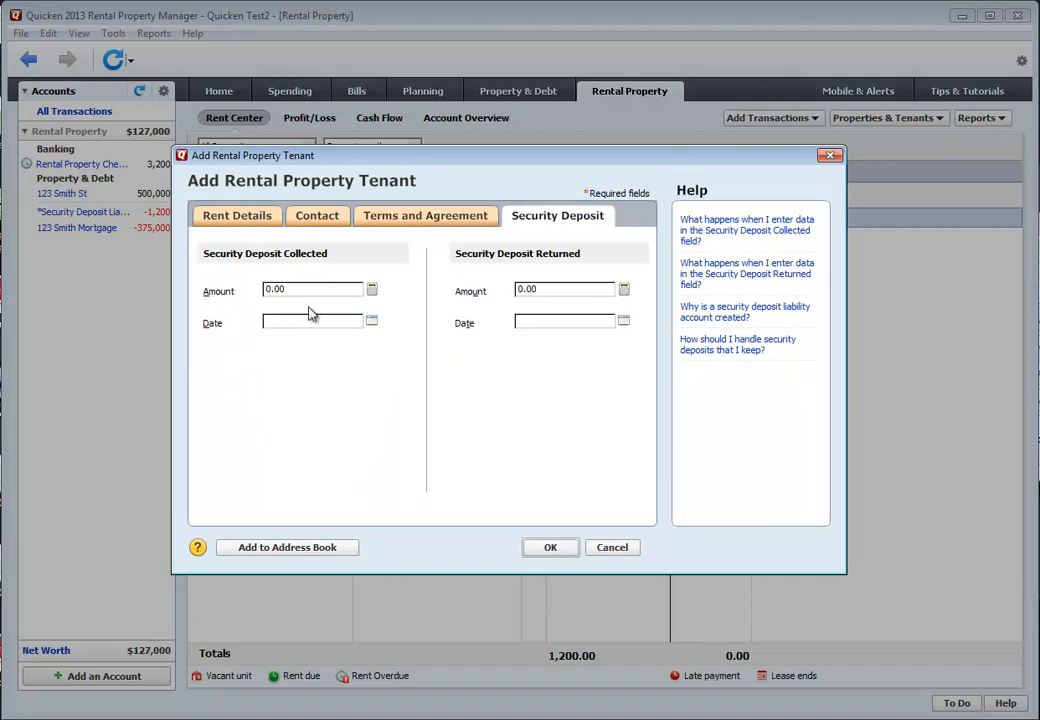
# - Enter Tenant2's 1200 security deposit and save the tenant under Unit 2a
pyautogui.click(310, 288)
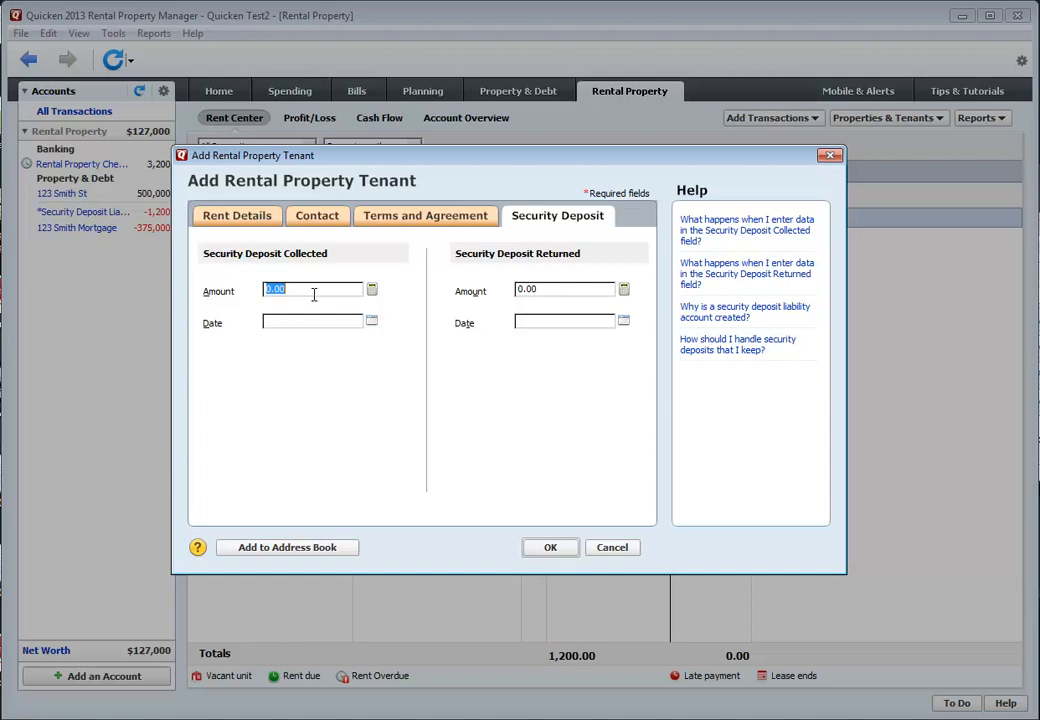
pyautogui.write('1200')
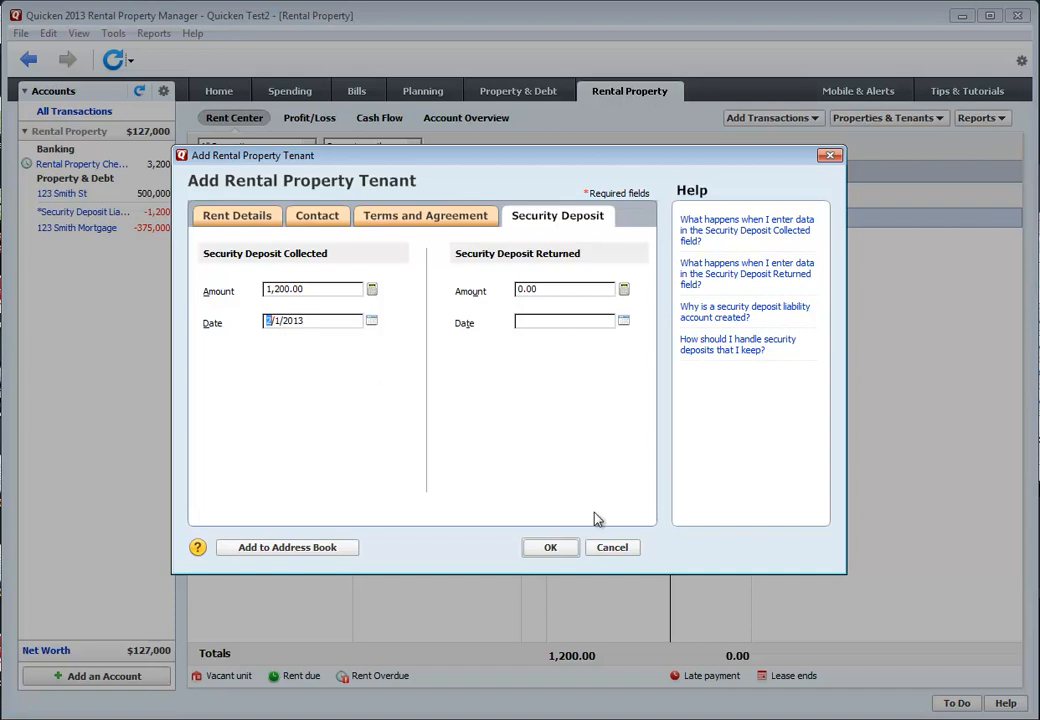
pyautogui.click(550, 548)
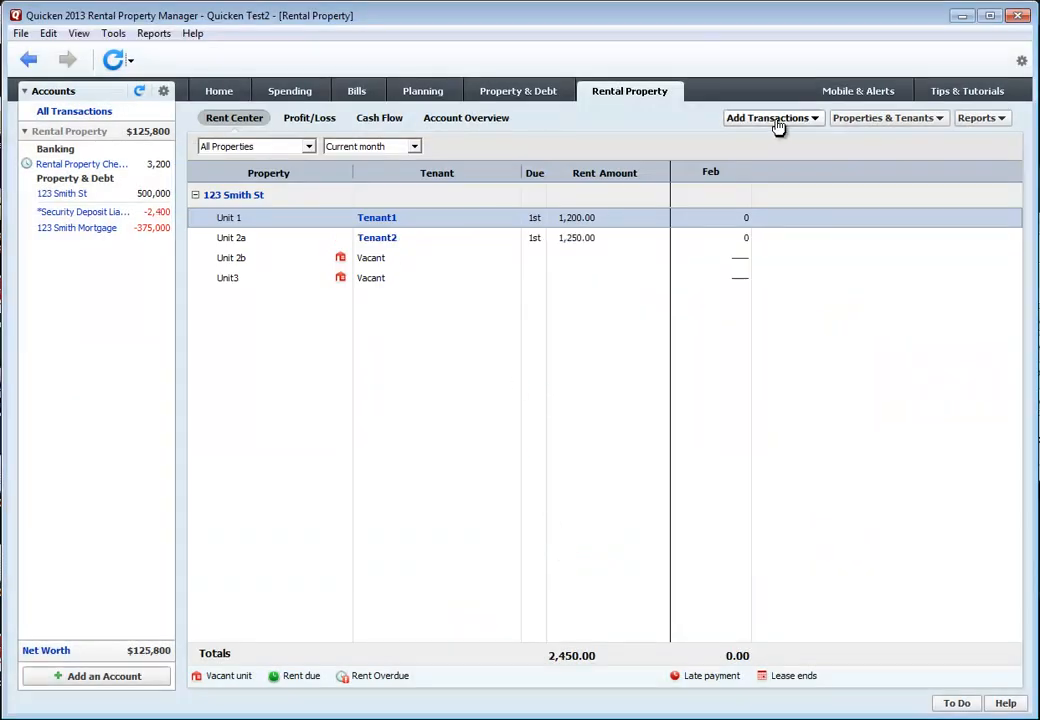
# - Start adding a third tenant and enter the tenant name
pyautogui.click(892, 118)
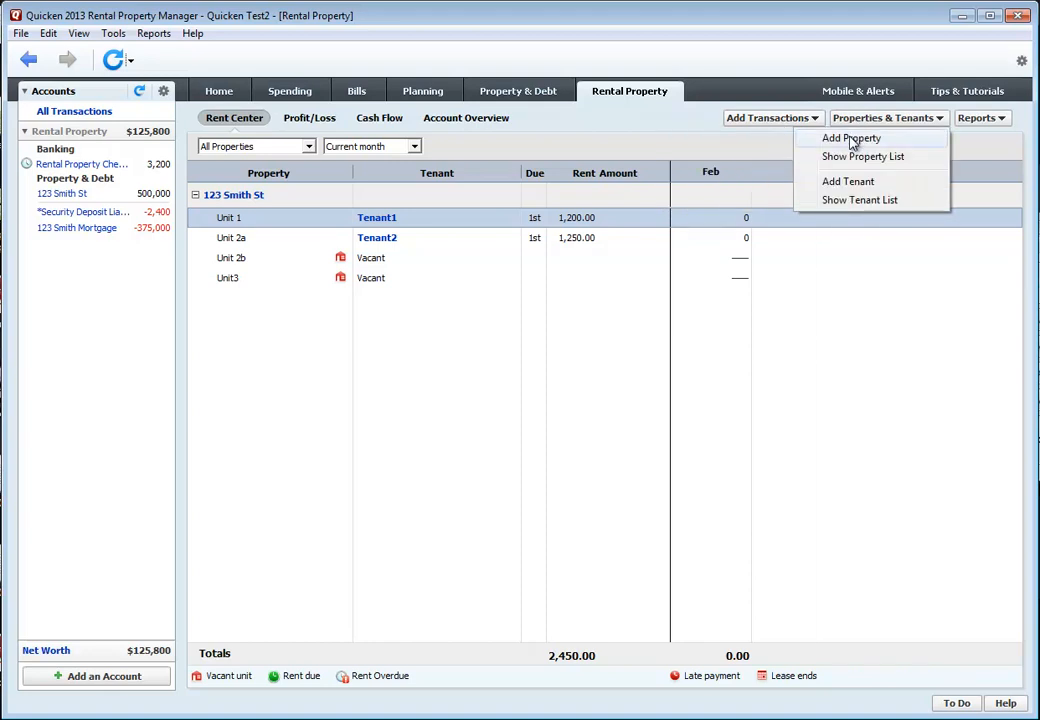
pyautogui.click(848, 180)
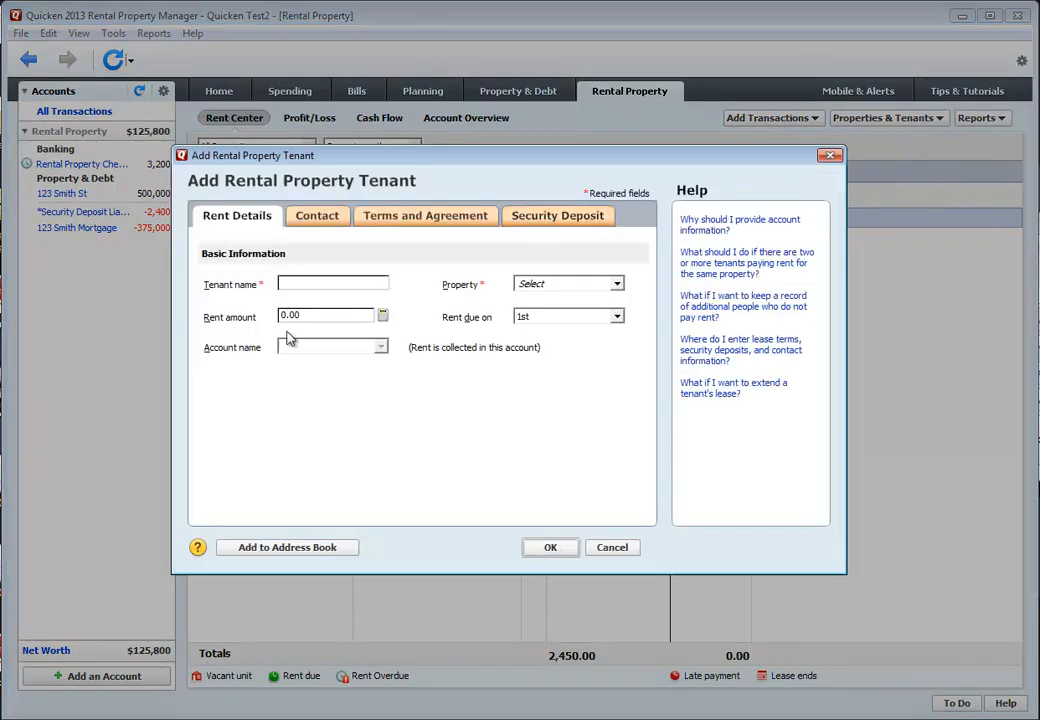
pyautogui.write('Tenant 2a')
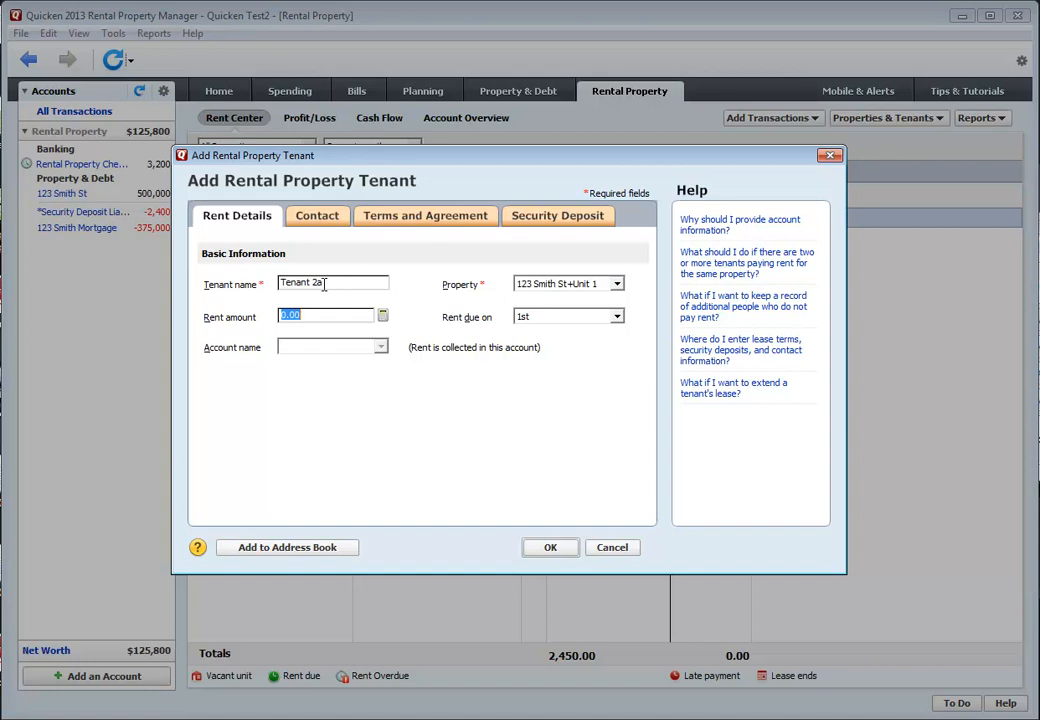
# - Assign the tenant to the vacant 123 Smith St unit and enter 1200 rent
pyautogui.click(608, 284)
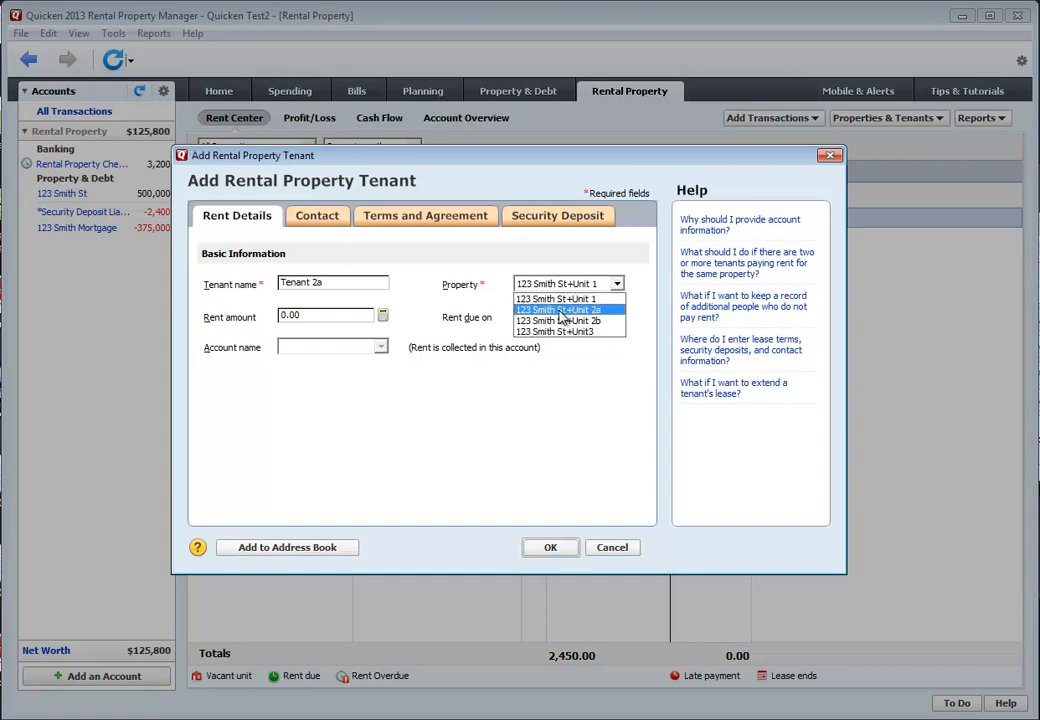
pyautogui.click(564, 308)
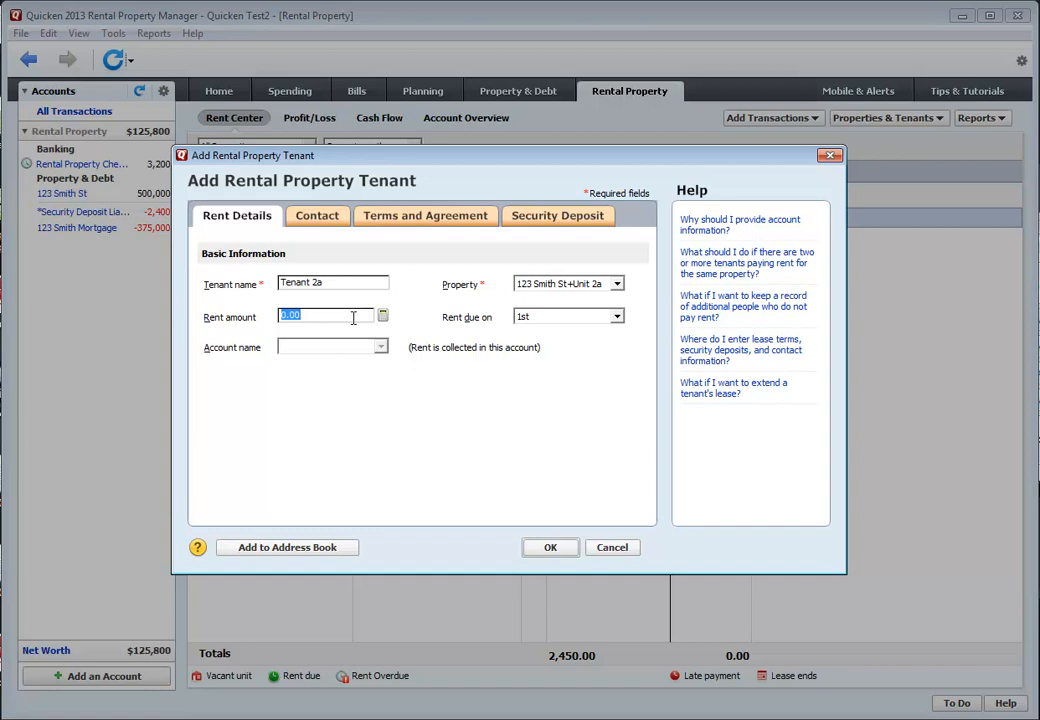
pyautogui.write('1')
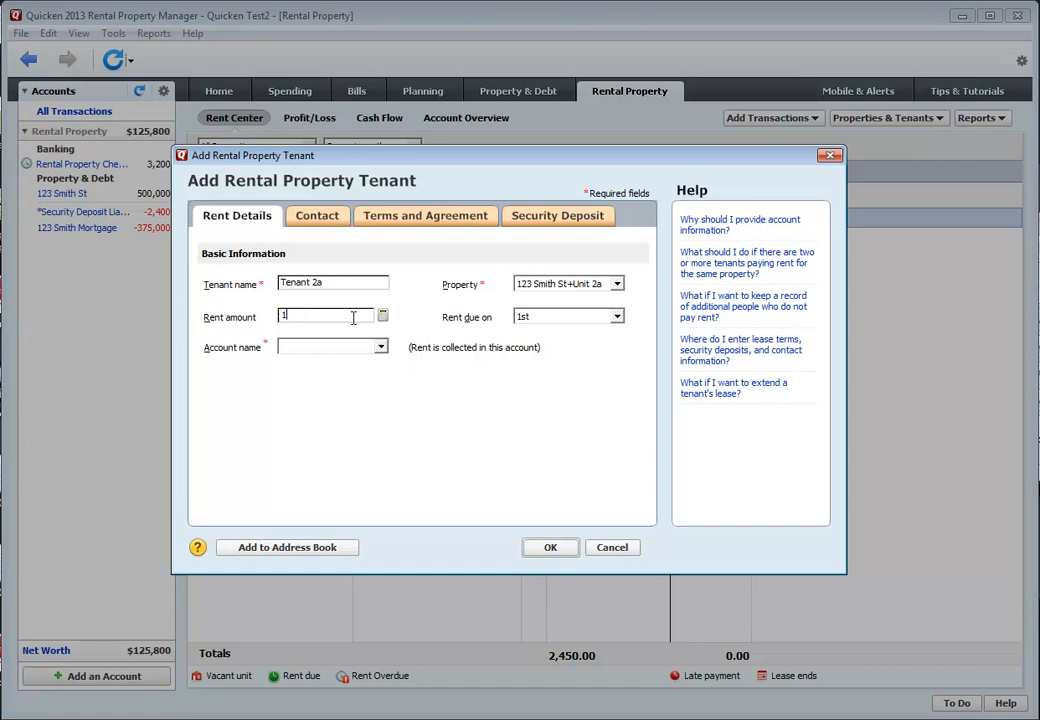
pyautogui.write('200')
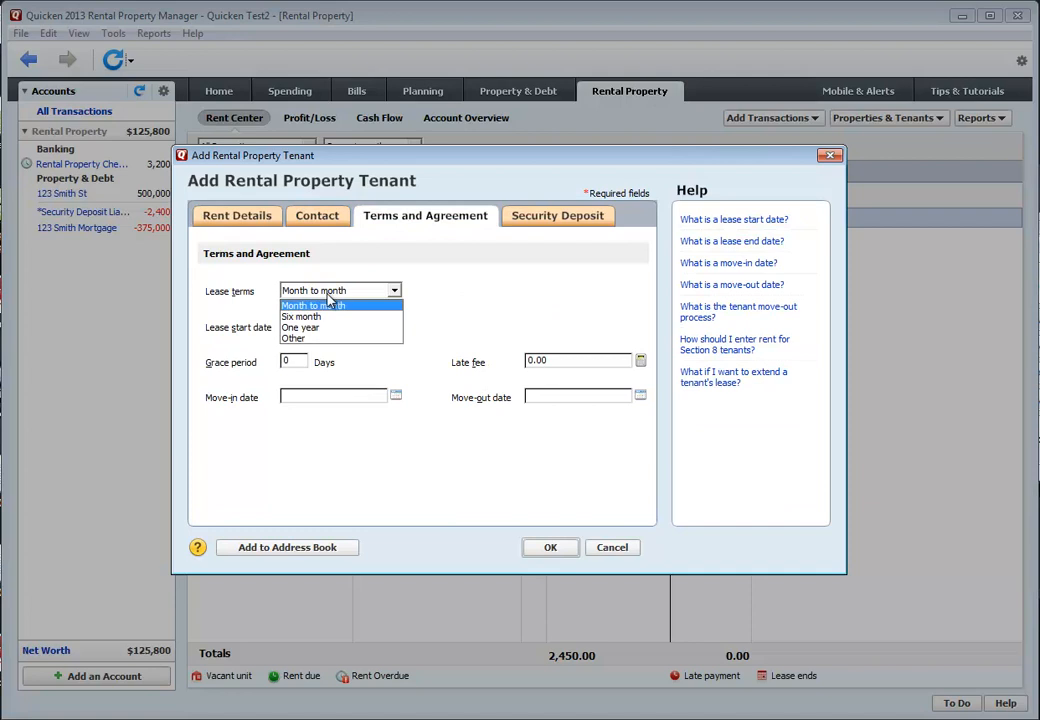
# - Set a custom lease term running from 2/1/2013 to 9/30/2013
pyautogui.click(292, 338)
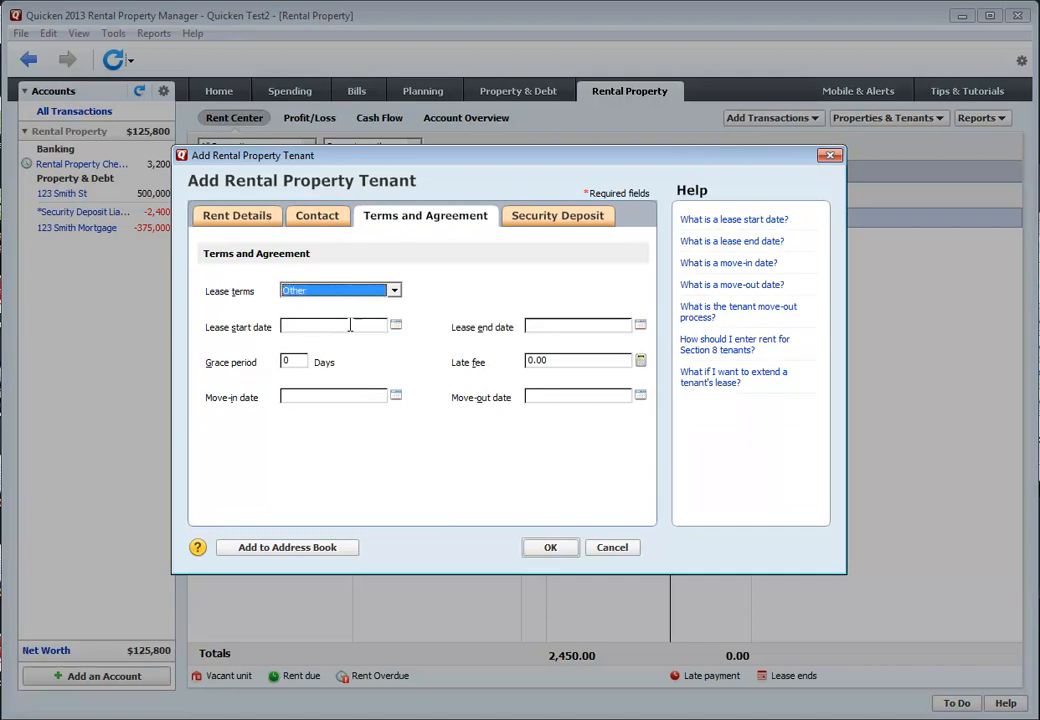
pyautogui.click(396, 324)
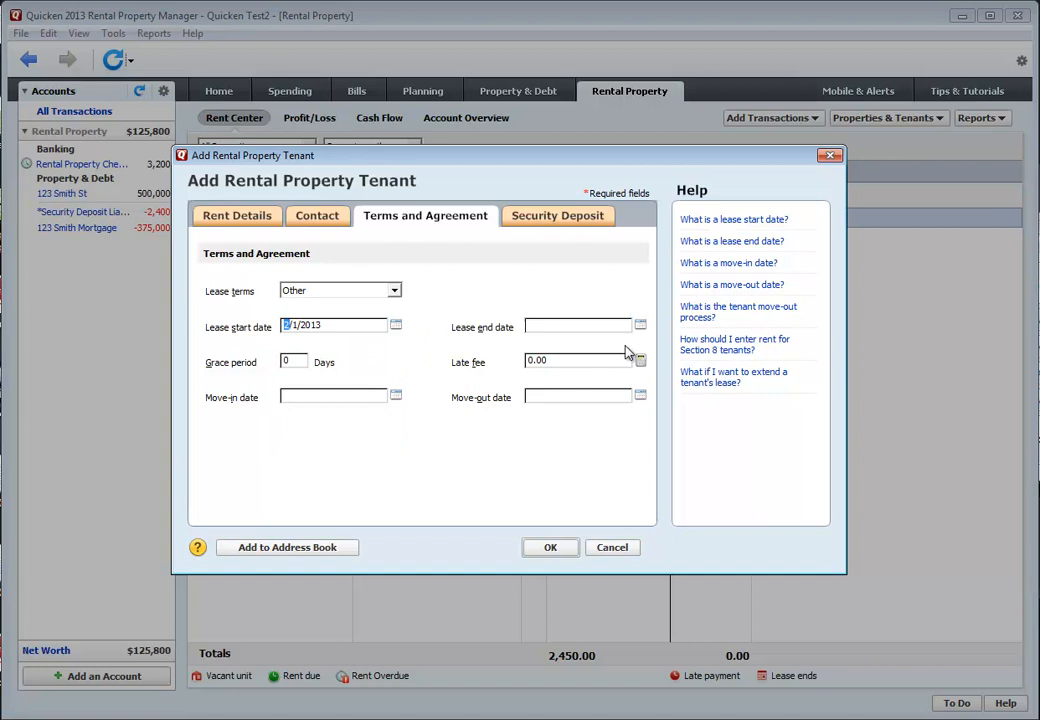
pyautogui.click(640, 324)
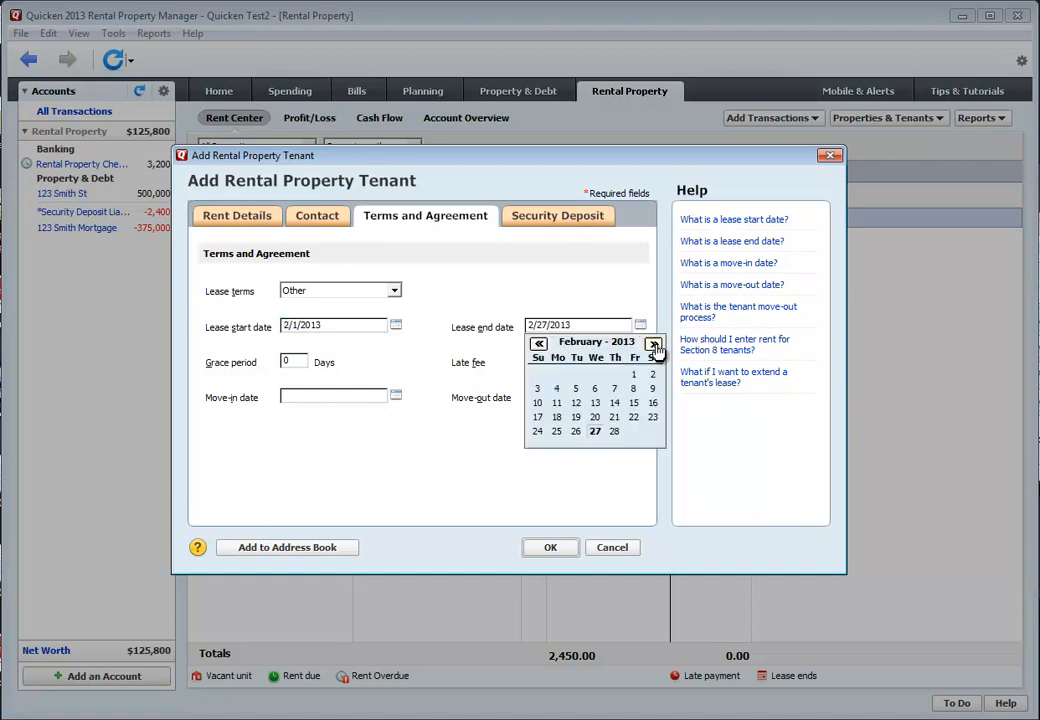
pyautogui.click(652, 342)
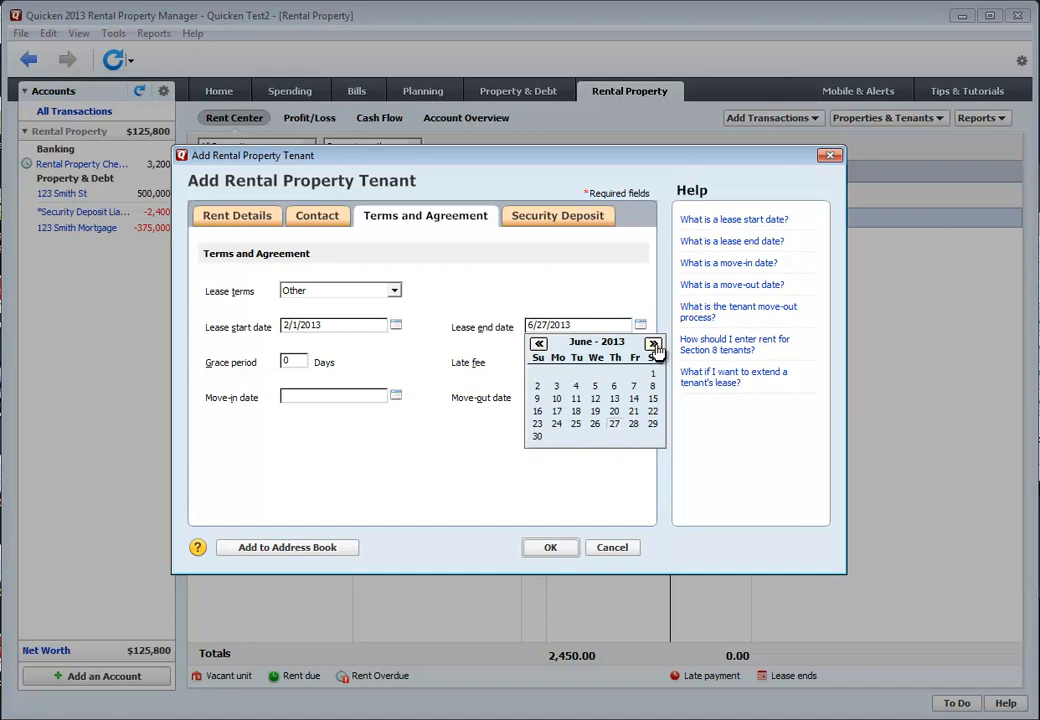
pyautogui.click(652, 344)
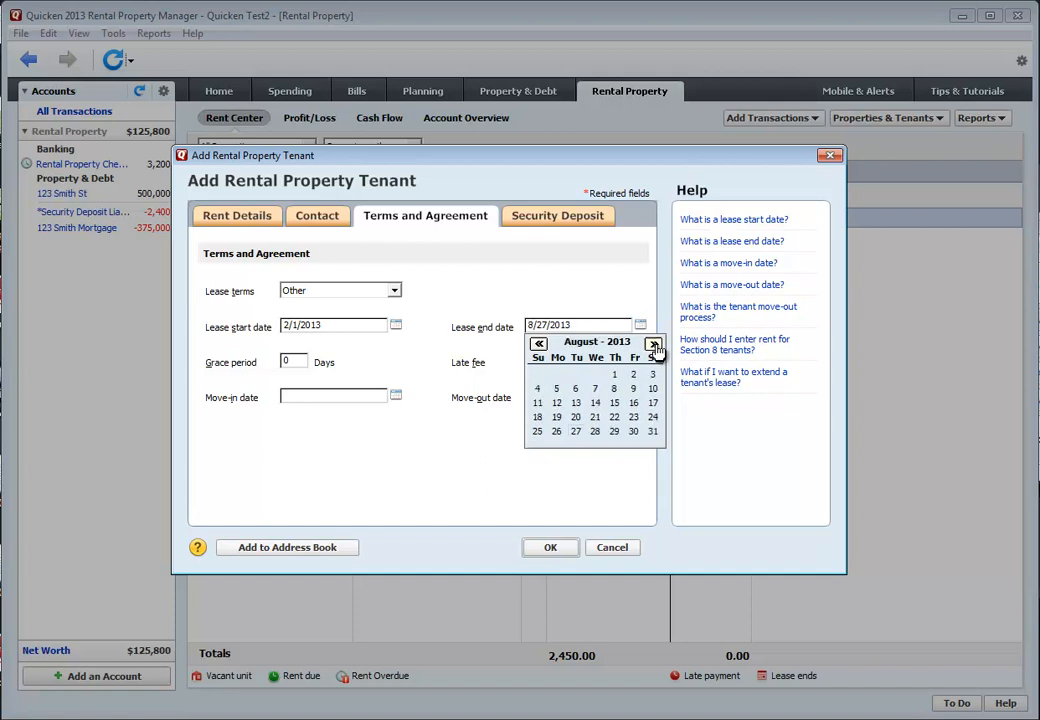
pyautogui.click(652, 342)
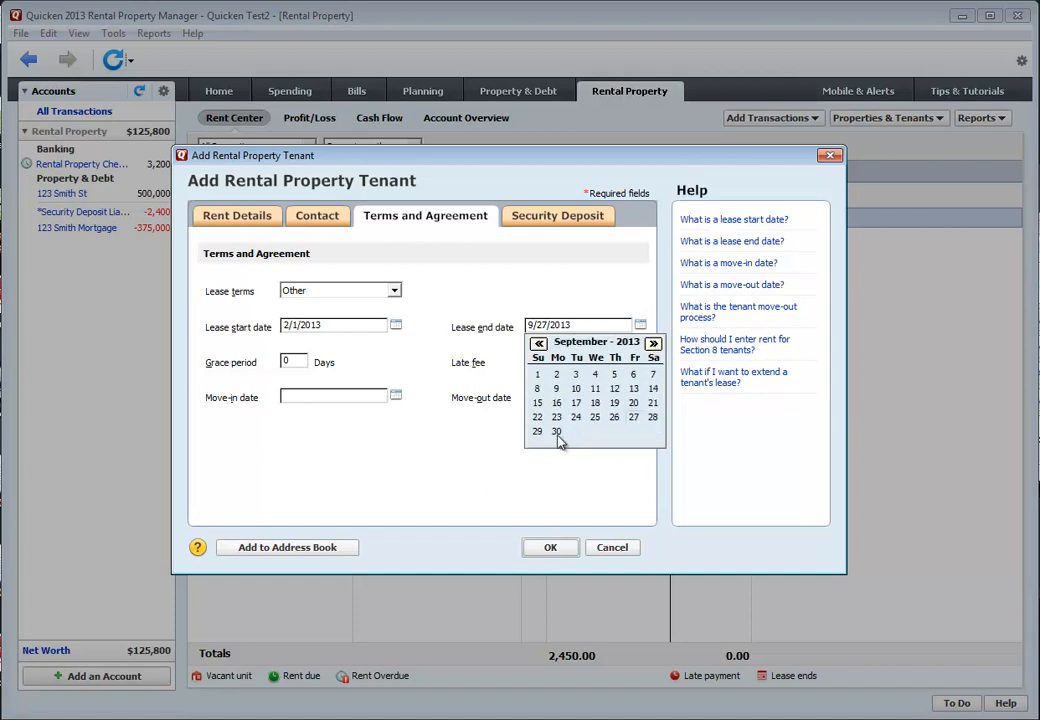
pyautogui.click(556, 432)
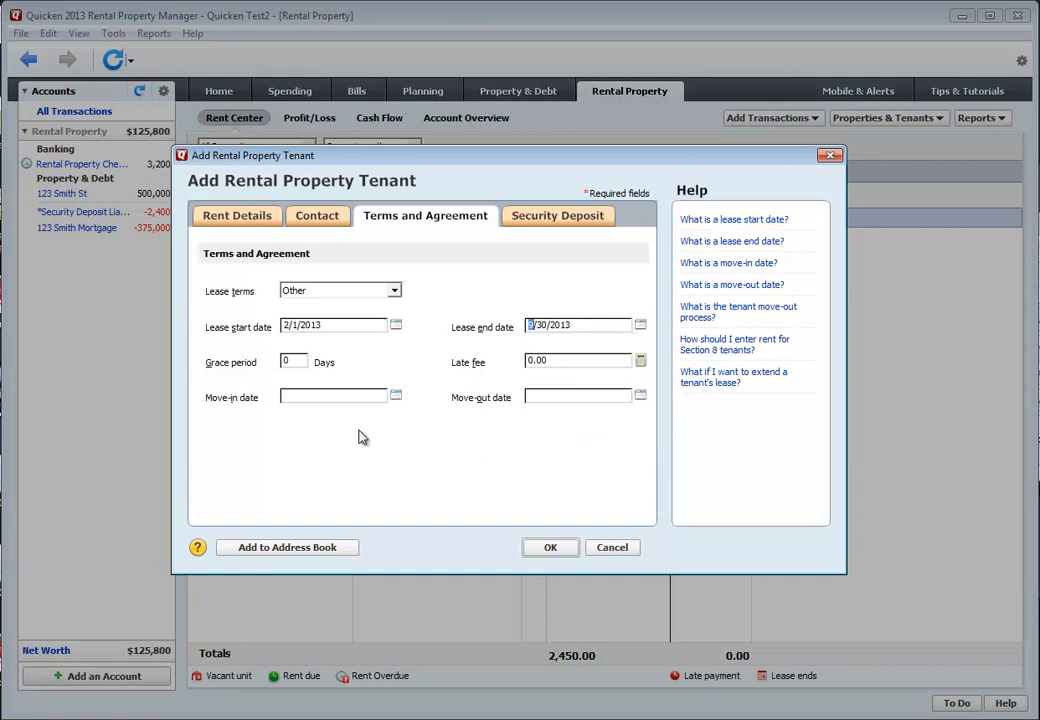
# - Enter a 15-day grace period and 50.00 late fee, then begin choosing the move-in date
pyautogui.write('1')
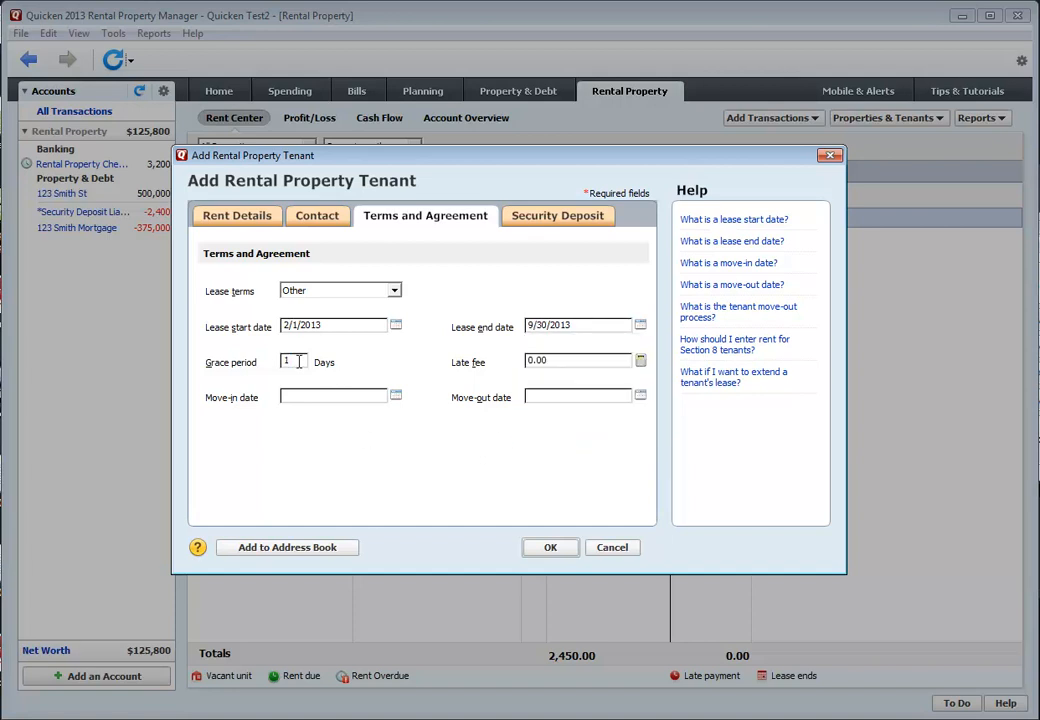
pyautogui.write('15')
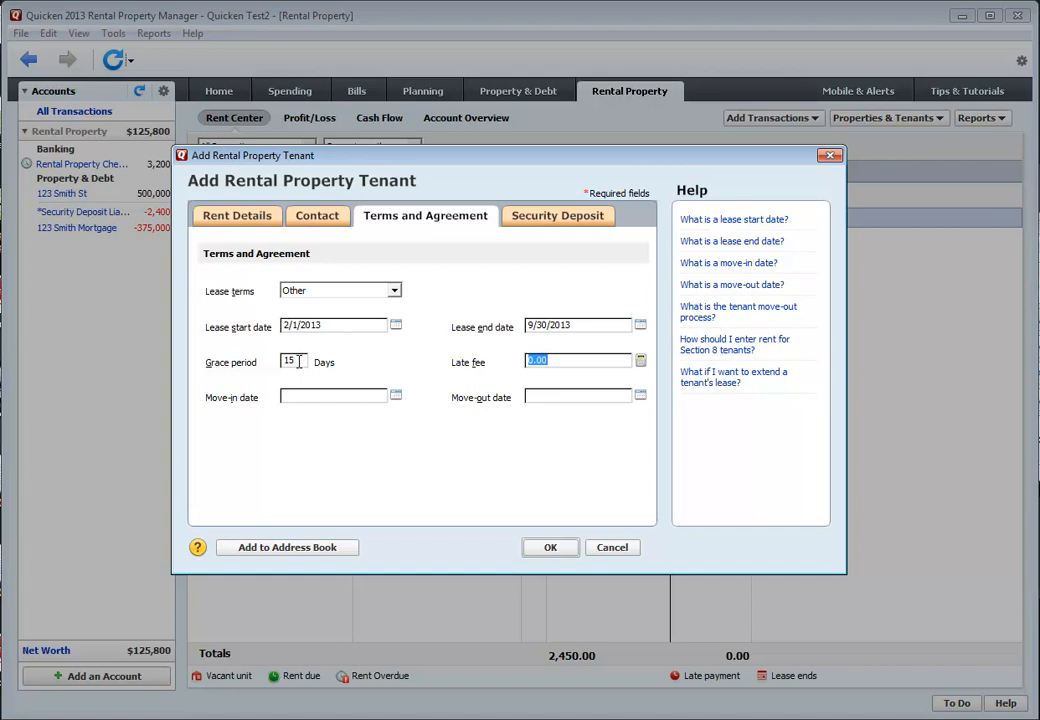
pyautogui.write('50')
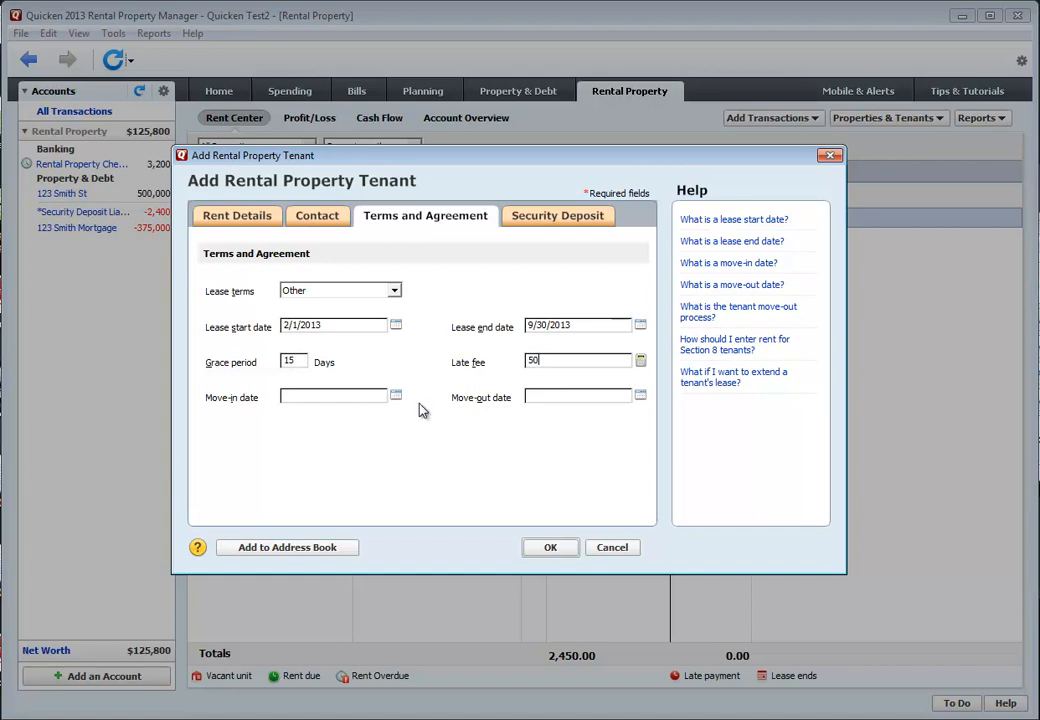
pyautogui.click(396, 396)
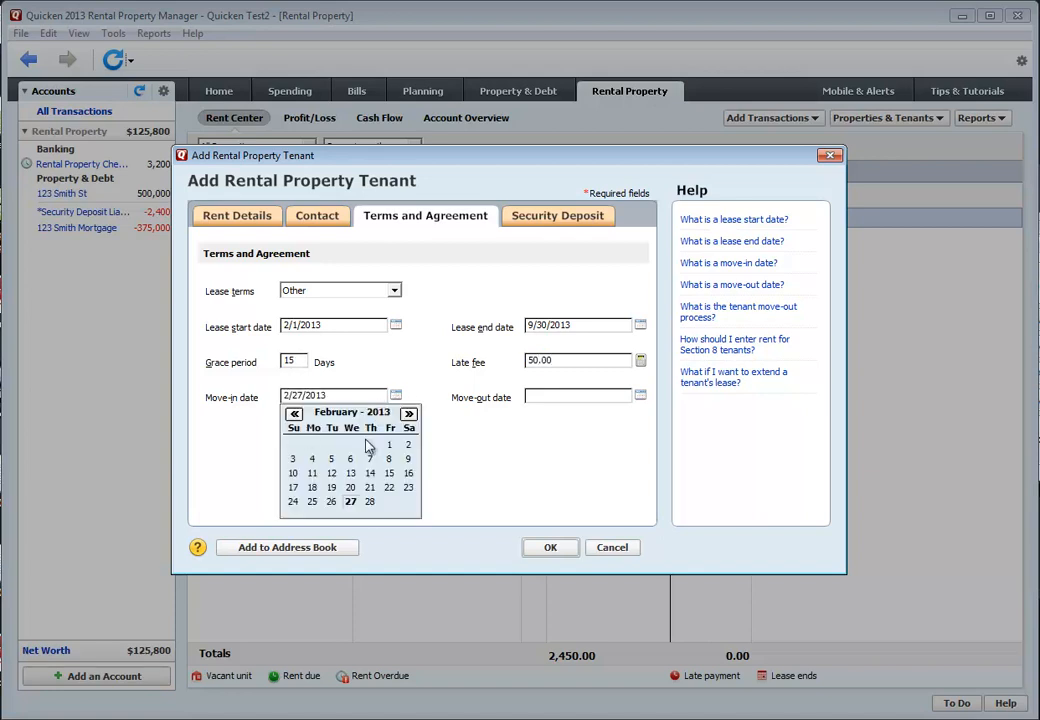
# - Record a collected security deposit of 1,200 and save the new tenant
pyautogui.click(556, 216)
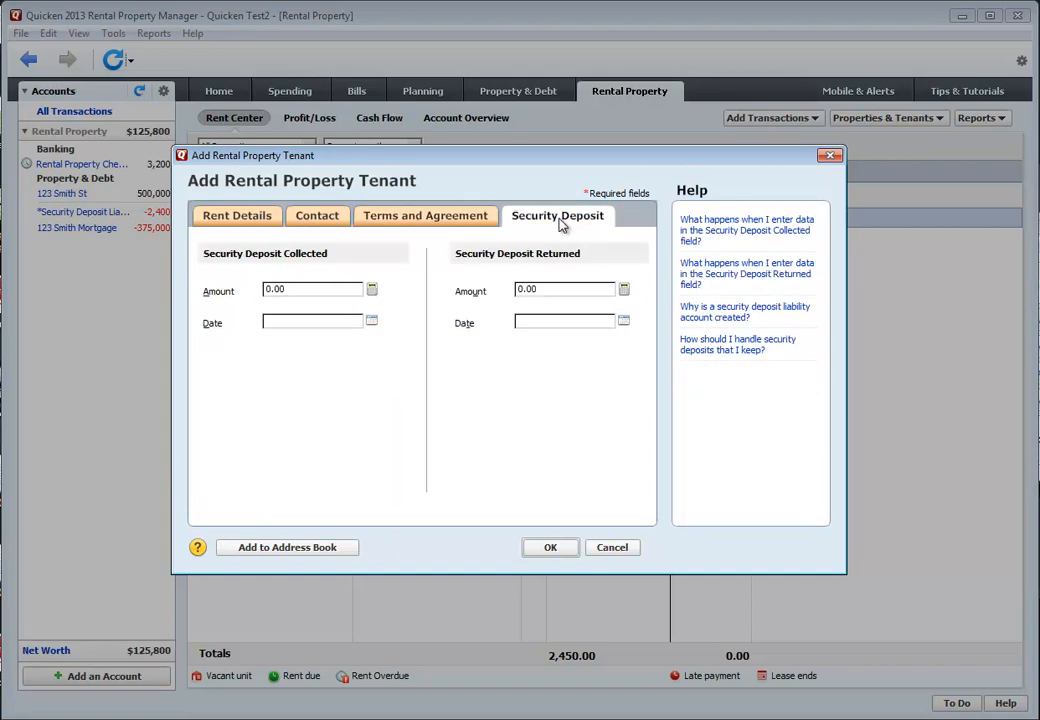
pyautogui.click(312, 288)
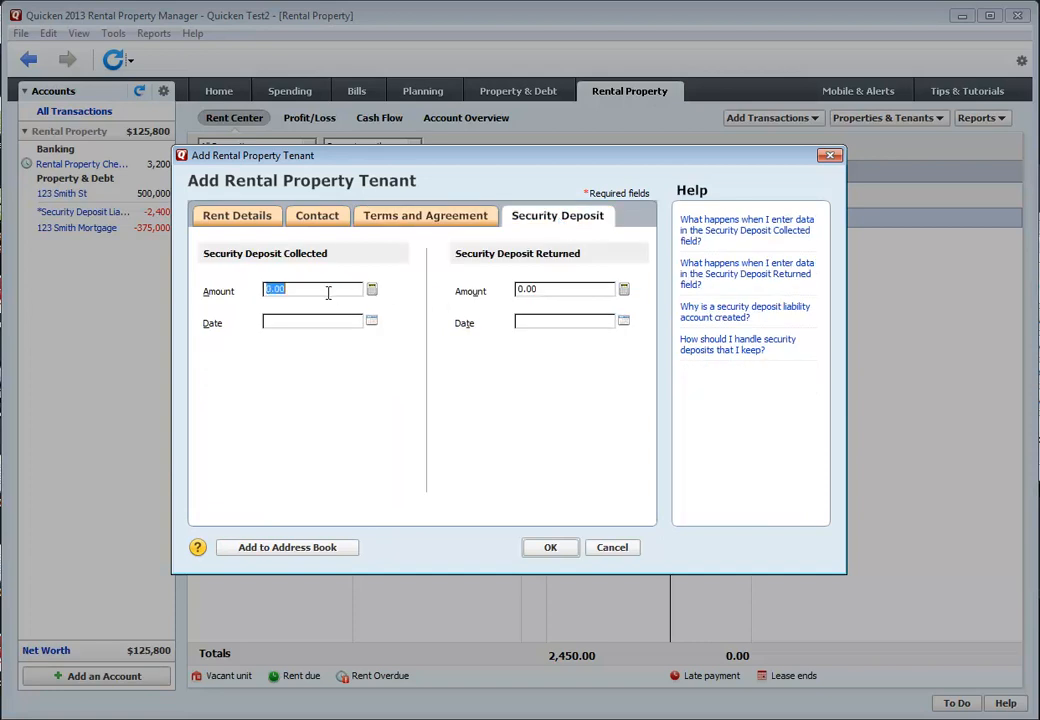
pyautogui.write('1200')
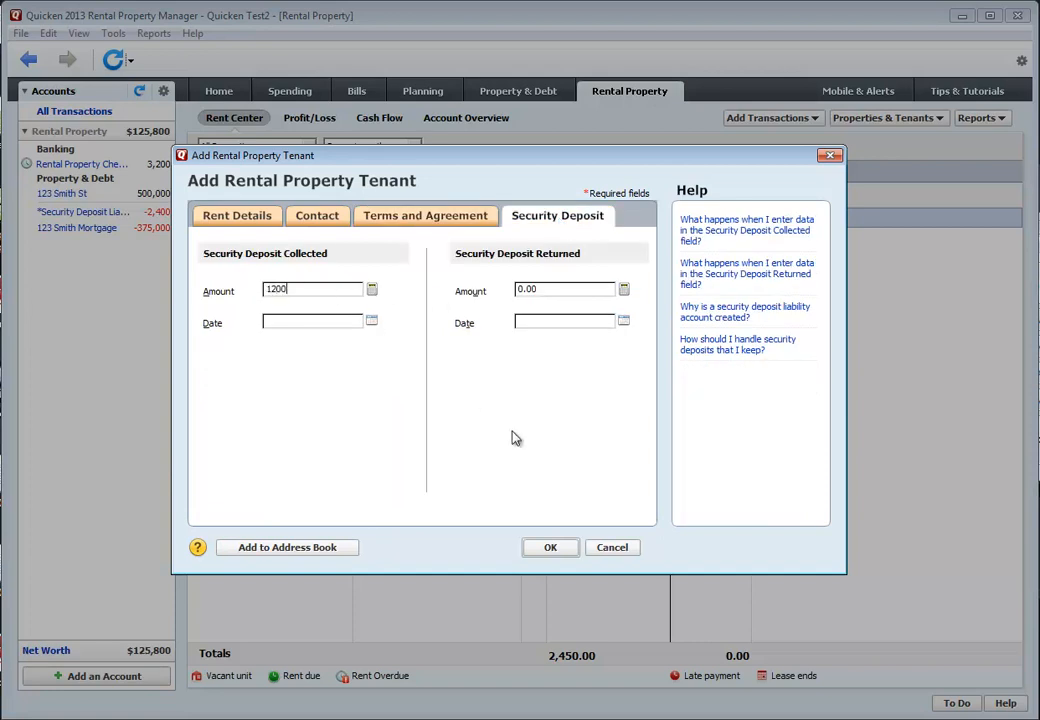
pyautogui.click(550, 548)
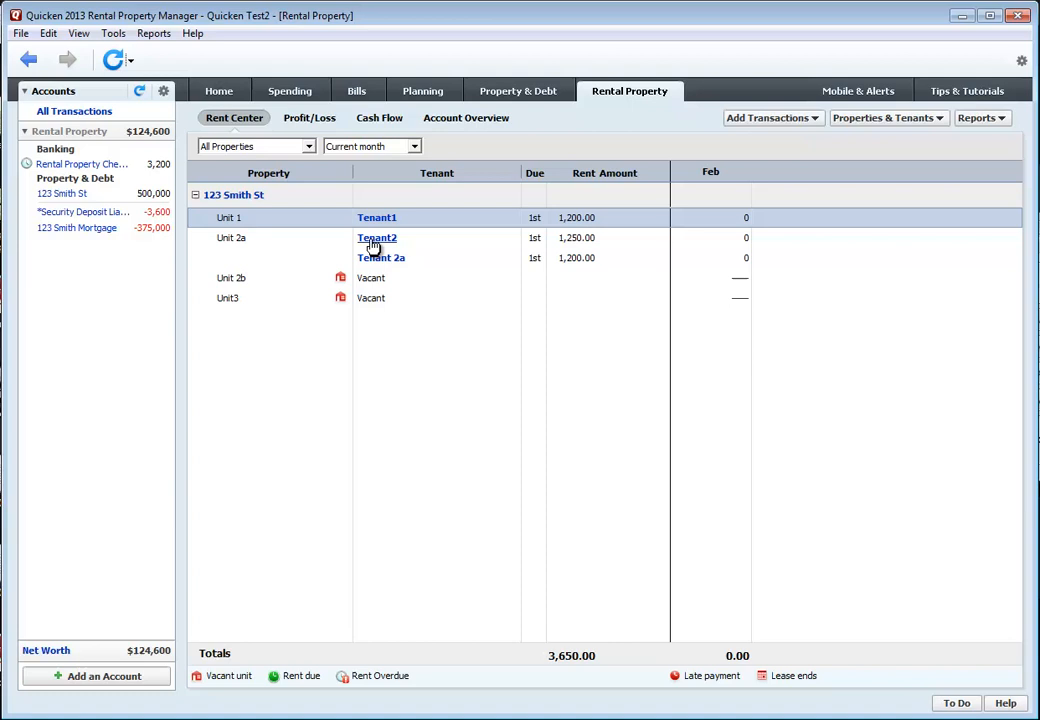
pyautogui.moveTo(380, 264)
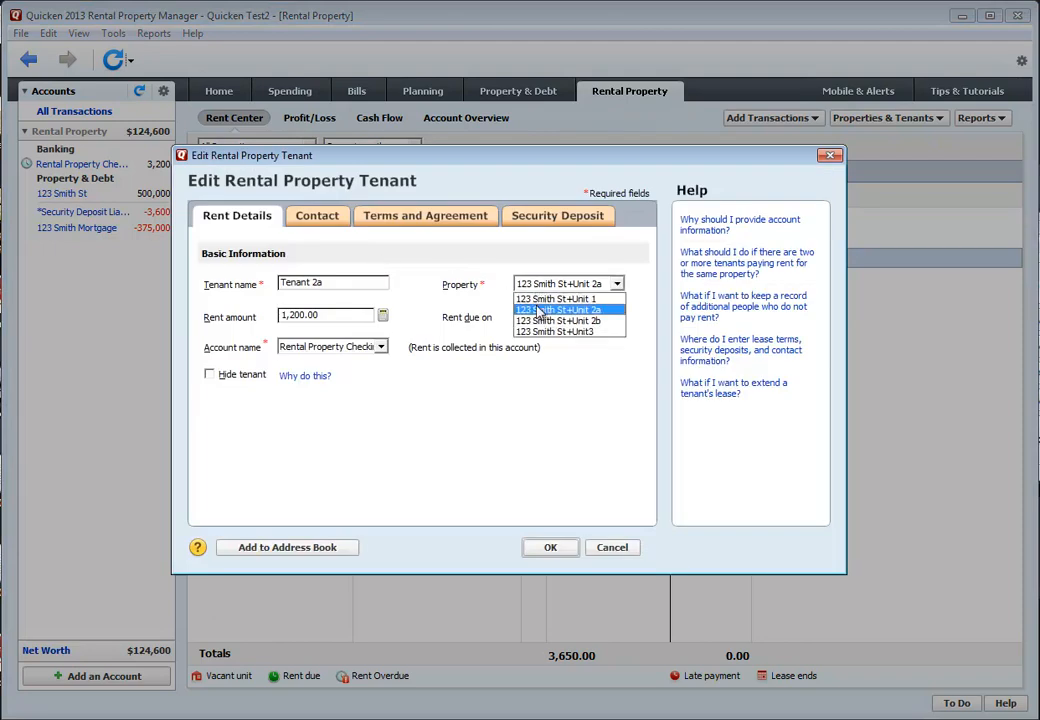
# - Reassign Tenant 2a to 123 Smith St-Unit 2b and save the change
pyautogui.click(556, 320)
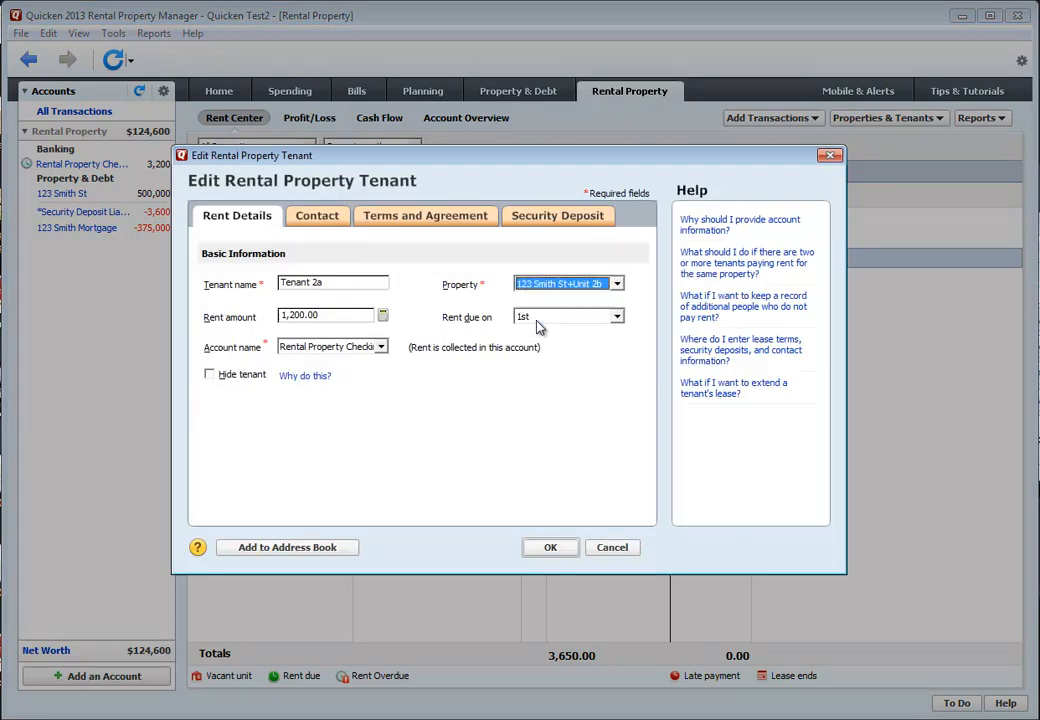
pyautogui.click(550, 548)
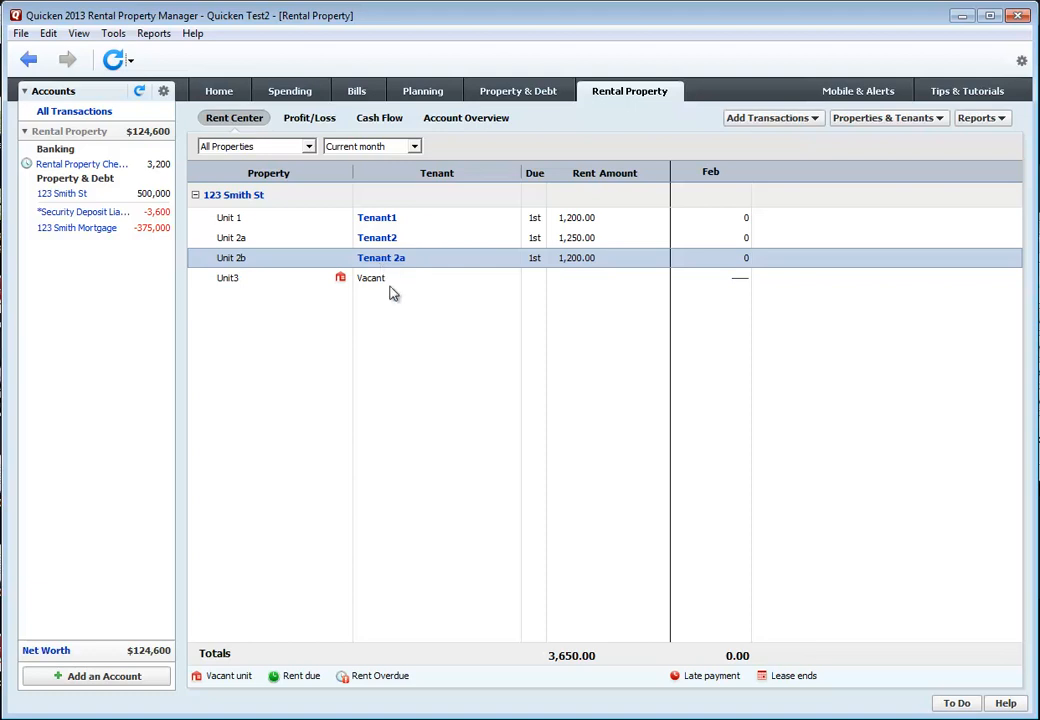
pyautogui.moveTo(576, 236)
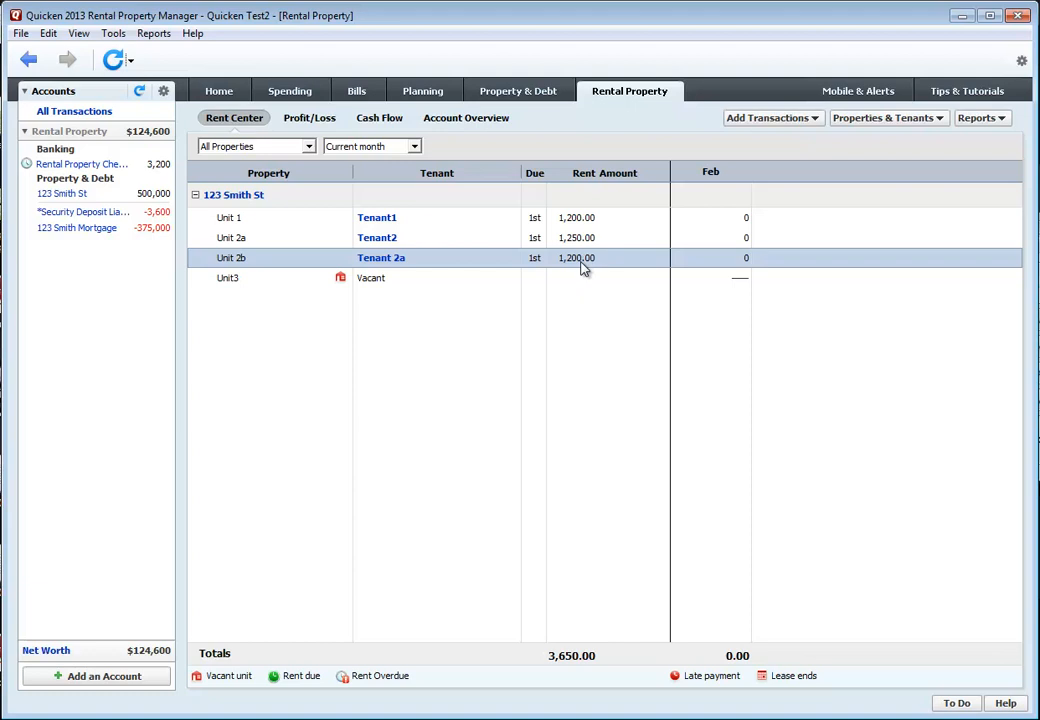
pyautogui.moveTo(432, 276)
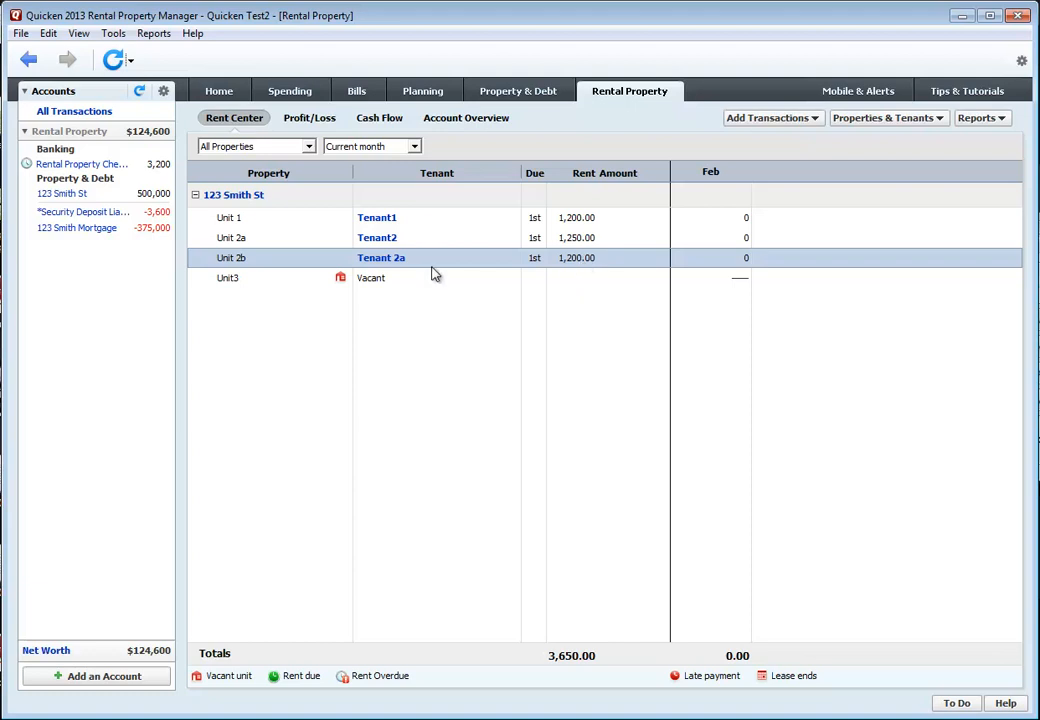
# - Show the Security Deposit Liability register with its three 1,200 deposits
pyautogui.click(84, 212)
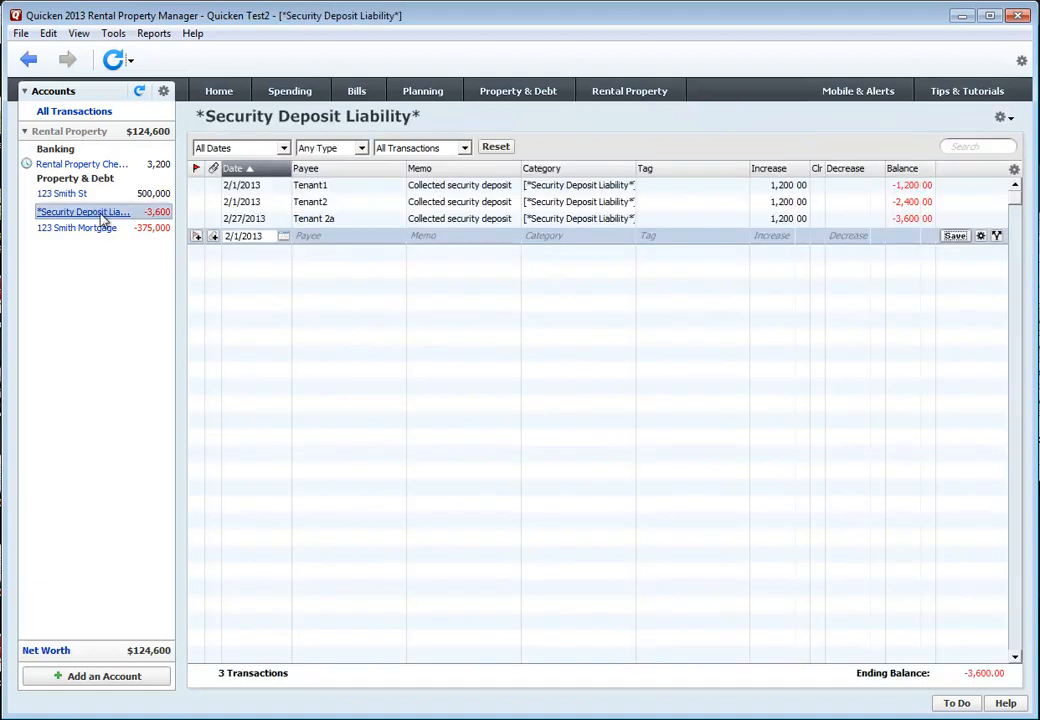
pyautogui.moveTo(790, 202)
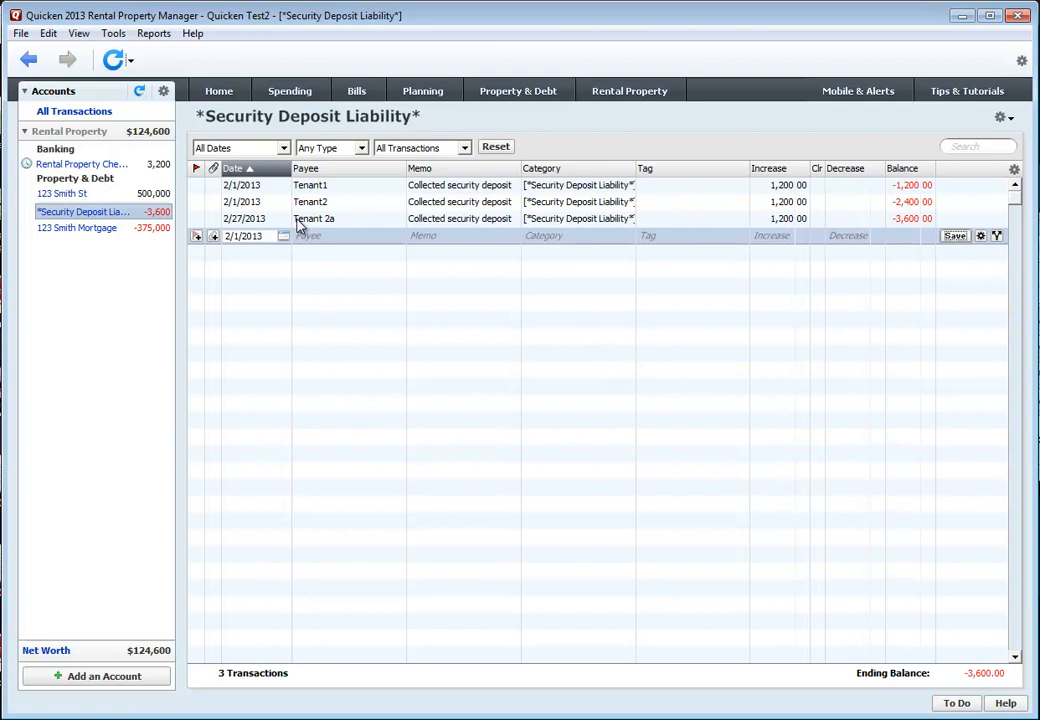
# - In Rental Property Checking, save Tenant2's 1,200 Rental Security deposit tagged 123 Smith St
pyautogui.click(80, 162)
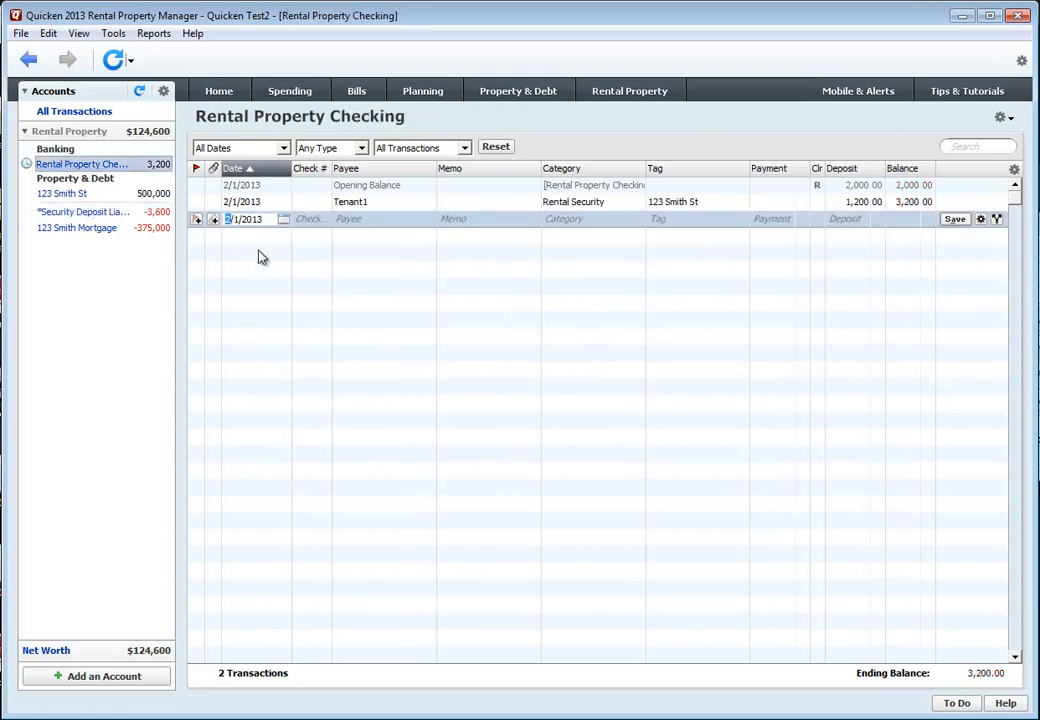
pyautogui.moveTo(384, 260)
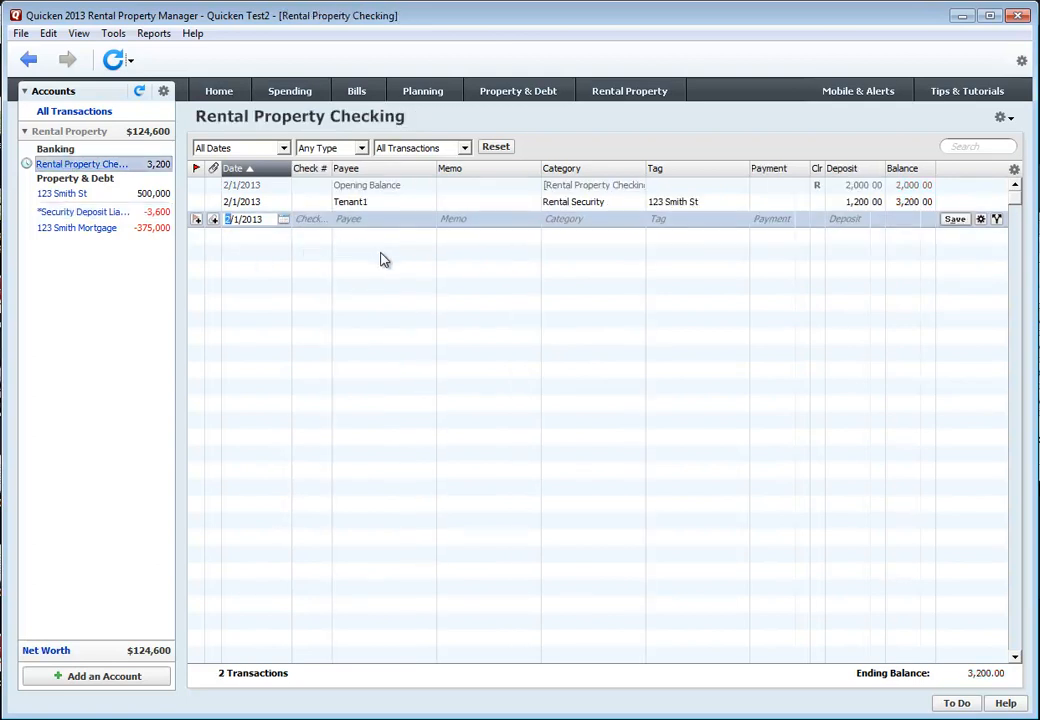
pyautogui.click(380, 218)
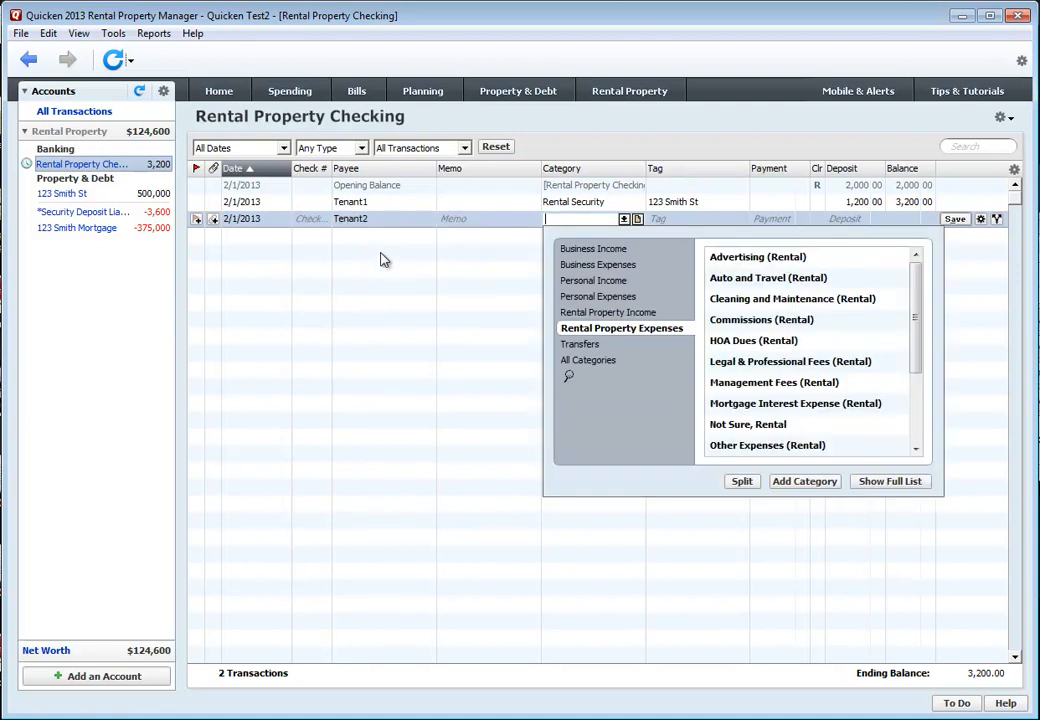
pyautogui.write('Rental Security')
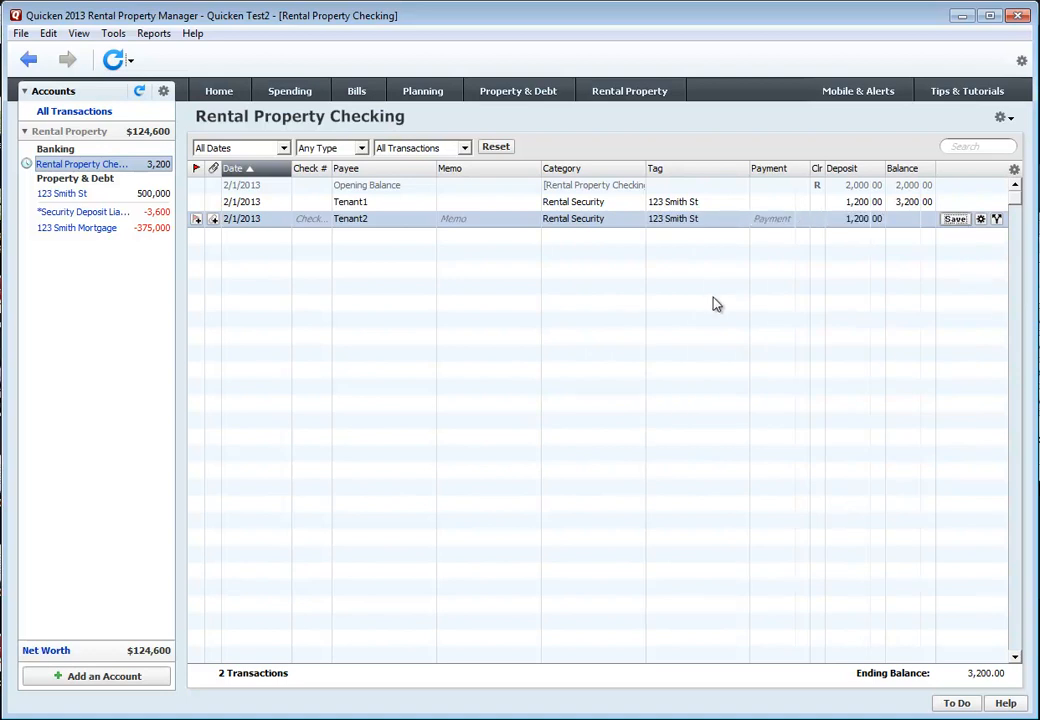
pyautogui.click(944, 218)
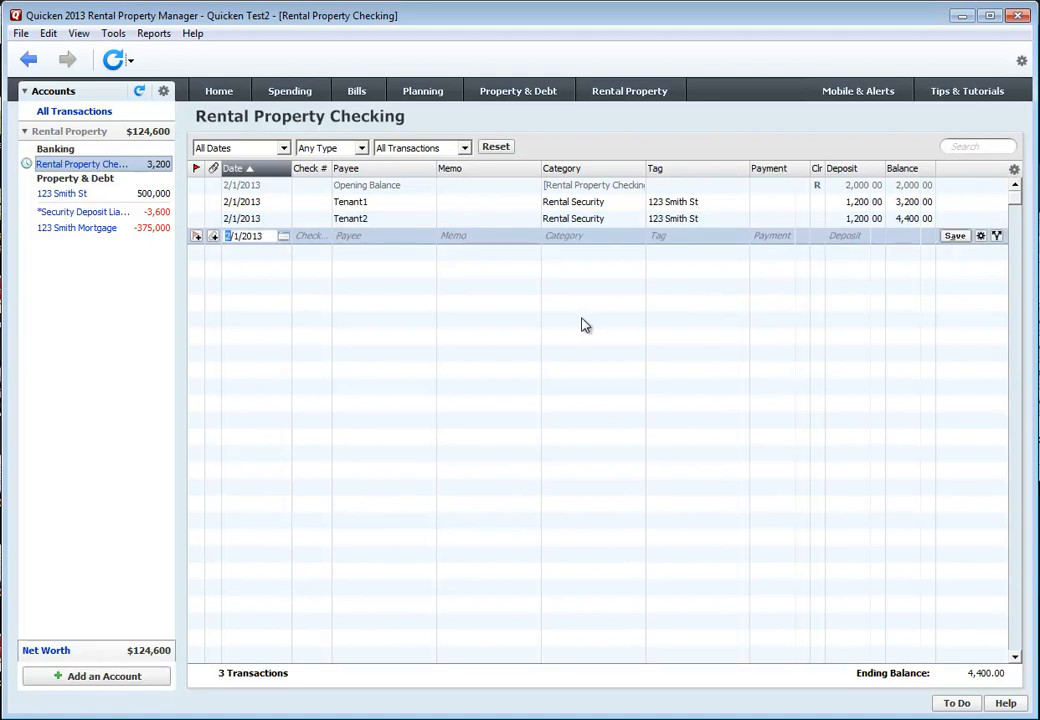
# - Save Tenant2a's 1,200 Rental Security deposit tagged 123 Smith St-Unit 2b, then return to Rent Center
pyautogui.click(324, 236)
pyautogui.write('Tenant2a')
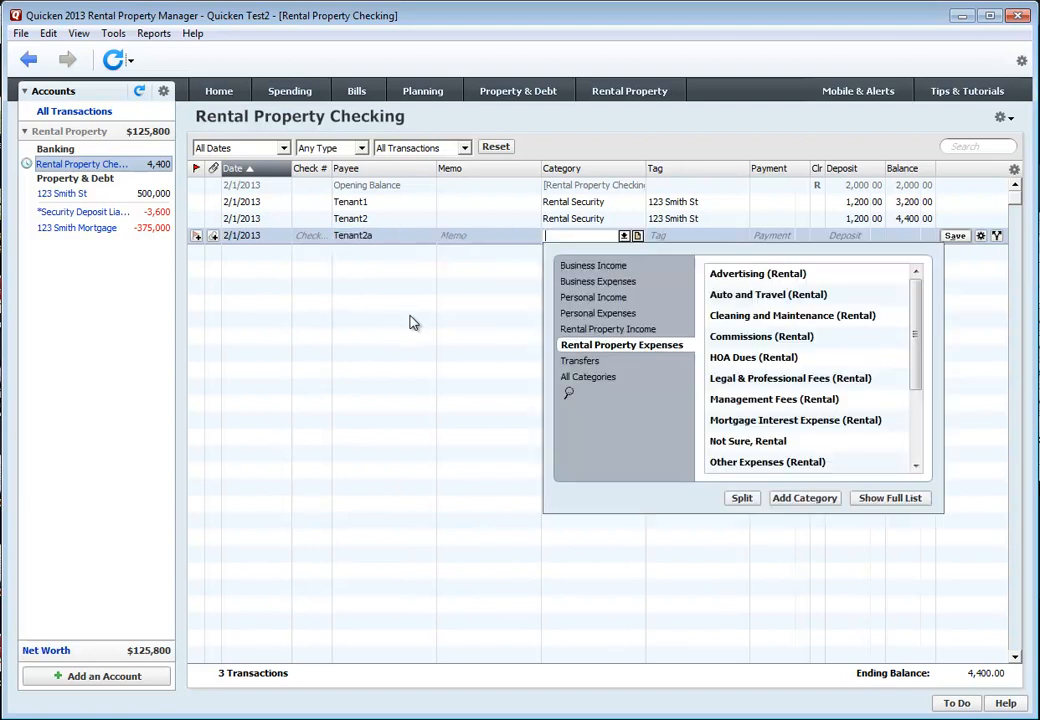
pyautogui.write('Rental Security')
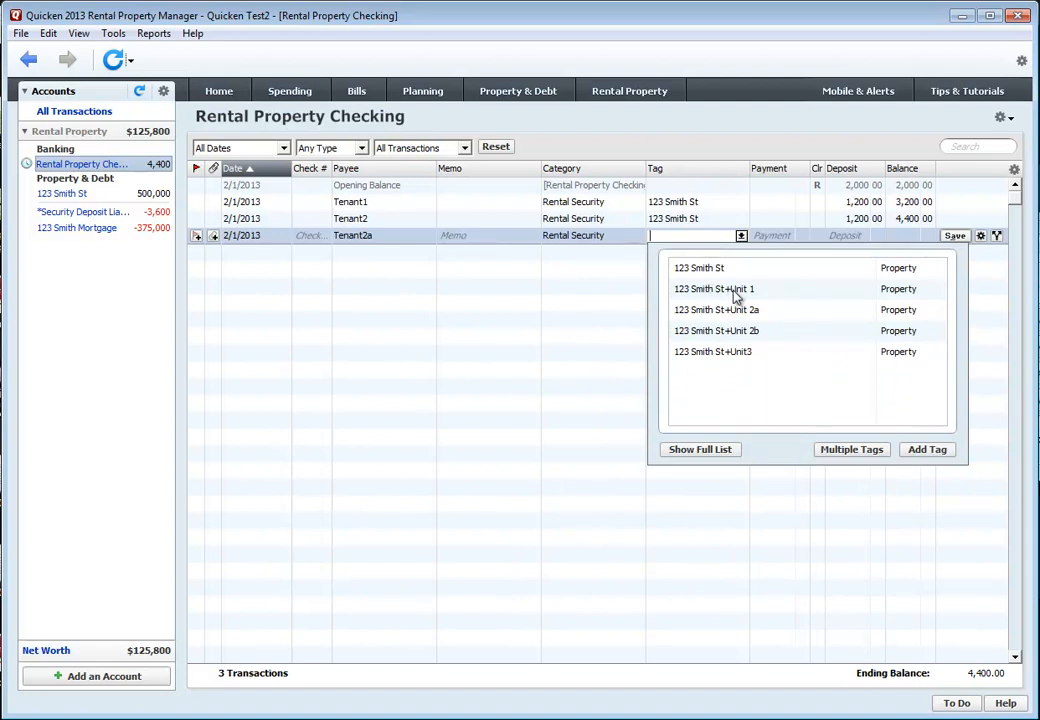
pyautogui.moveTo(756, 338)
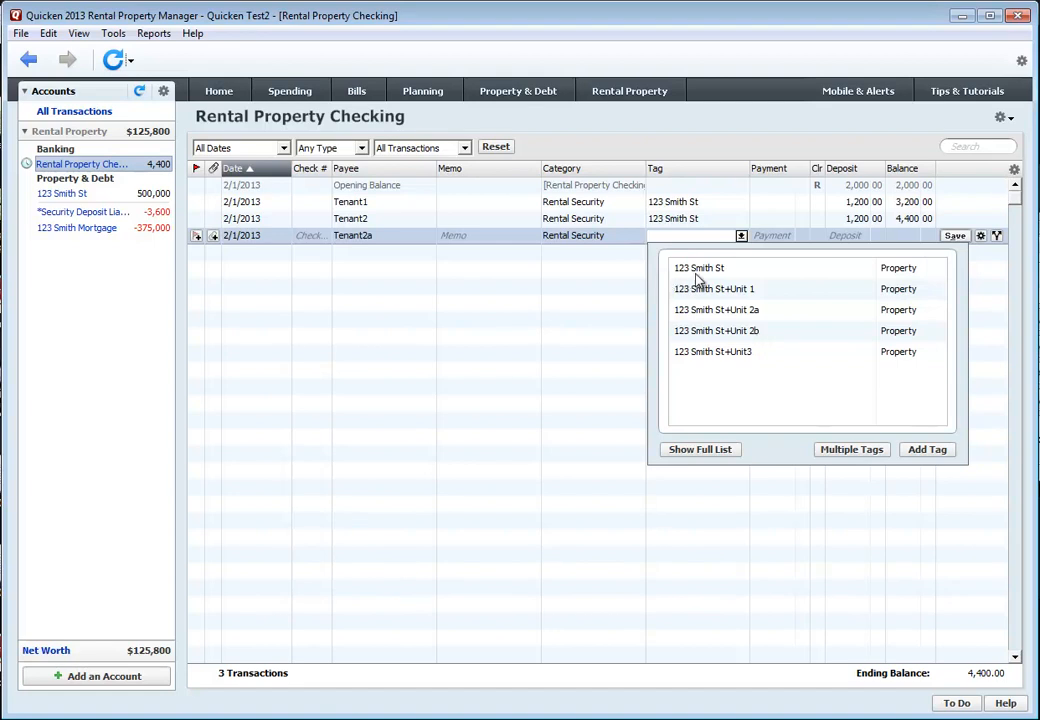
pyautogui.moveTo(716, 288)
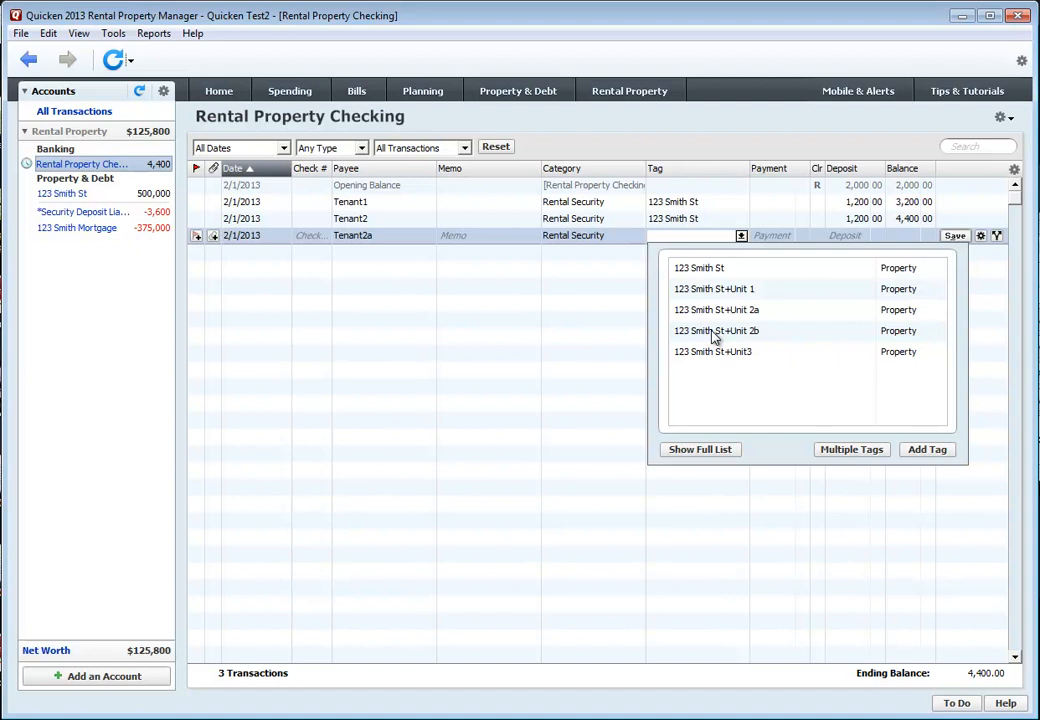
pyautogui.click(712, 330)
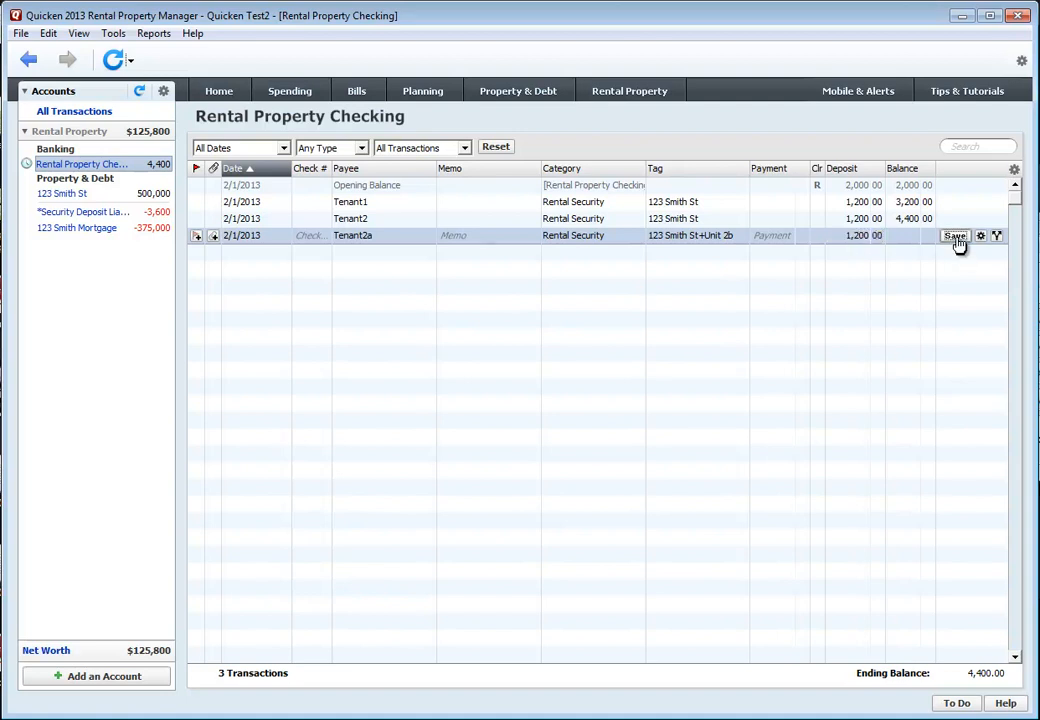
pyautogui.click(950, 236)
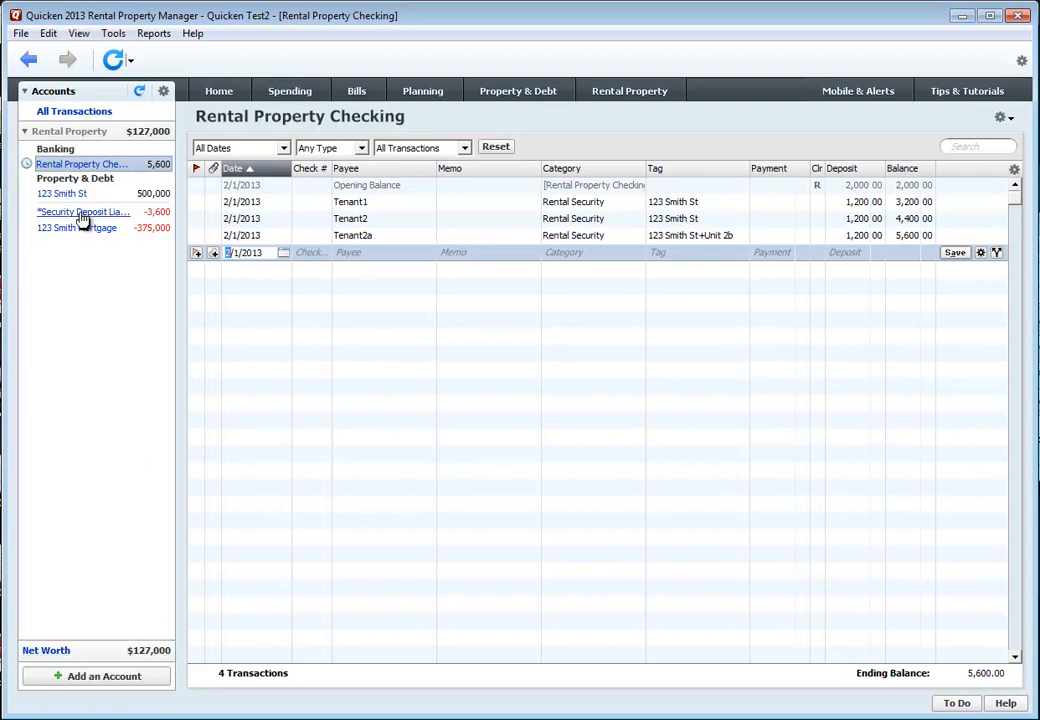
pyautogui.click(628, 88)
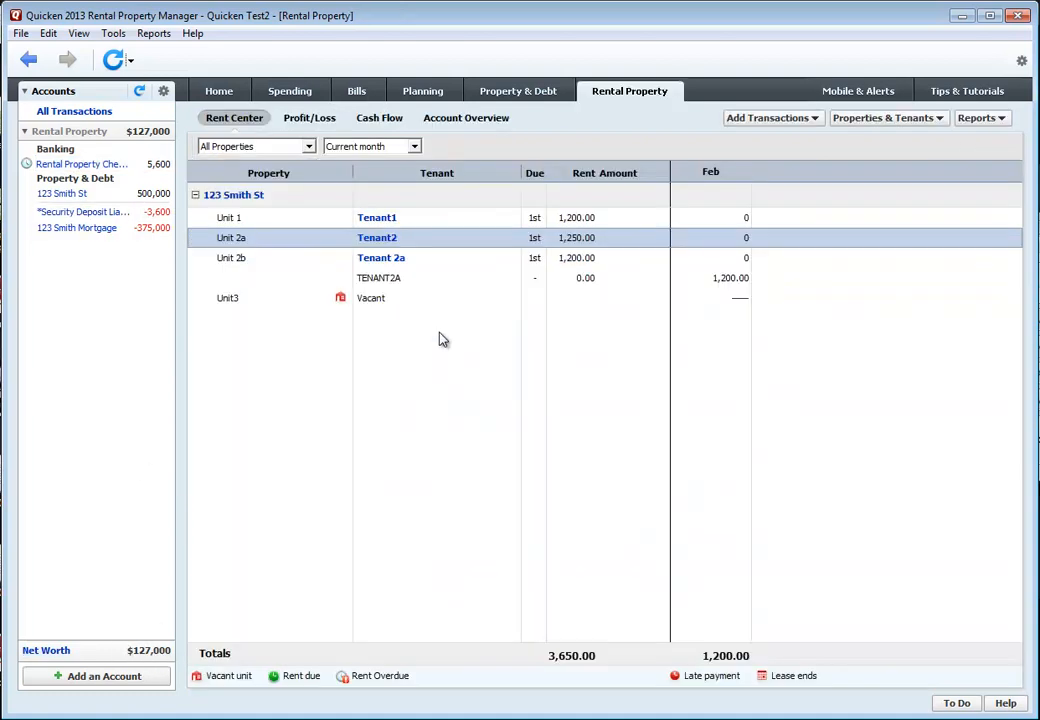